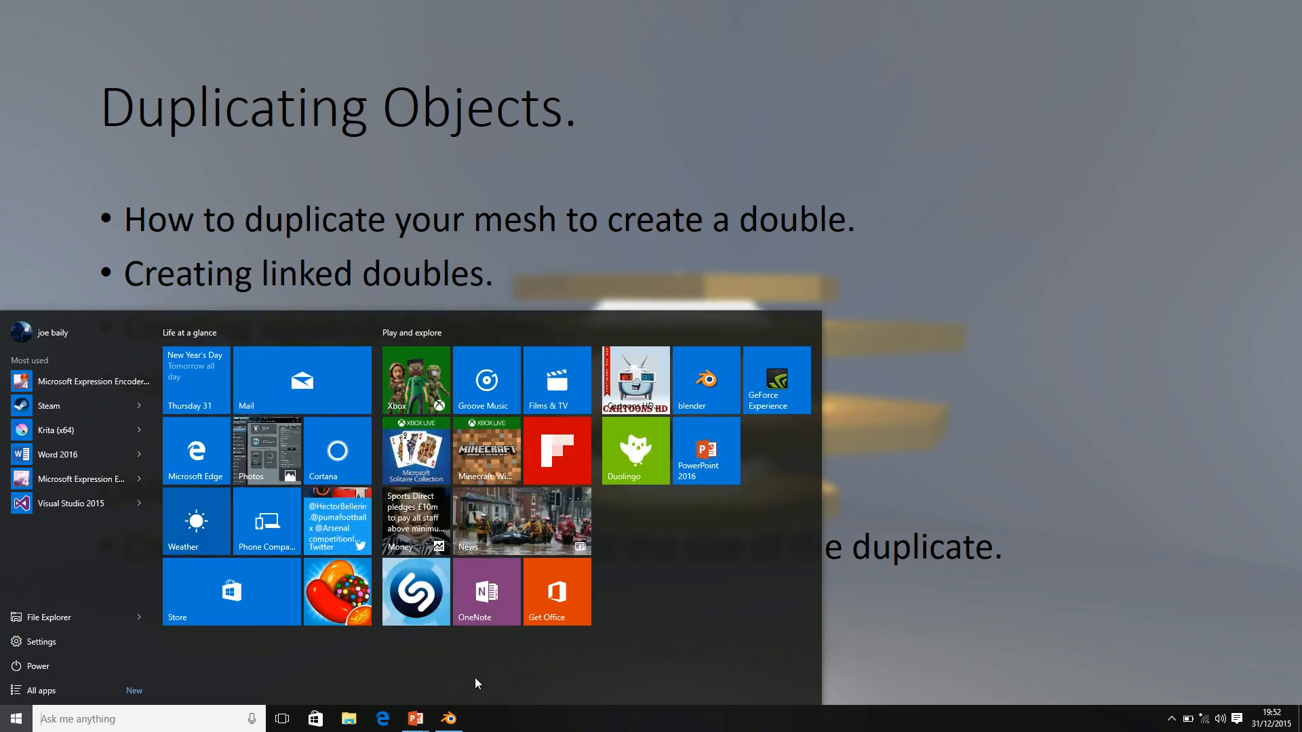
# - Switch to Blender, showing the default scene with cube, camera and lamp
pyautogui.click(448, 719)
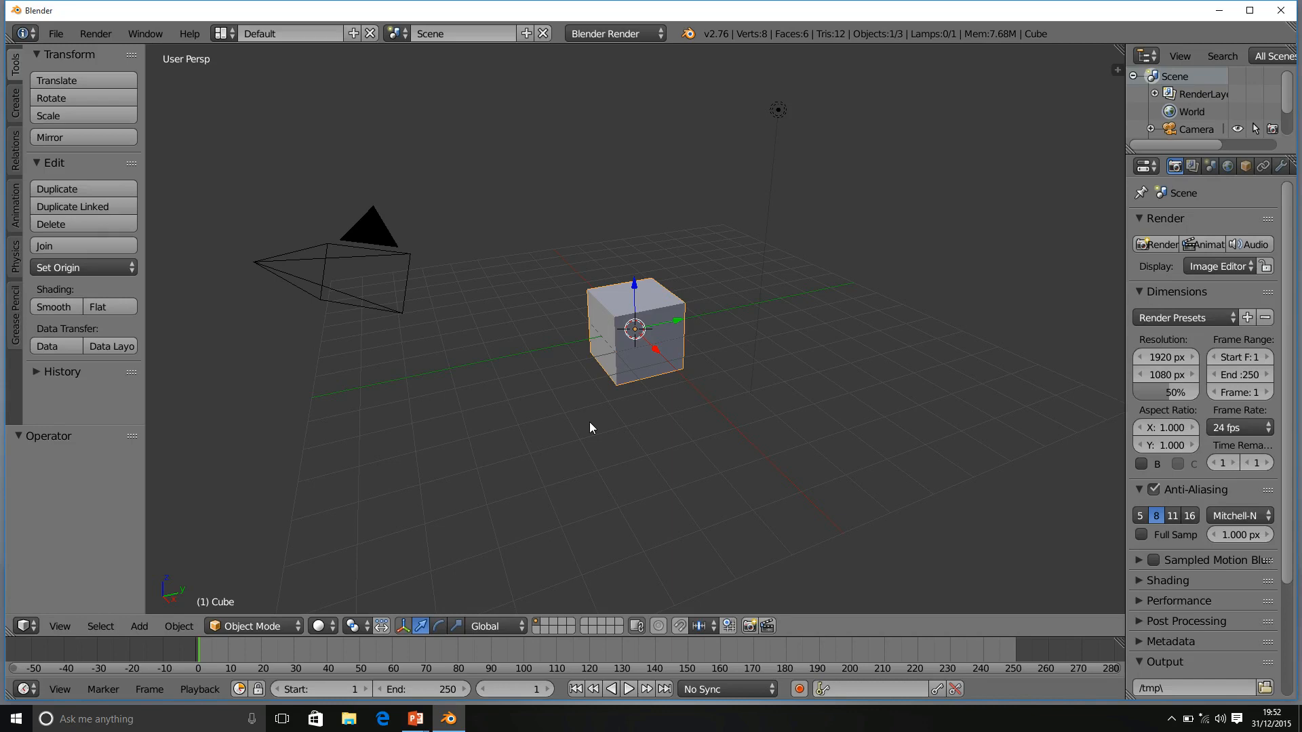
pyautogui.moveTo(587, 209)
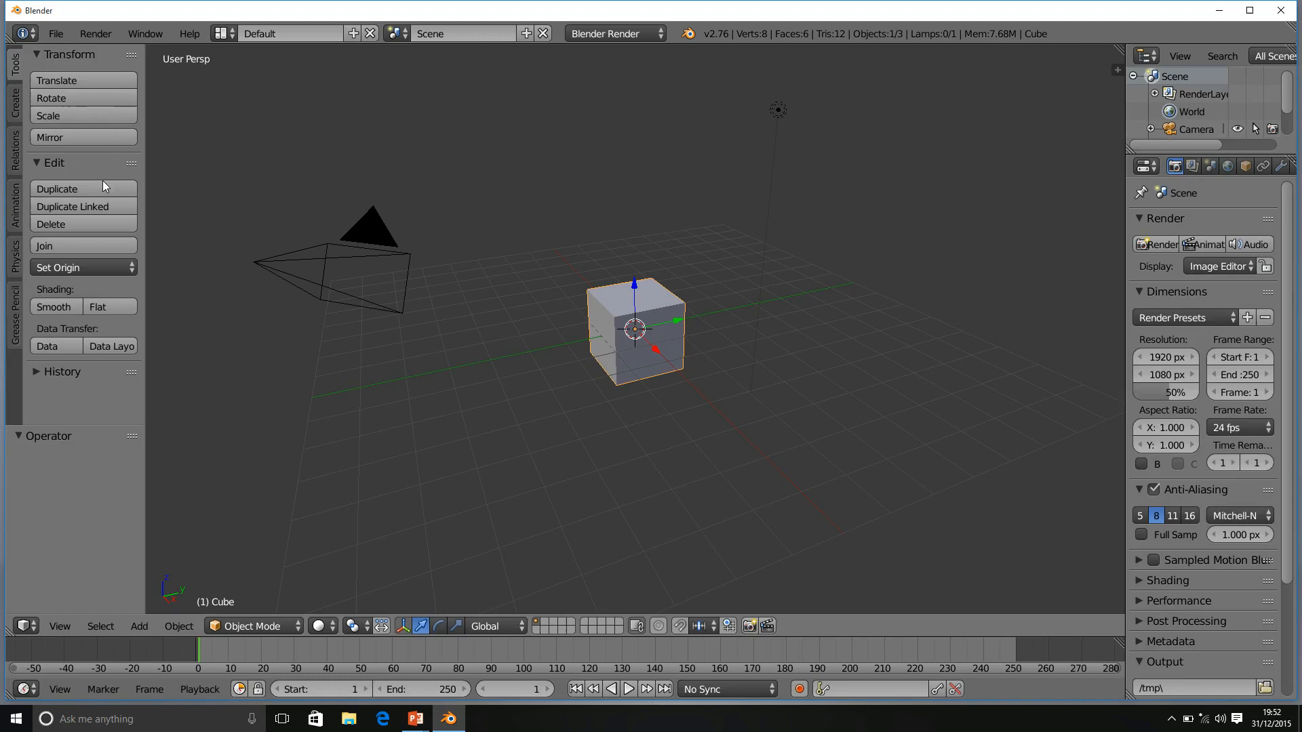
pyautogui.moveTo(103, 186)
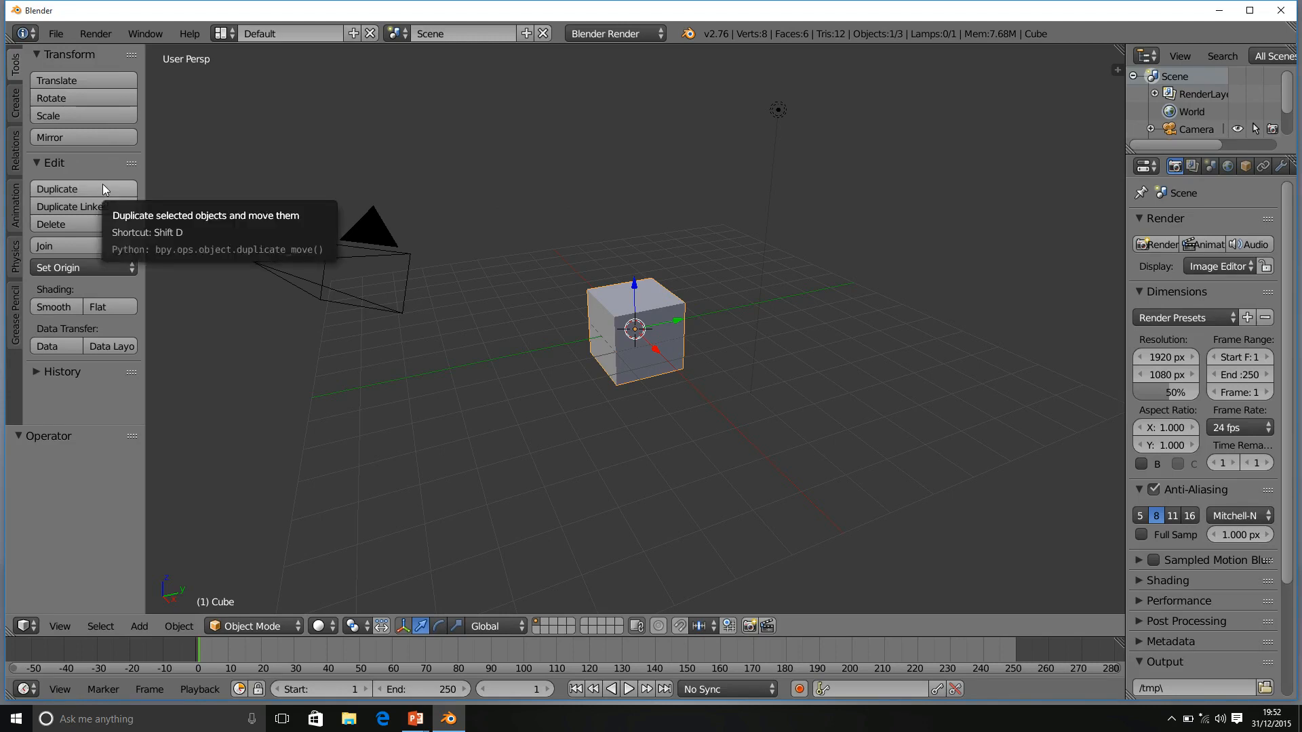
pyautogui.moveTo(96, 160)
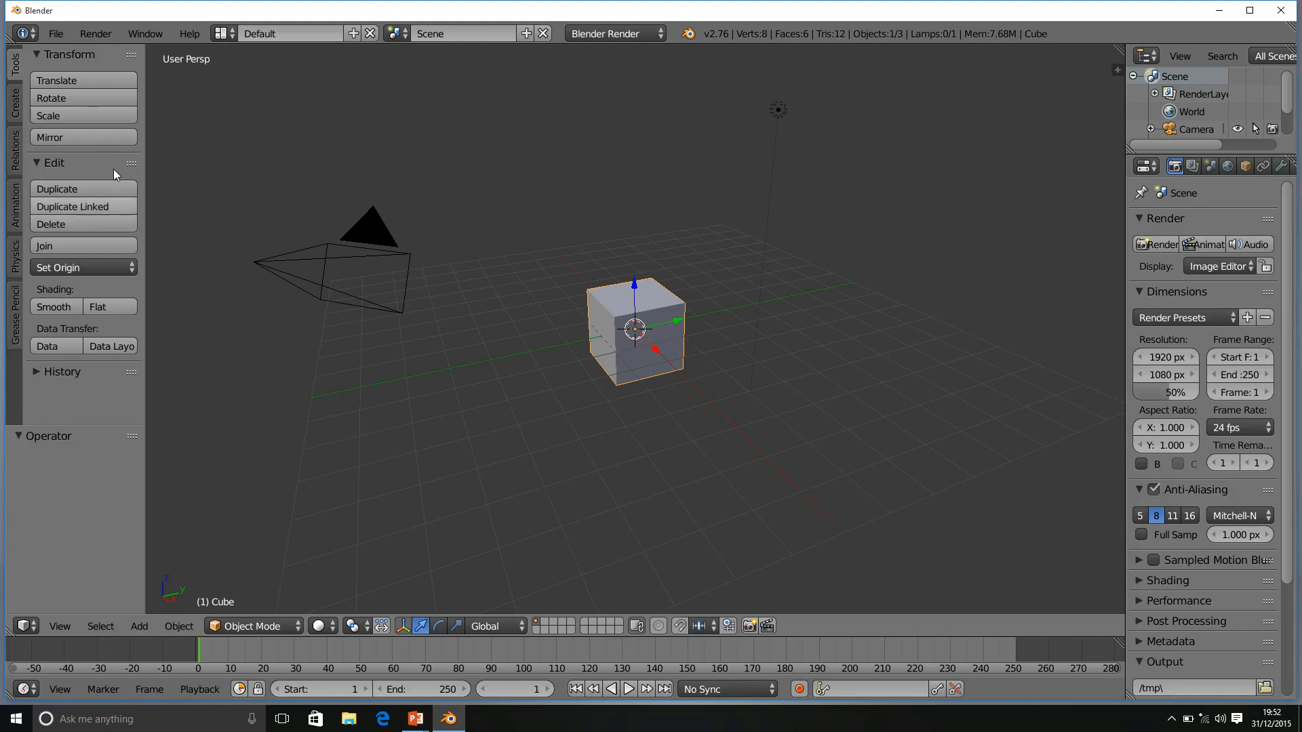
pyautogui.moveTo(28, 67)
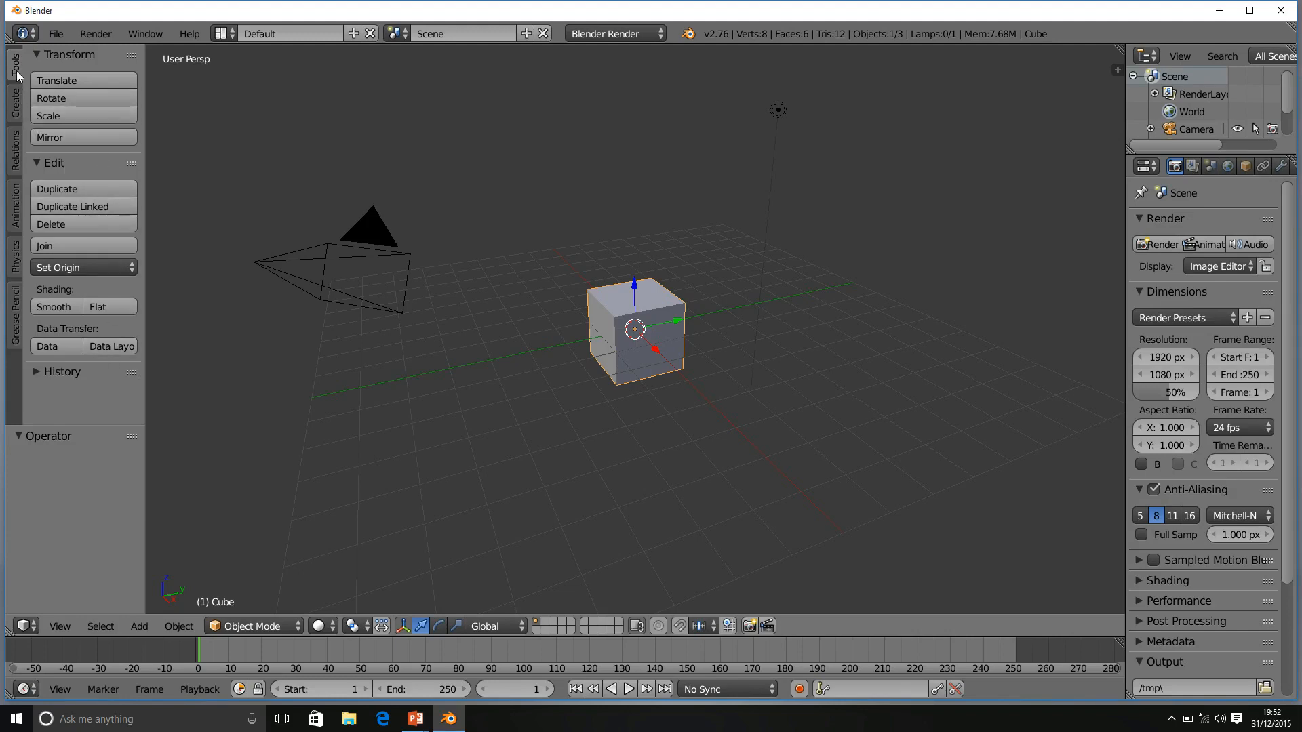
pyautogui.moveTo(21, 194)
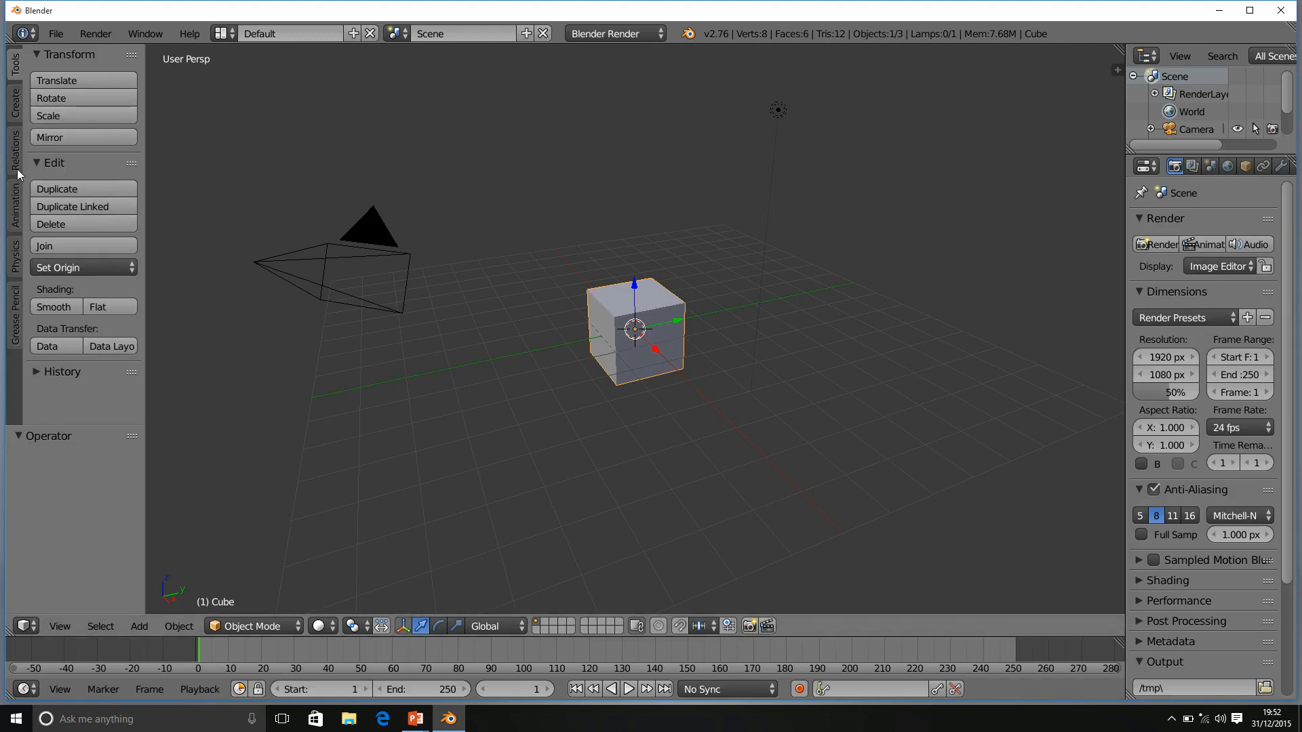
pyautogui.moveTo(10, 66)
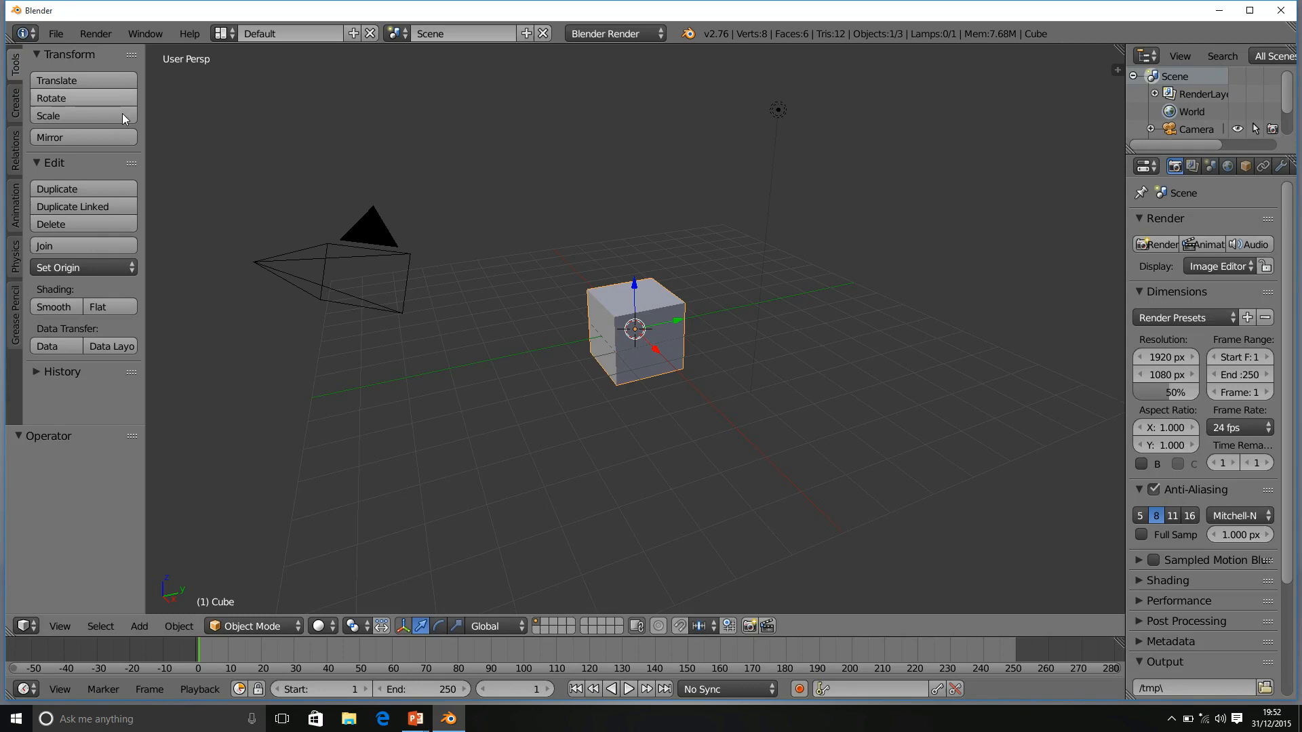
# - Duplicate the cube, place the copy to the right, then select each cube in turn
pyautogui.click(83, 189)
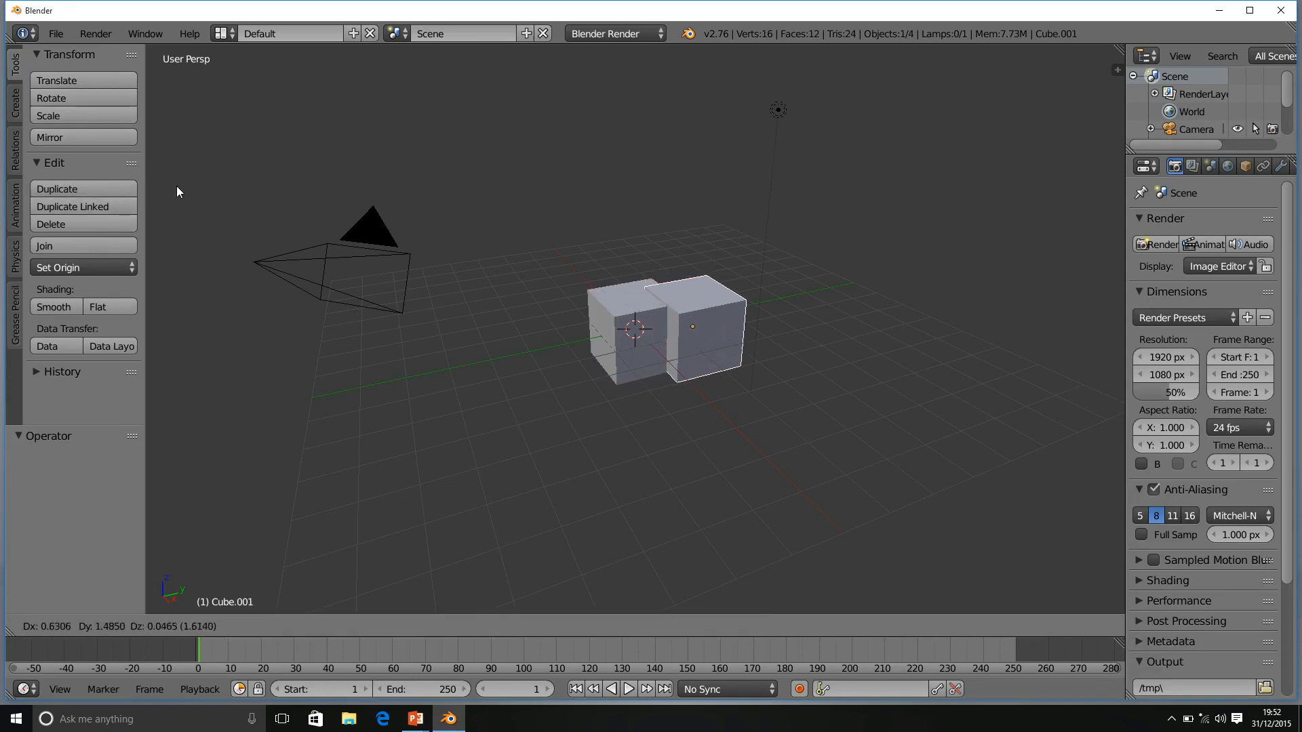
pyautogui.moveTo(693, 324); pyautogui.dragTo(764, 299)
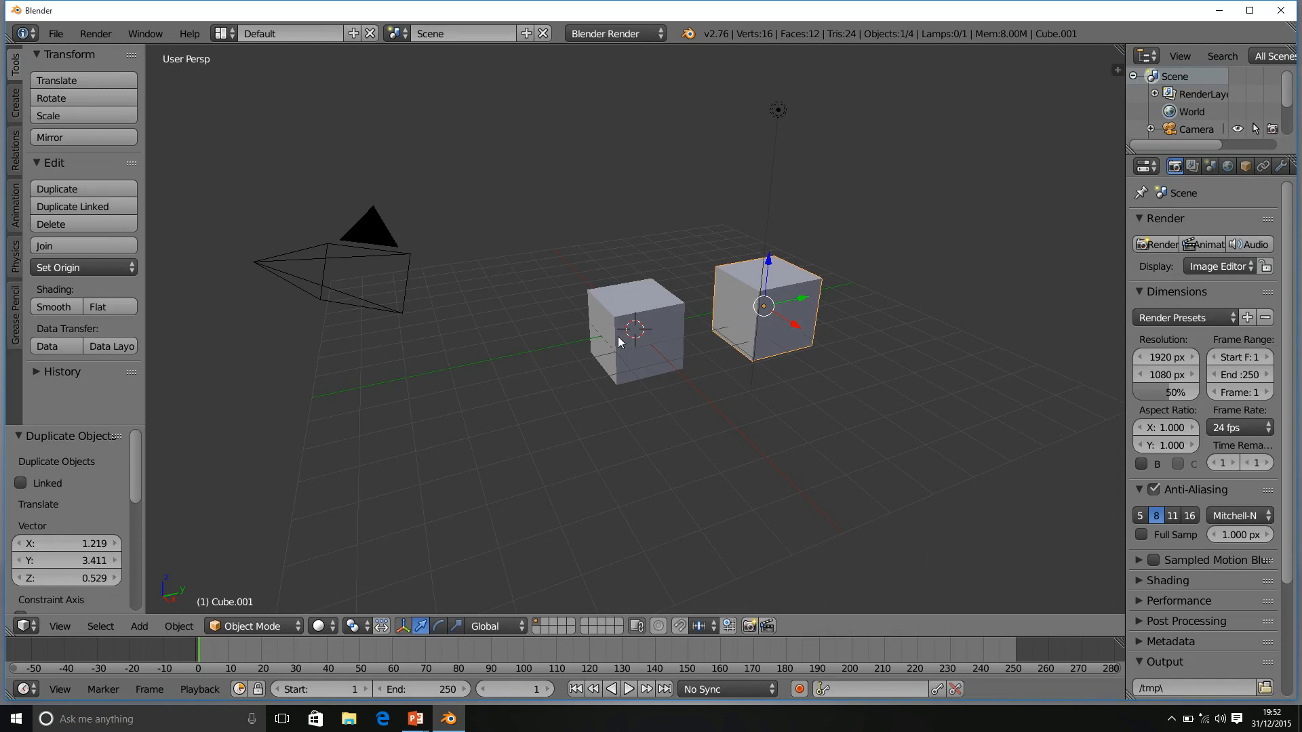
pyautogui.click(635, 338)
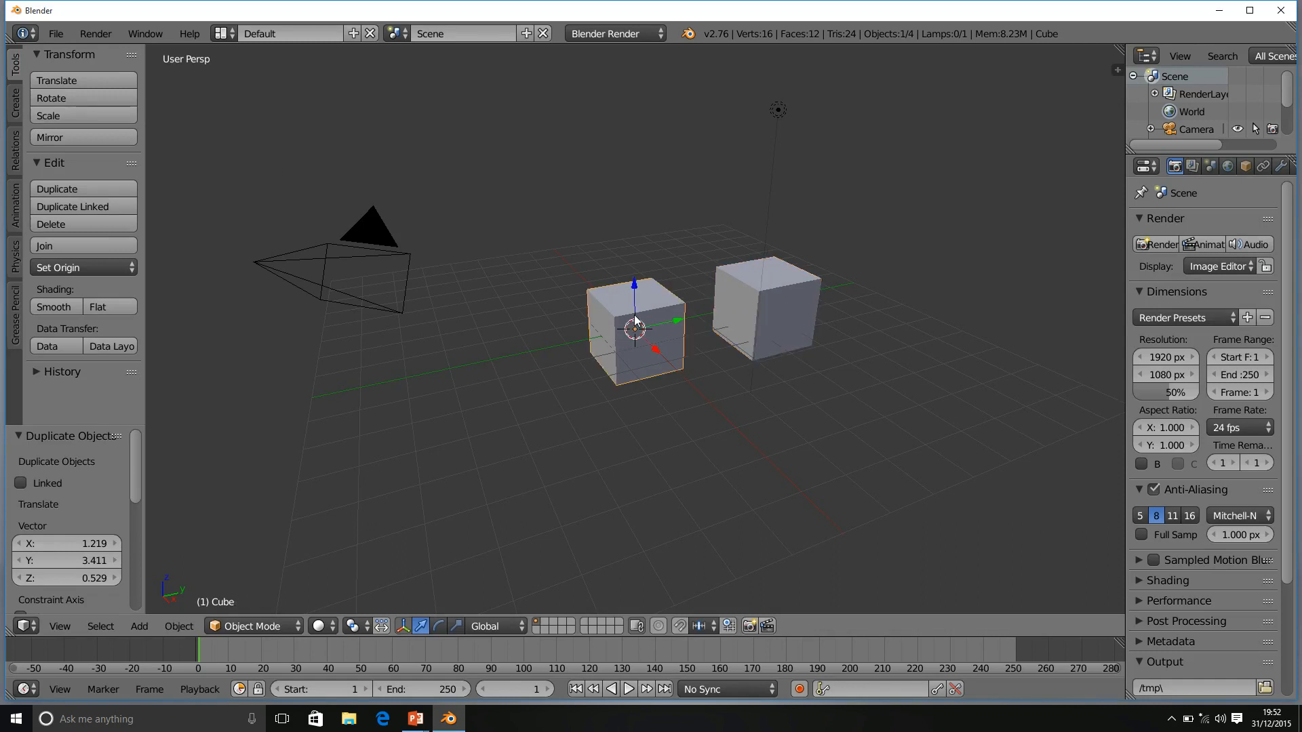
pyautogui.click(767, 315)
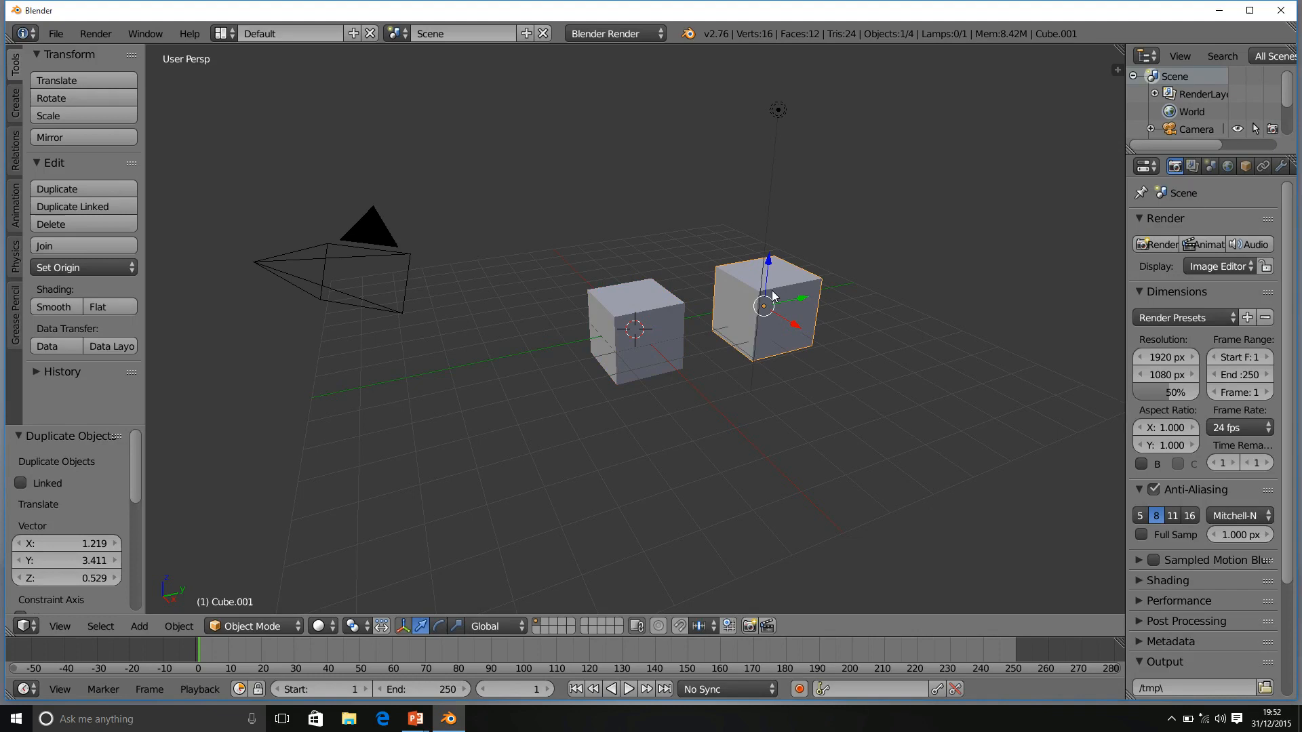
pyautogui.moveTo(656, 260)
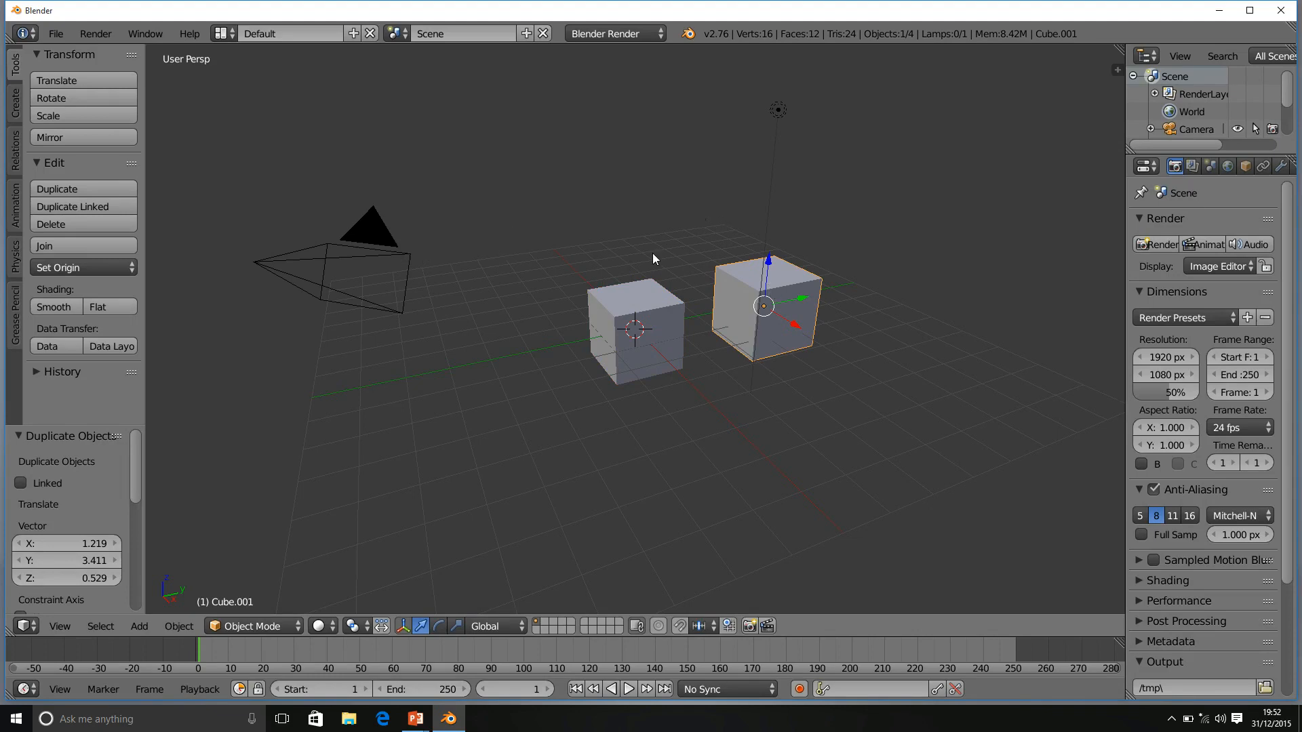
pyautogui.moveTo(101, 212)
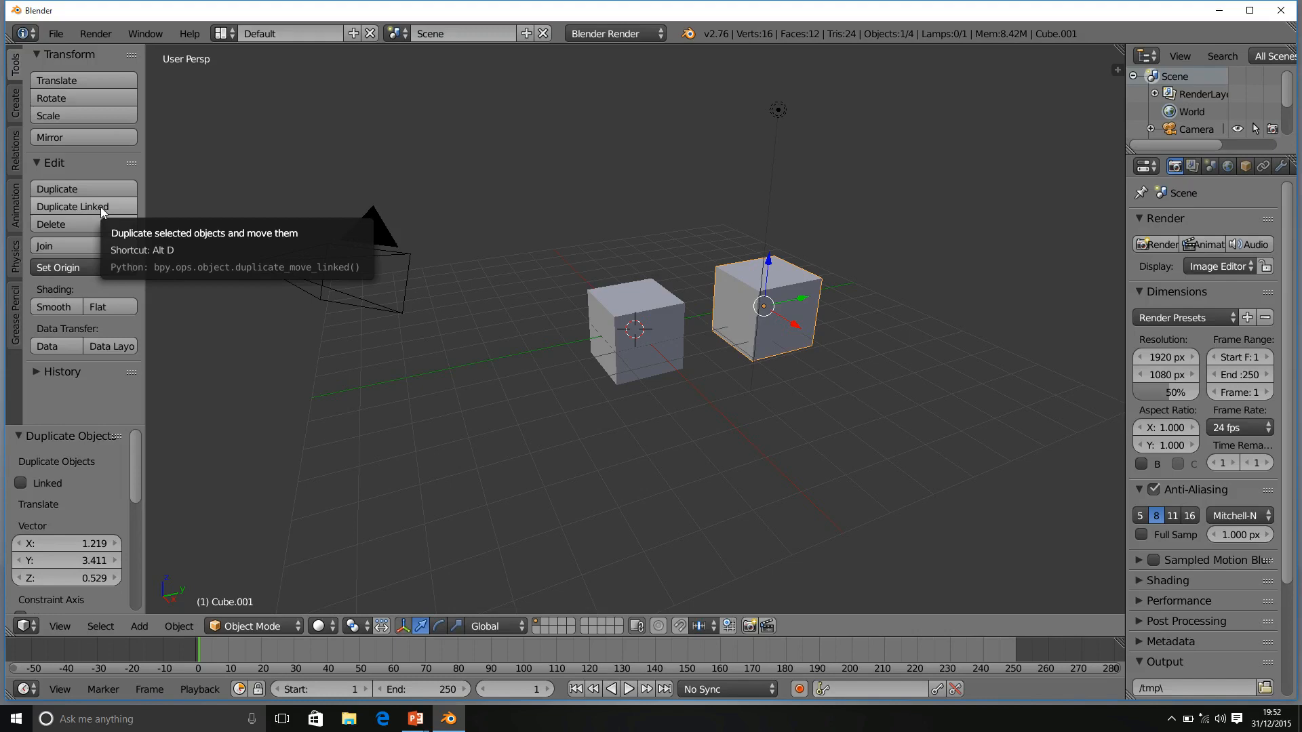
# - Add a linked duplicate (Alt+D), place it left of the original, and select the cubes
pyautogui.click(74, 207)
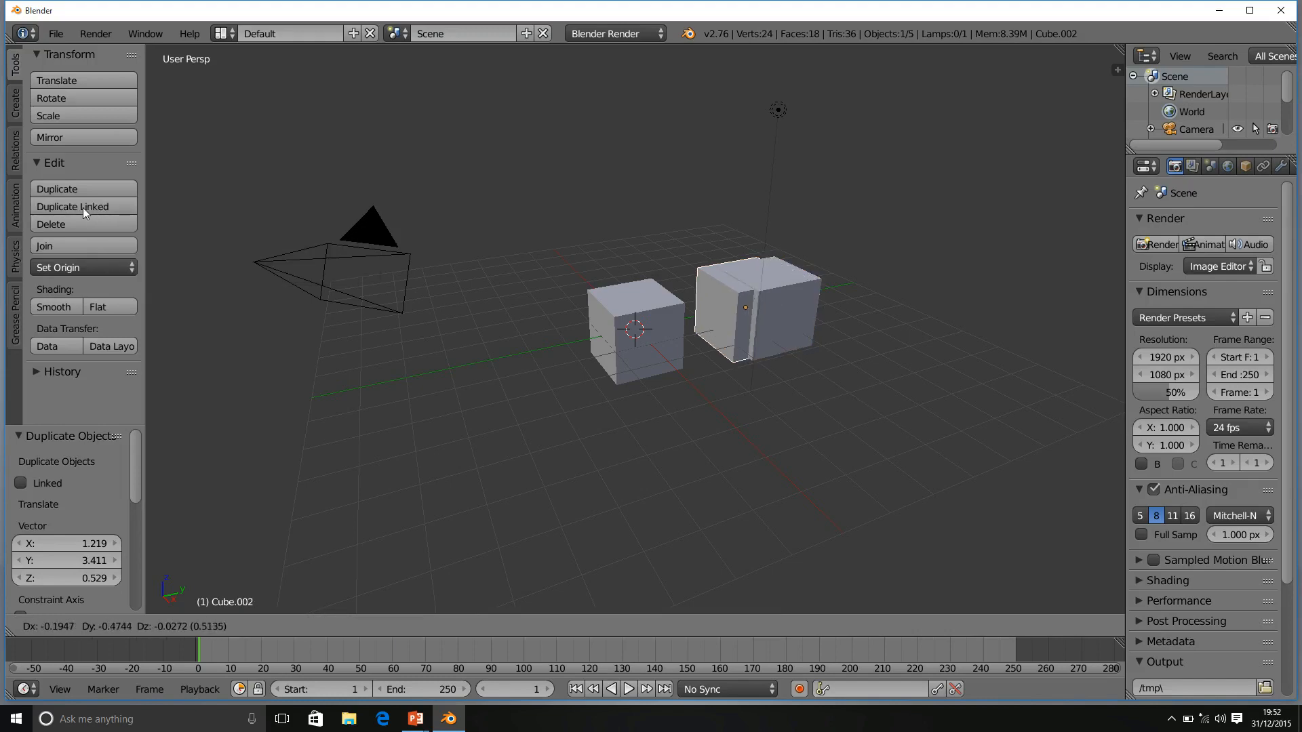
pyautogui.moveTo(632, 325); pyautogui.dragTo(569, 339)
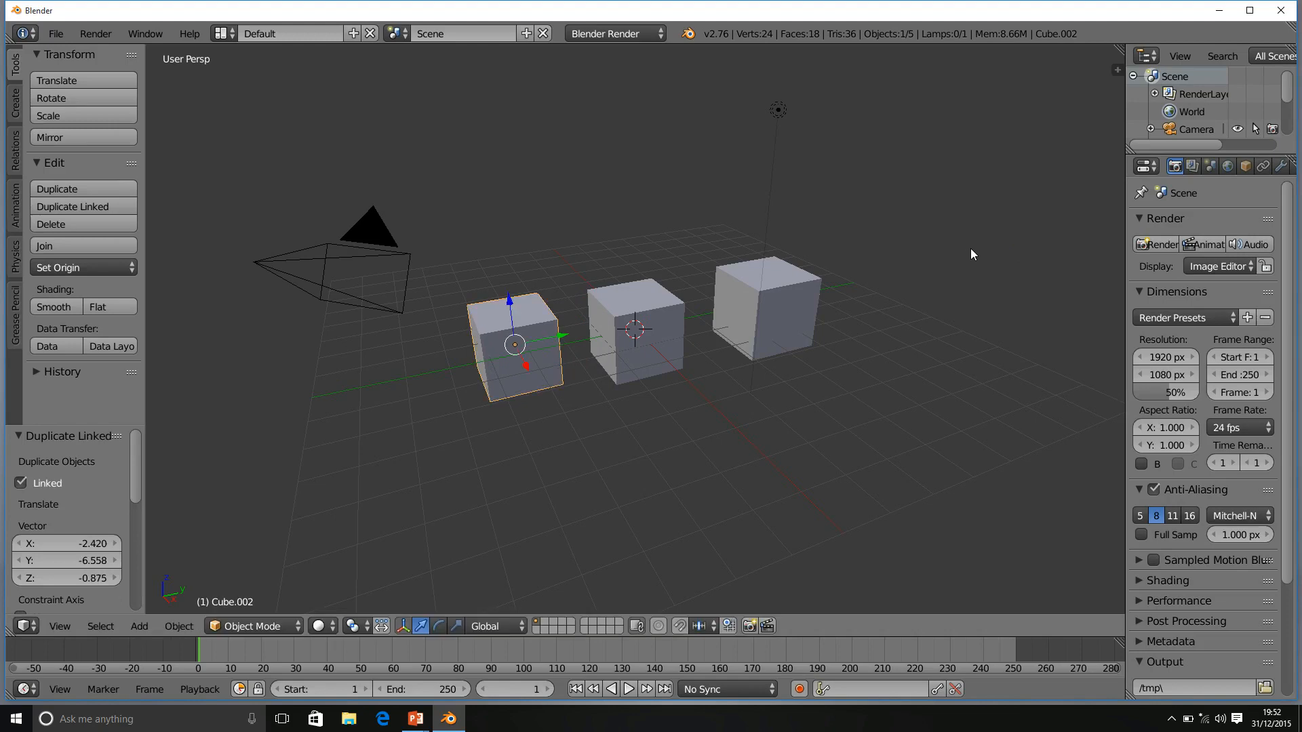
pyautogui.moveTo(763, 287)
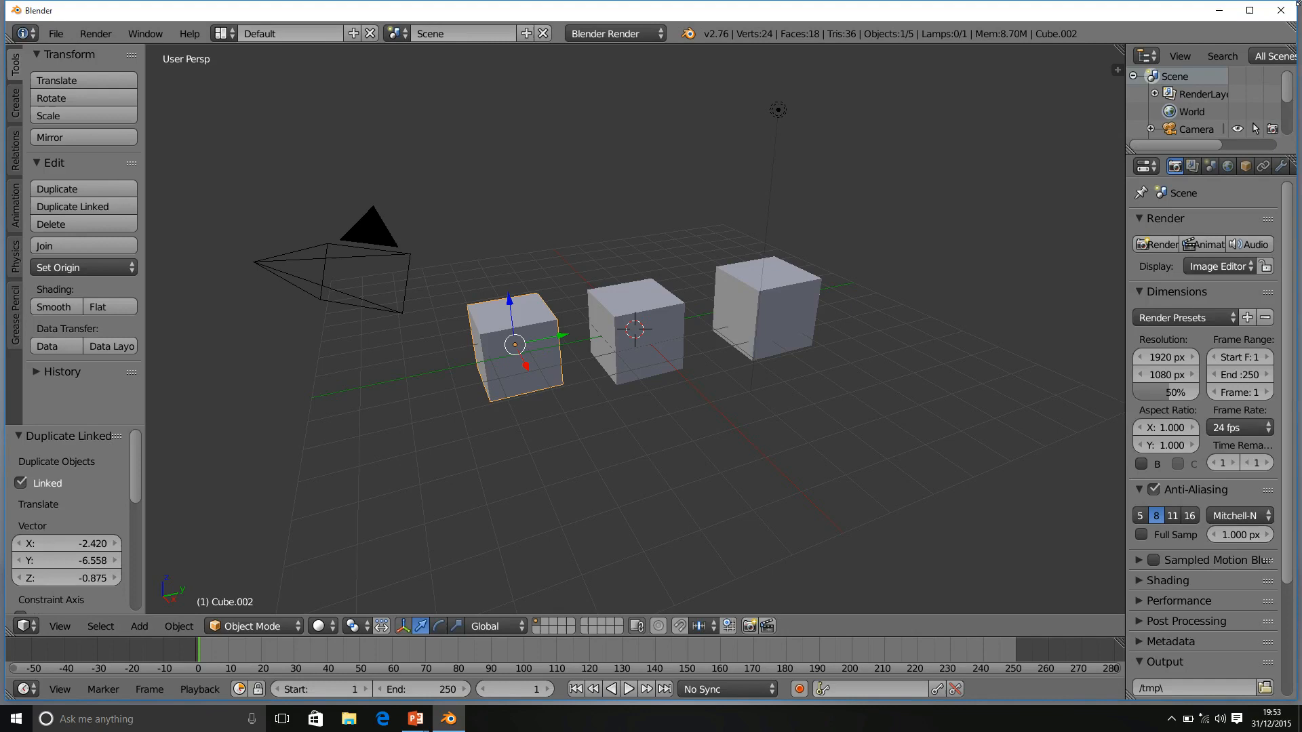
pyautogui.click(636, 338)
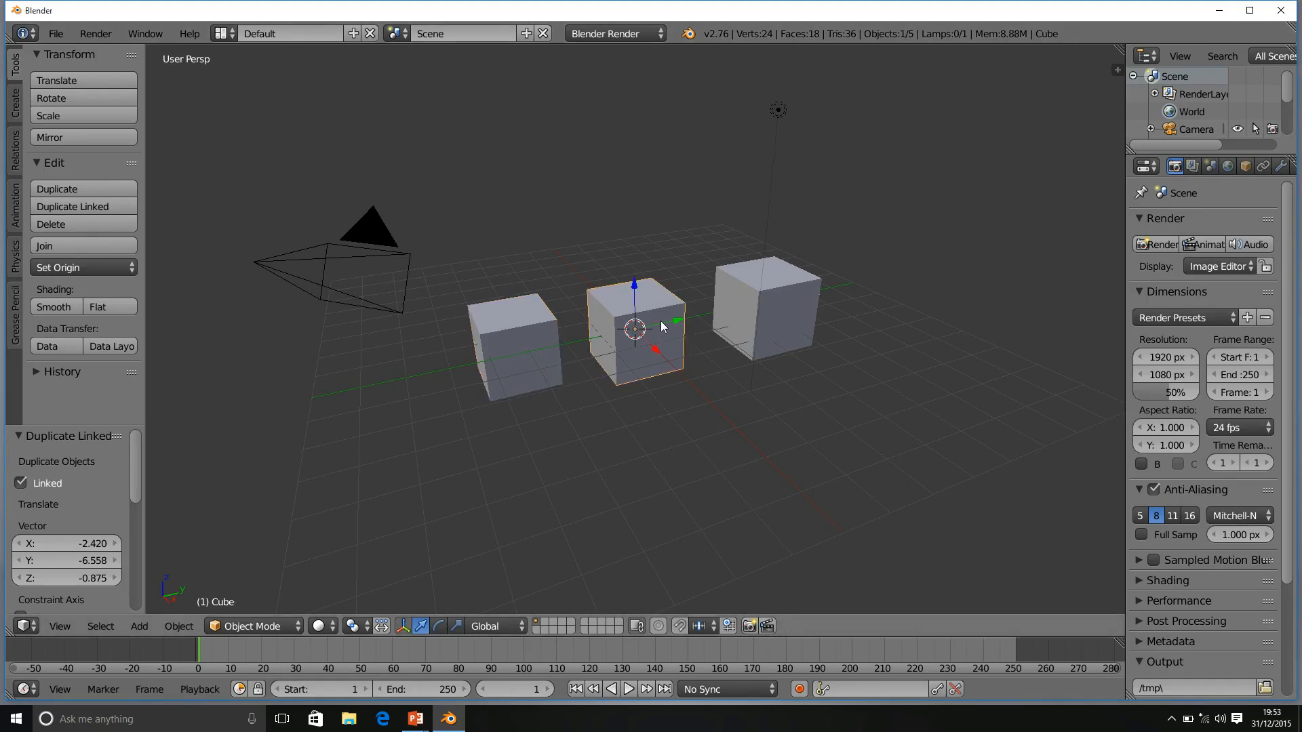
pyautogui.moveTo(780, 301)
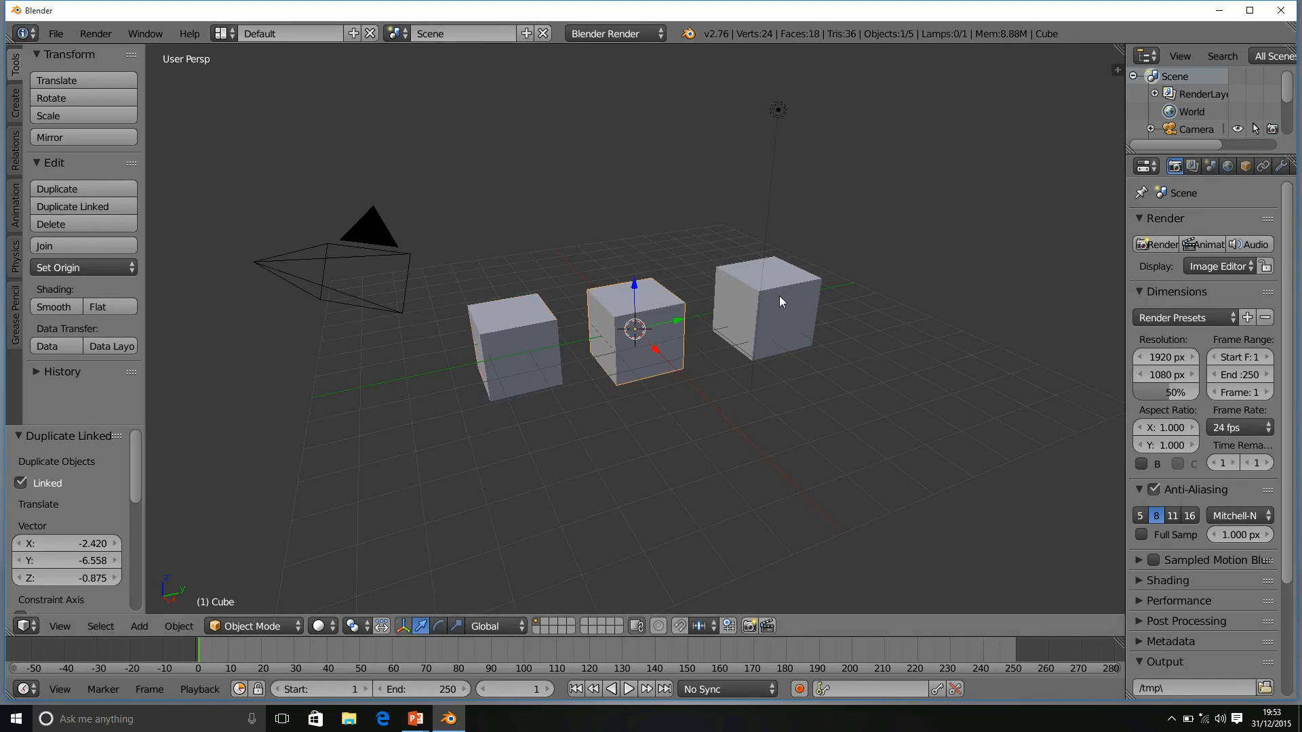
pyautogui.click(776, 312)
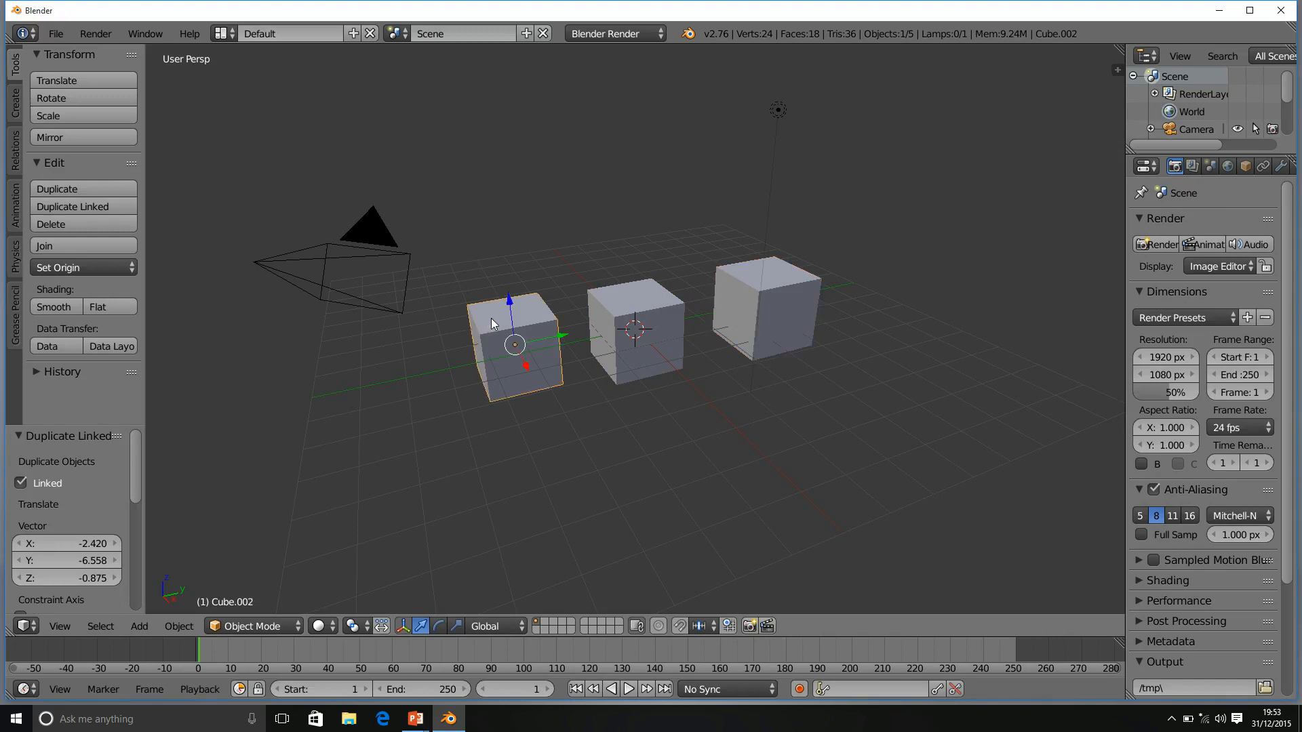
pyautogui.moveTo(548, 325)
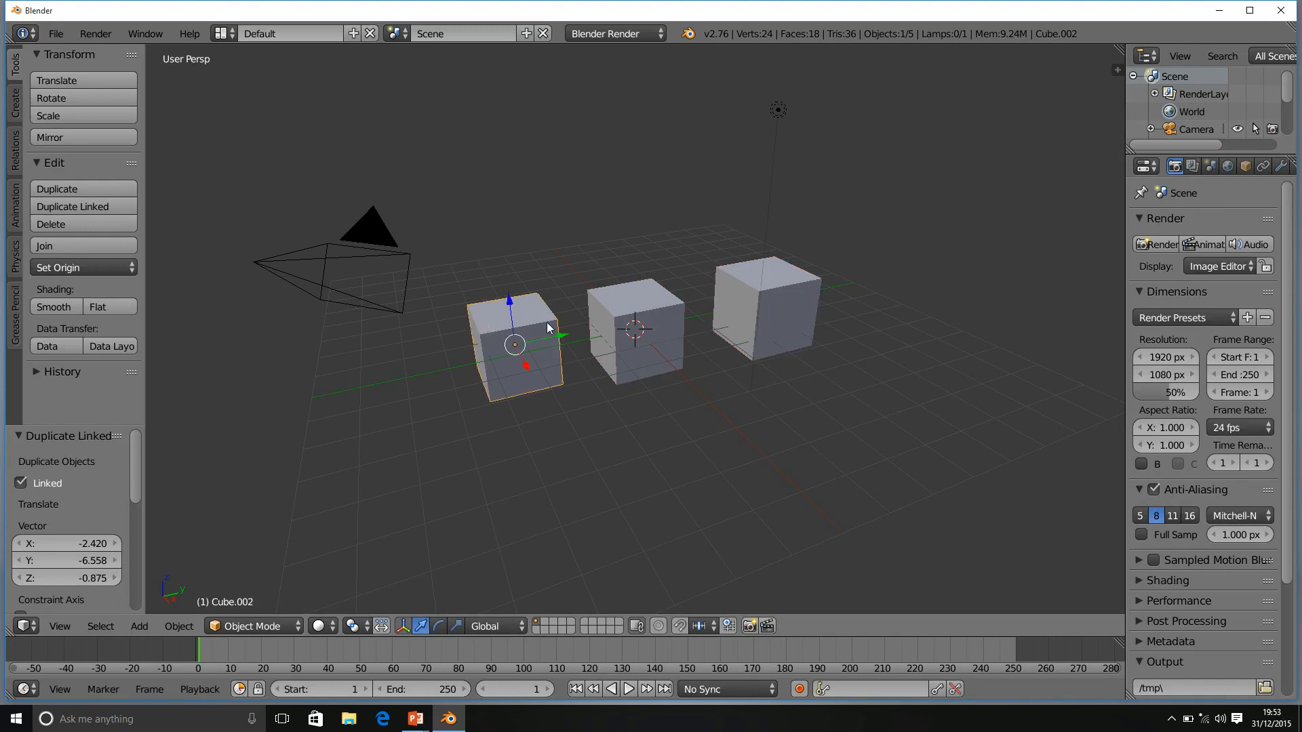
pyautogui.moveTo(653, 332)
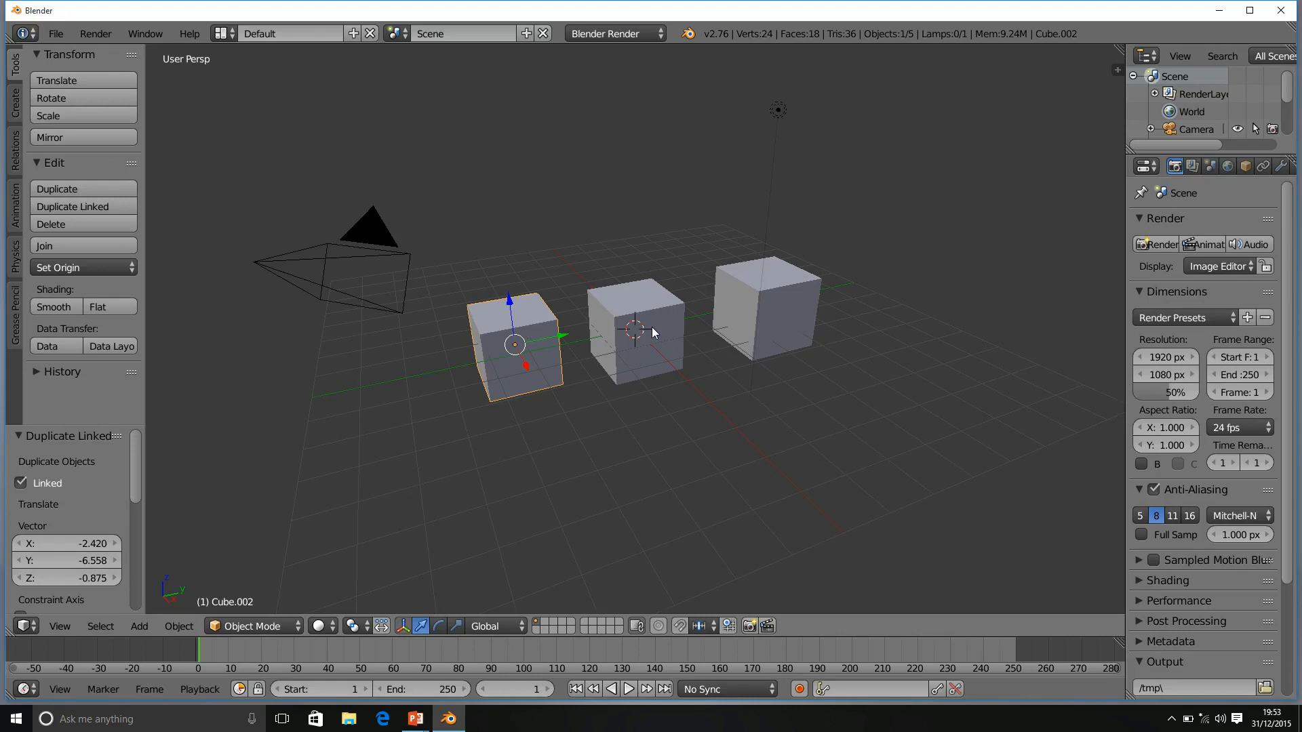
pyautogui.moveTo(400, 352)
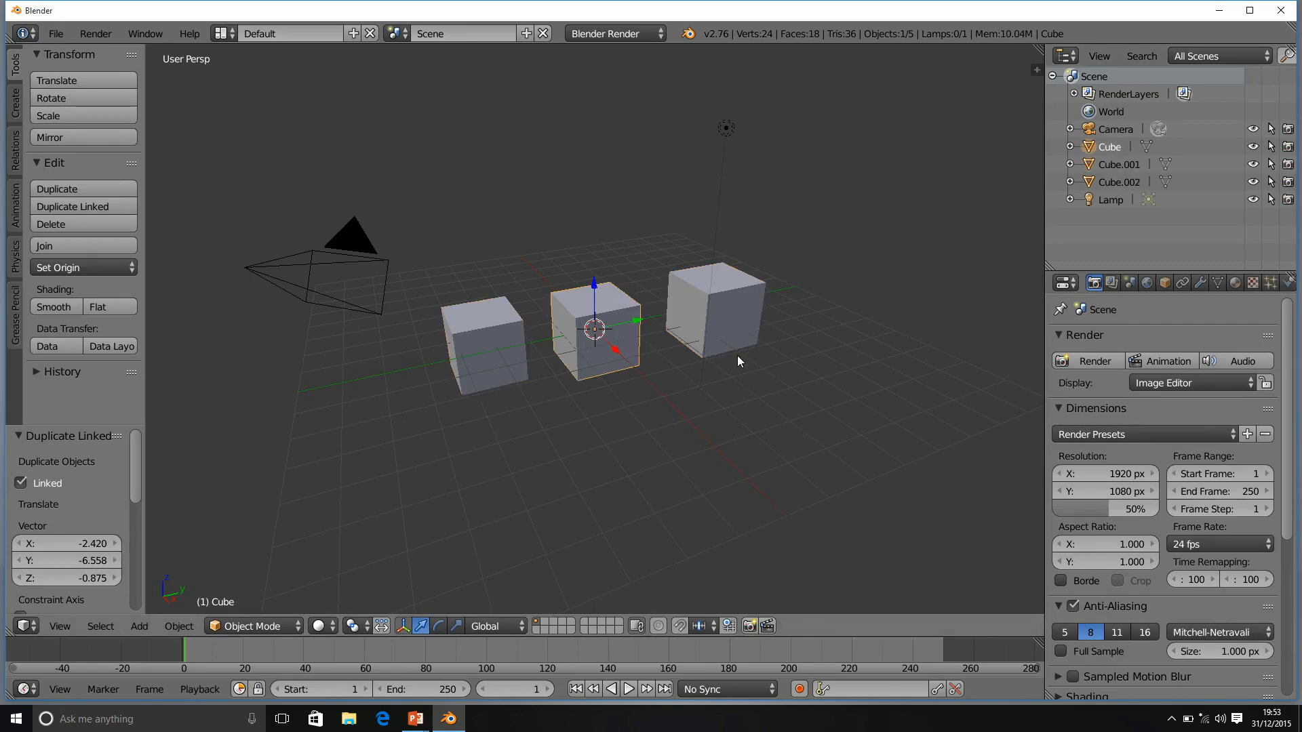
pyautogui.moveTo(744, 361)
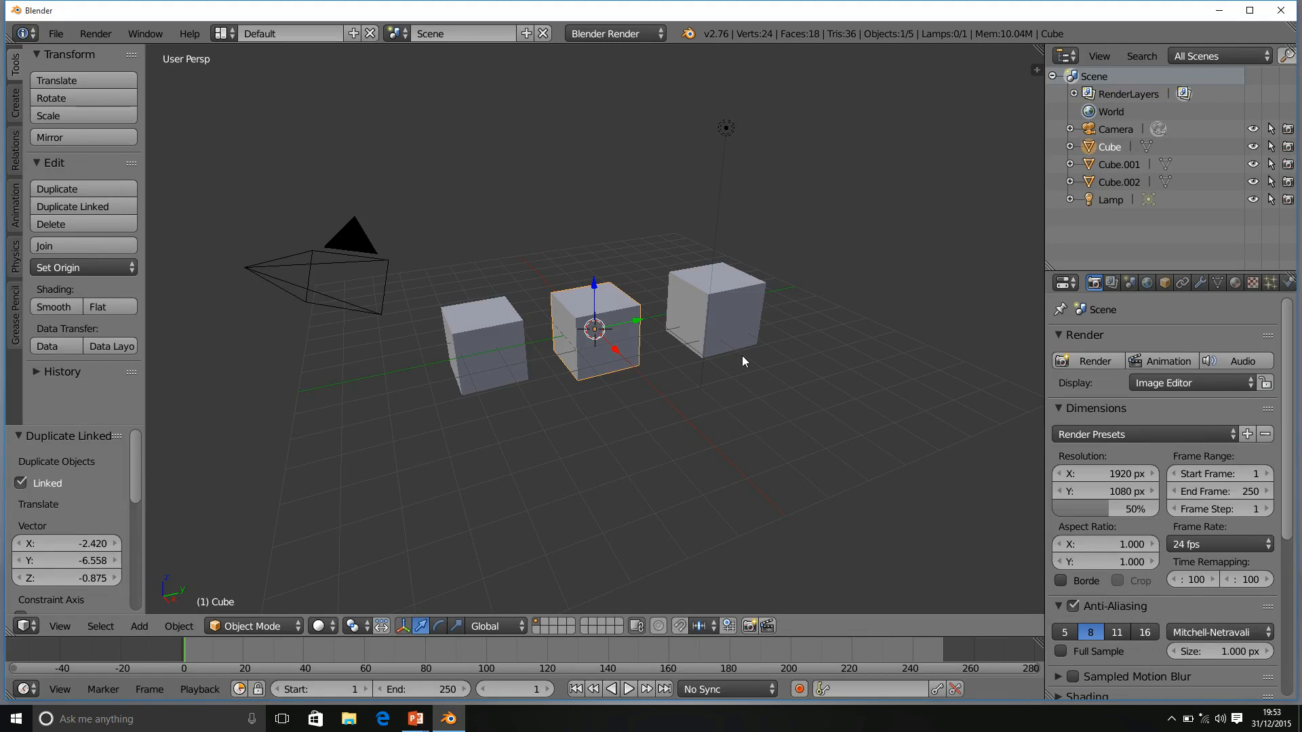
pyautogui.moveTo(277, 618)
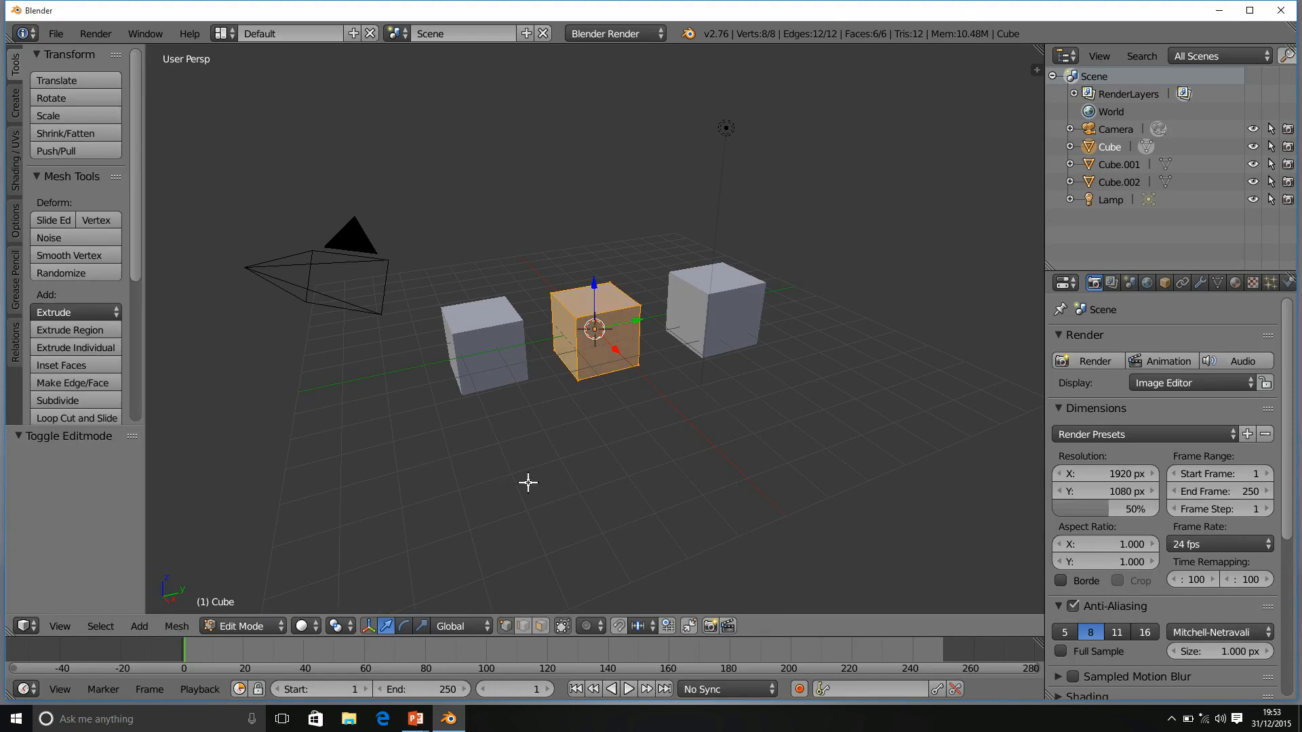
pyautogui.moveTo(645, 346)
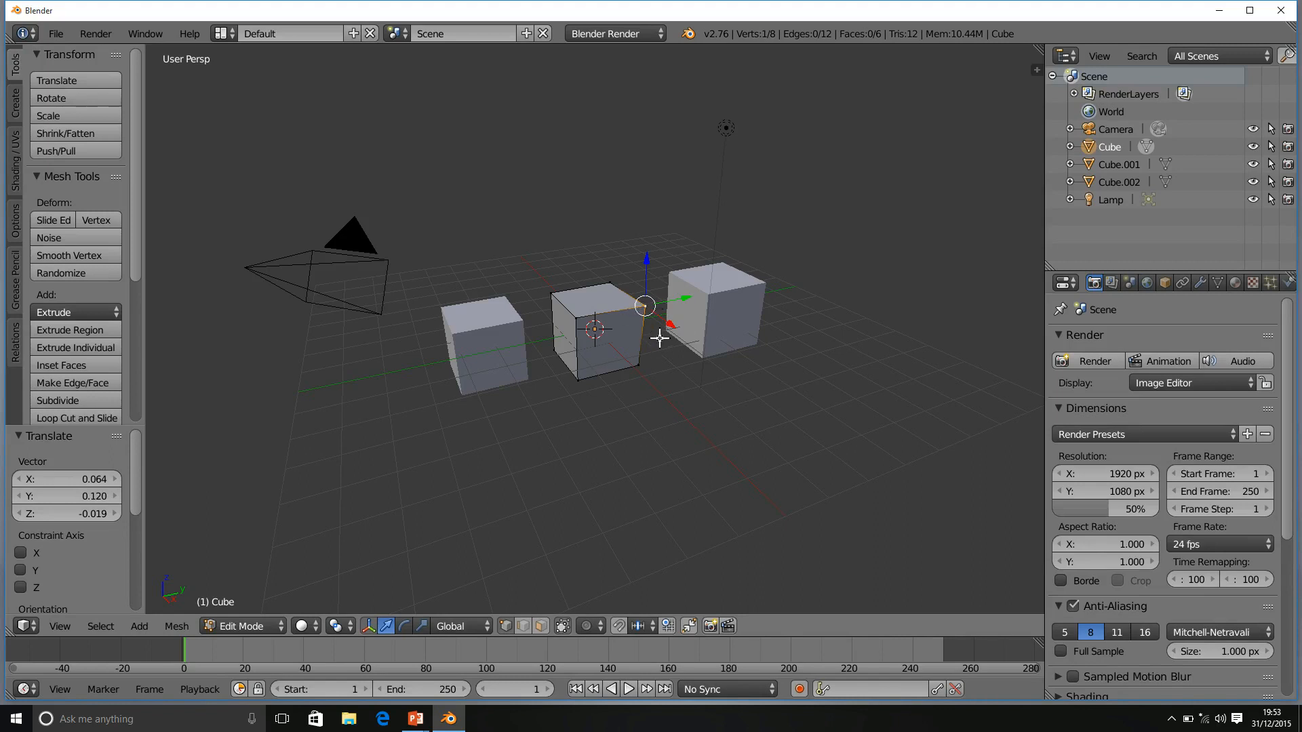
pyautogui.moveTo(794, 376)
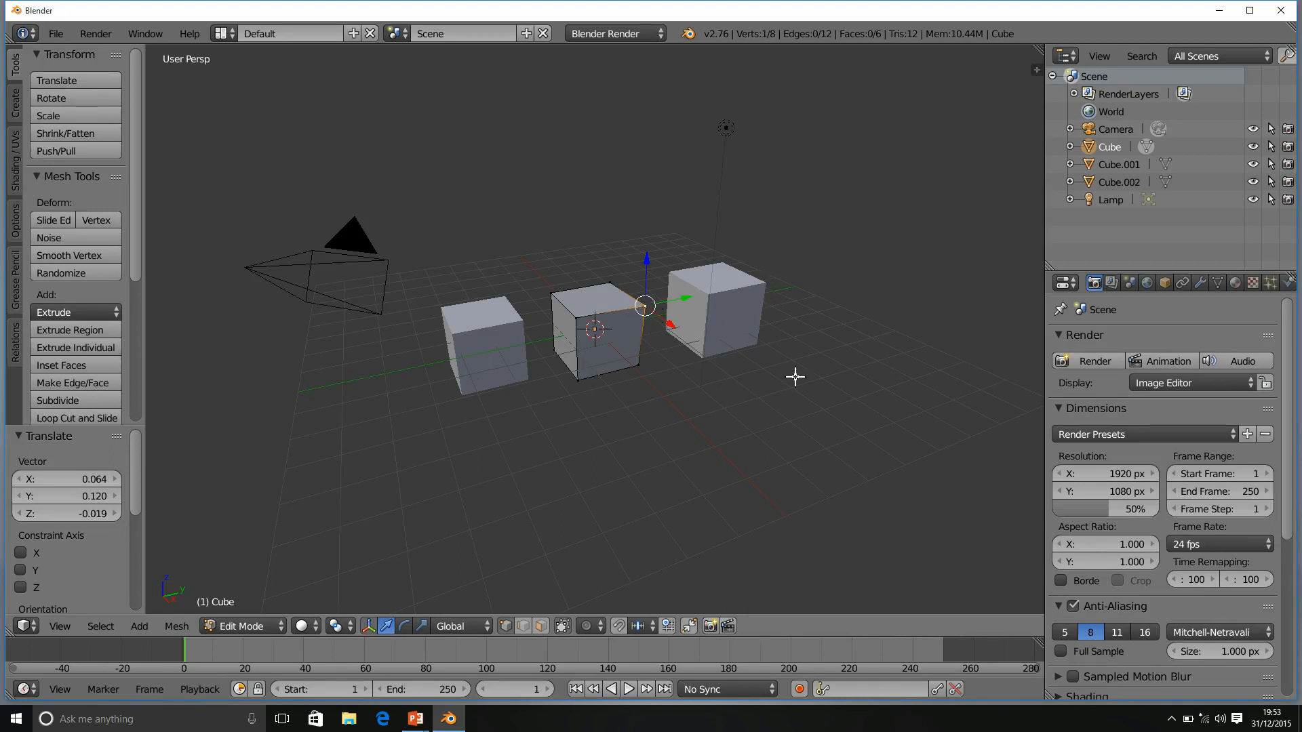
pyautogui.moveTo(809, 346)
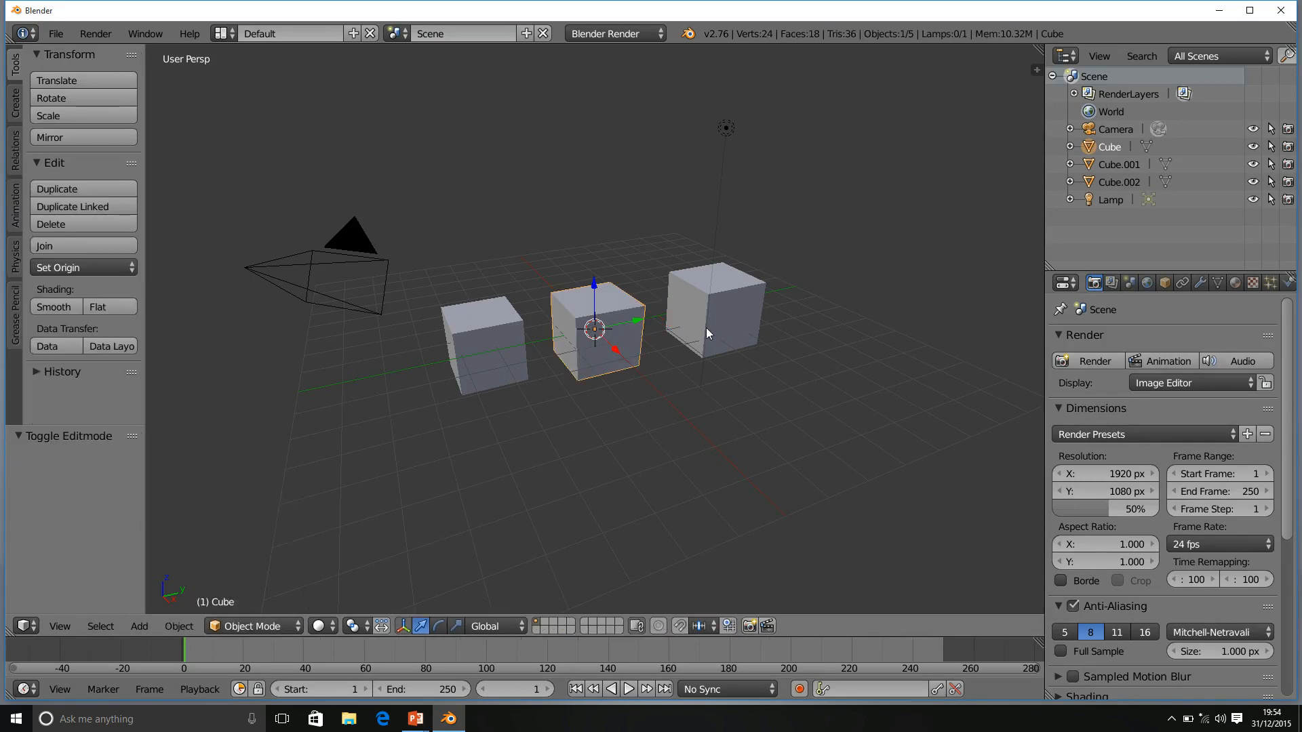
# - Select the right-hand duplicate cube, Cube.001
pyautogui.click(712, 329)
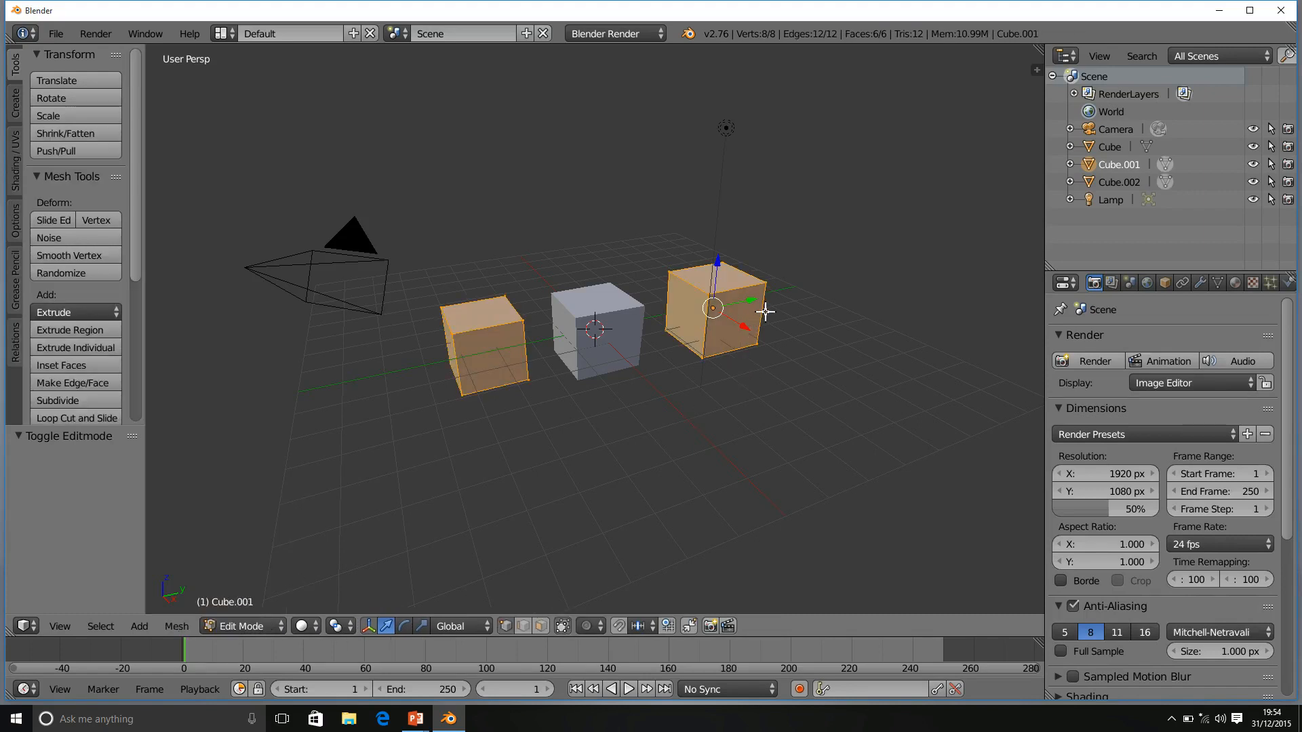
pyautogui.moveTo(795, 448)
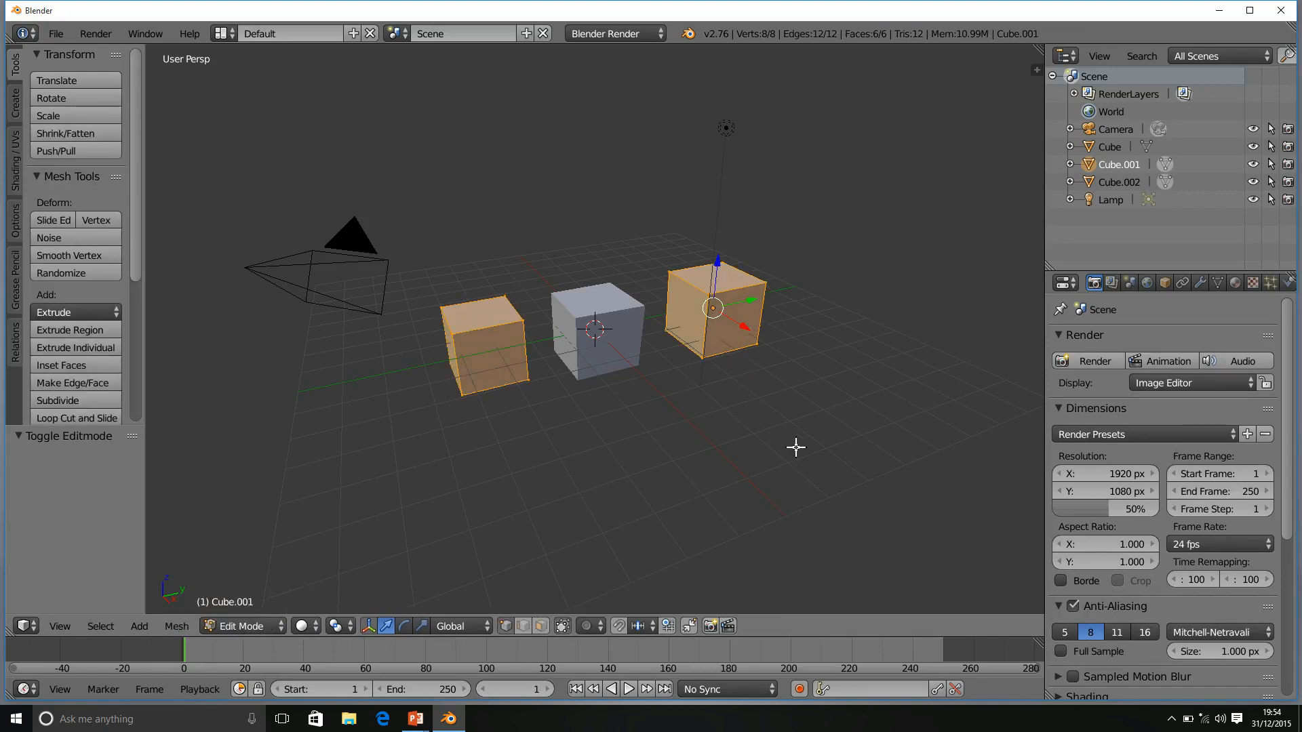
pyautogui.moveTo(709, 222)
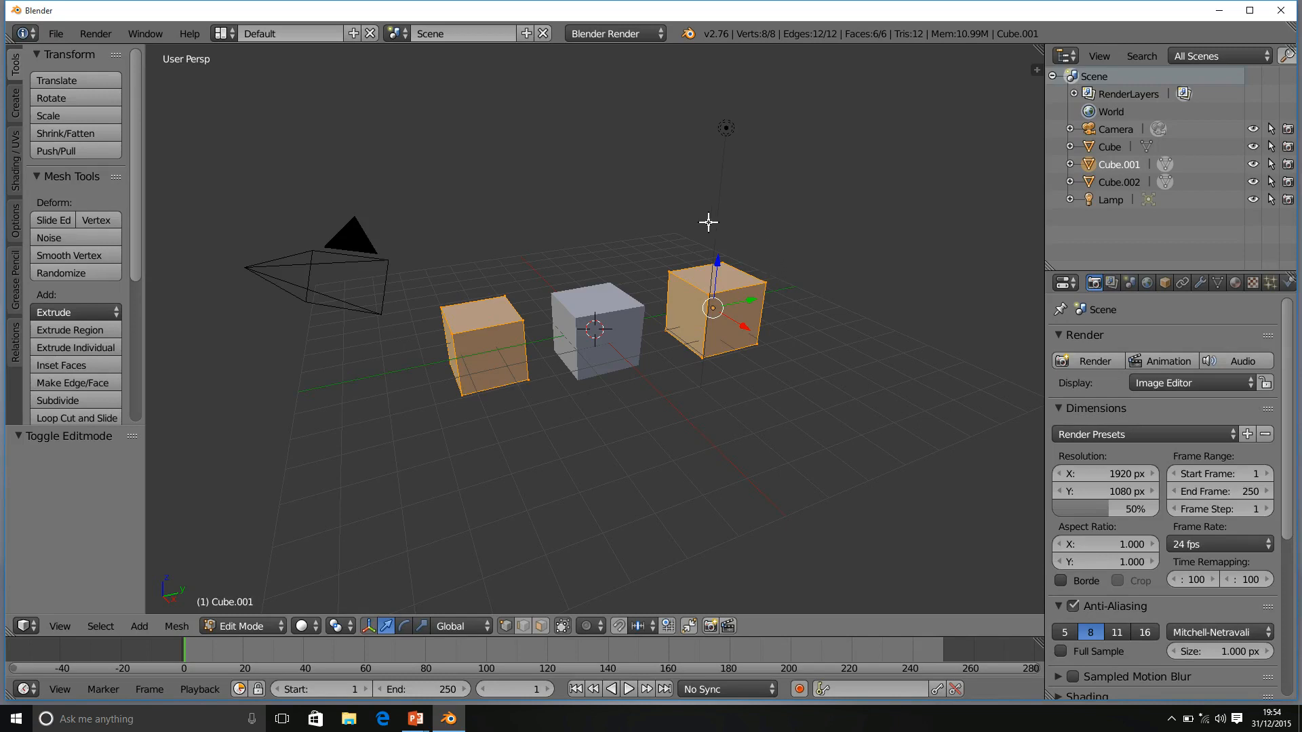
pyautogui.moveTo(730, 291)
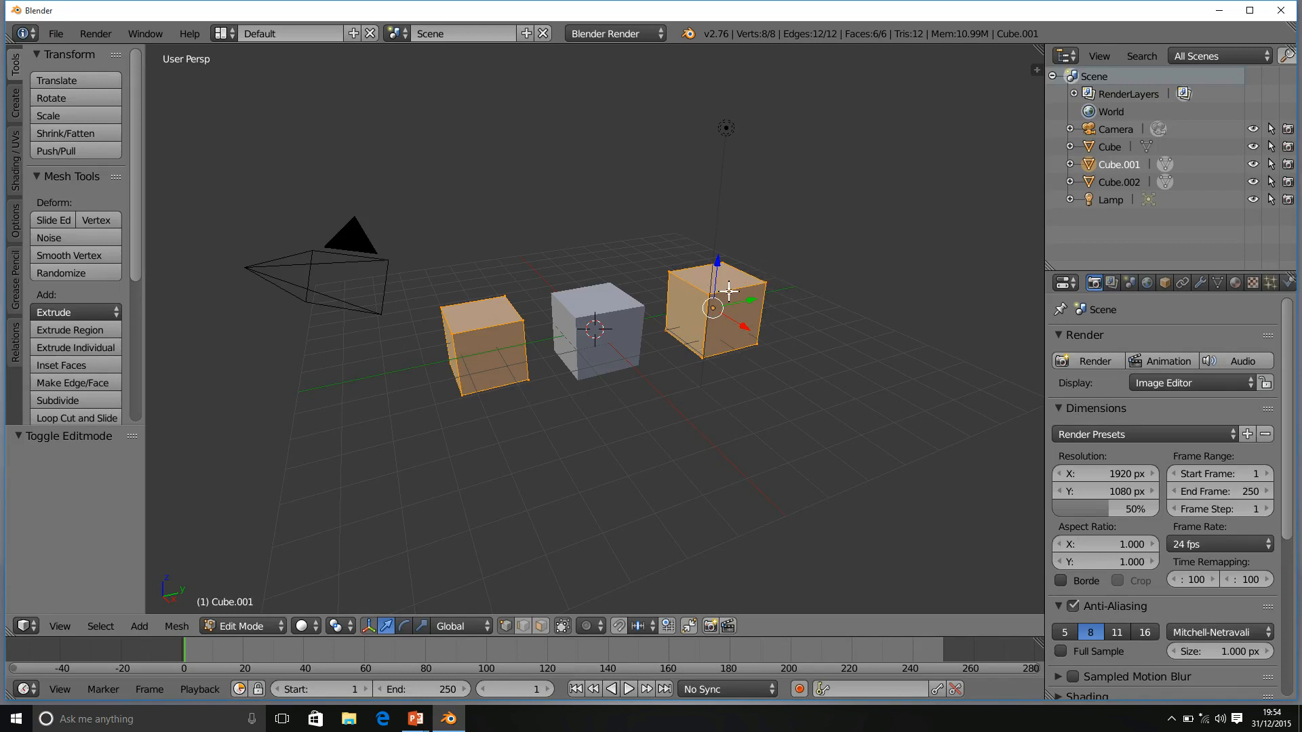
pyautogui.moveTo(473, 396)
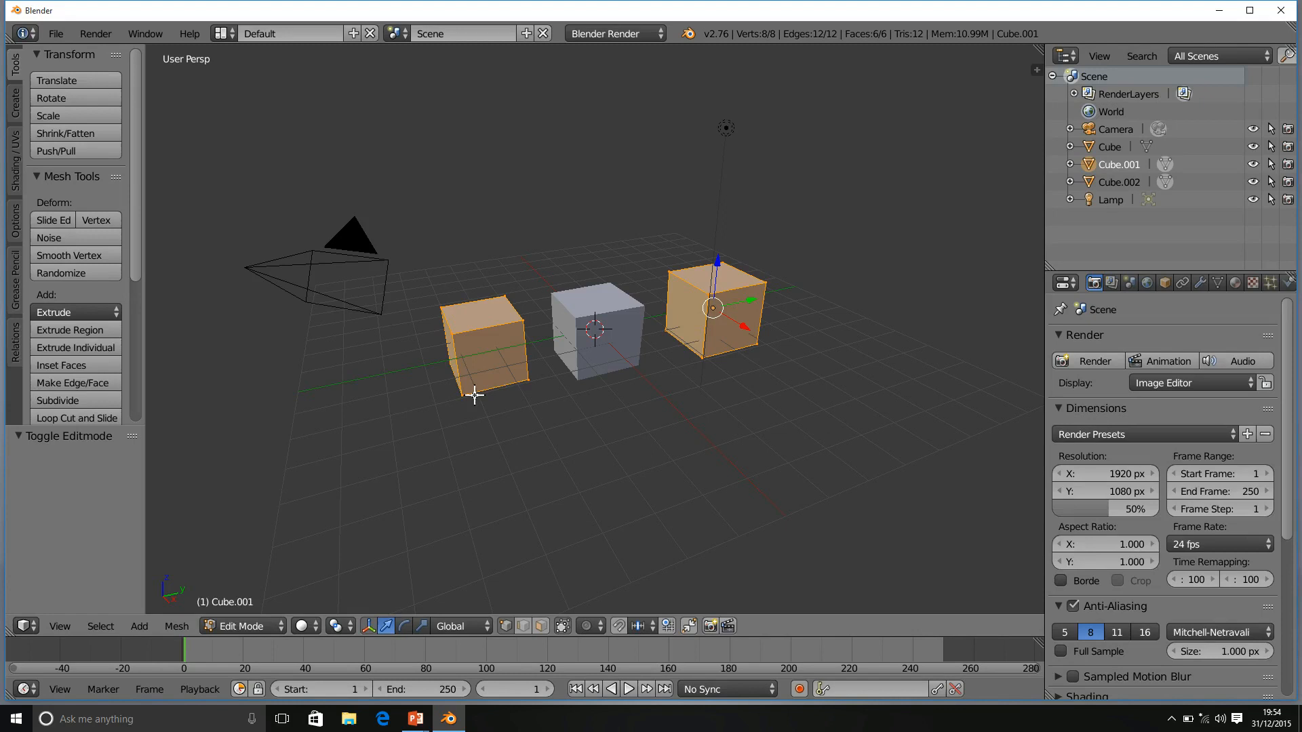
pyautogui.moveTo(431, 350)
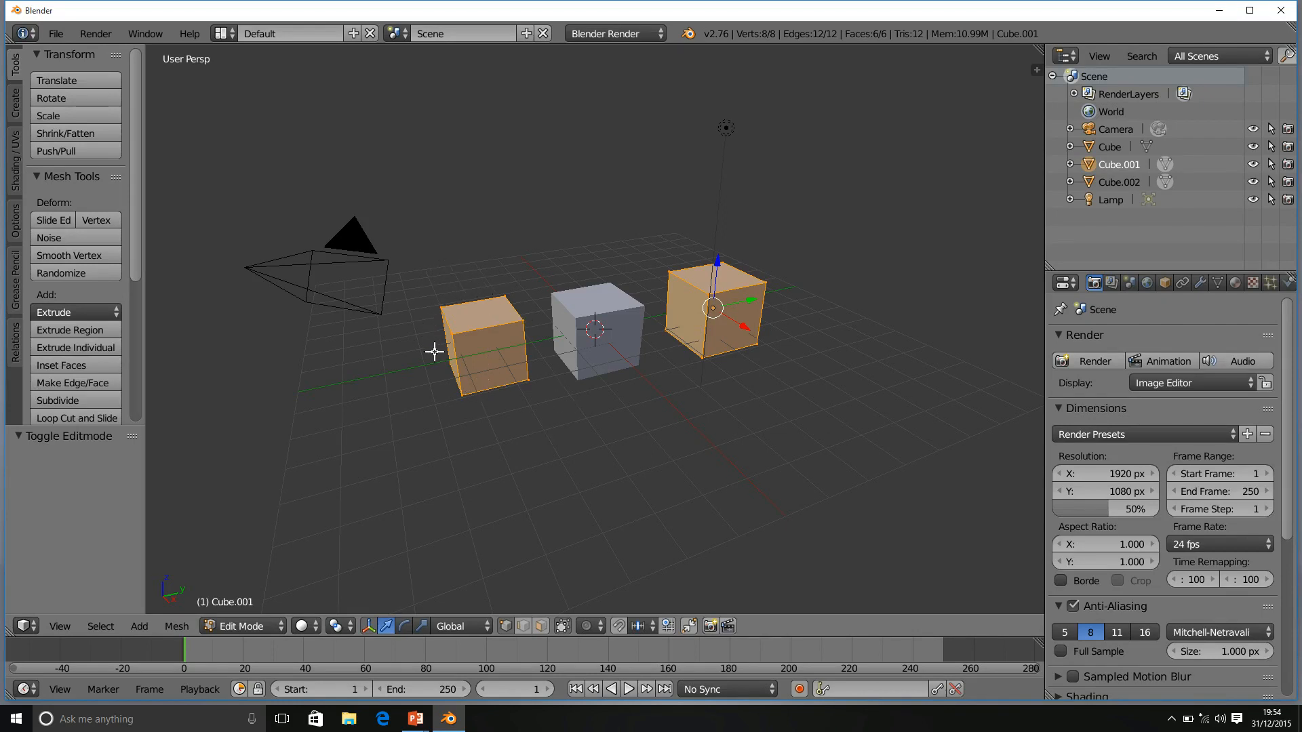
pyautogui.moveTo(482, 322)
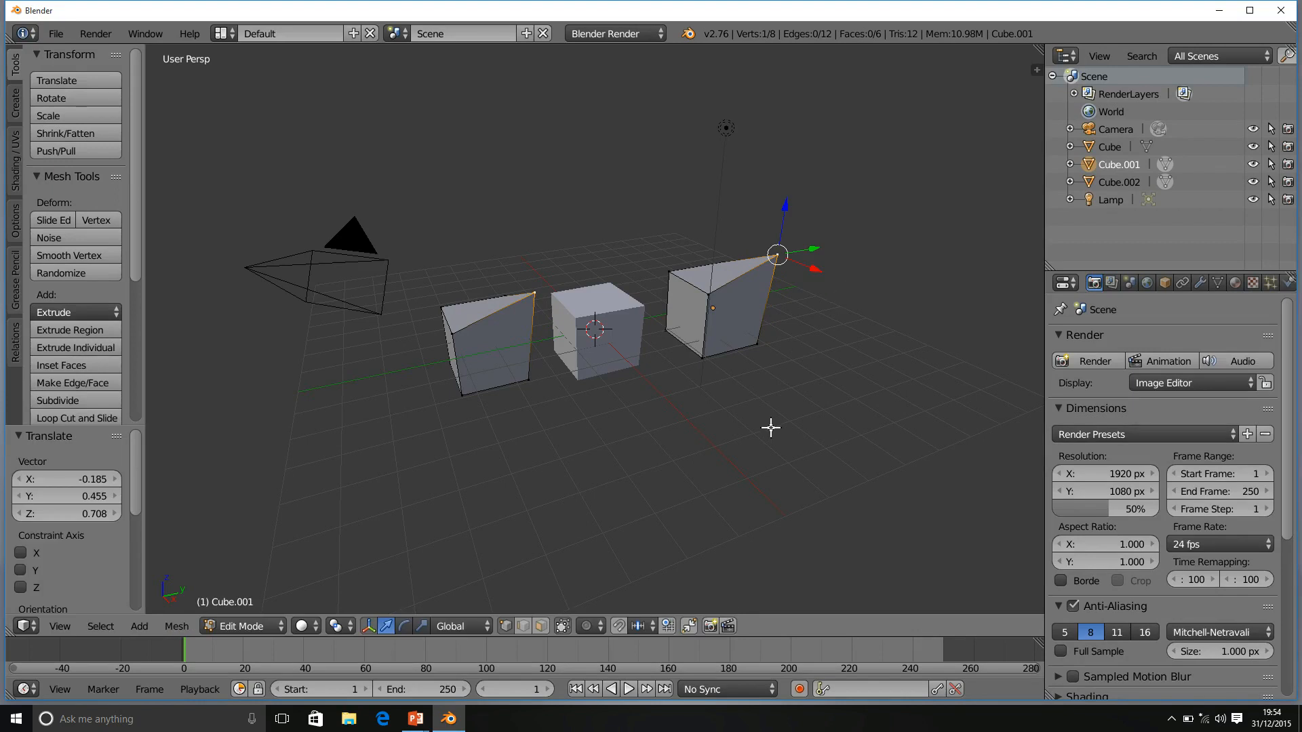
pyautogui.moveTo(717, 435)
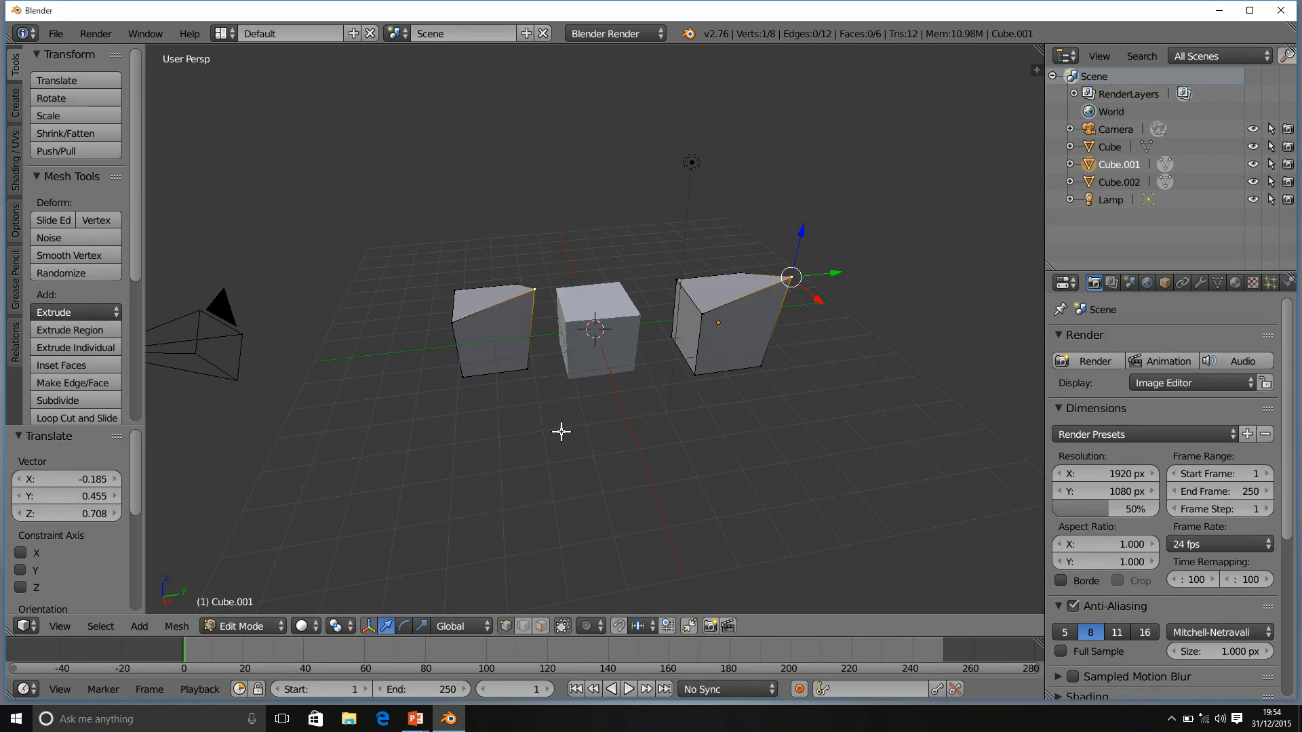
pyautogui.moveTo(813, 256)
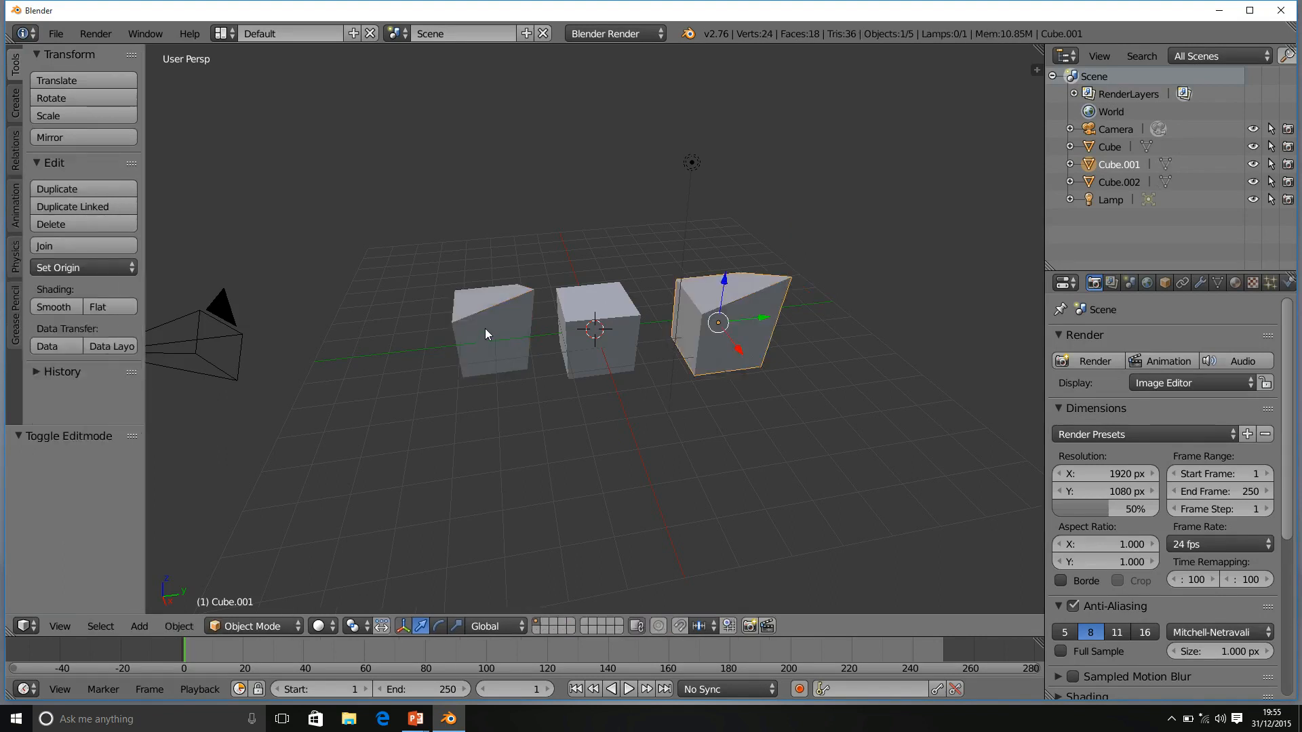
pyautogui.moveTo(546, 278)
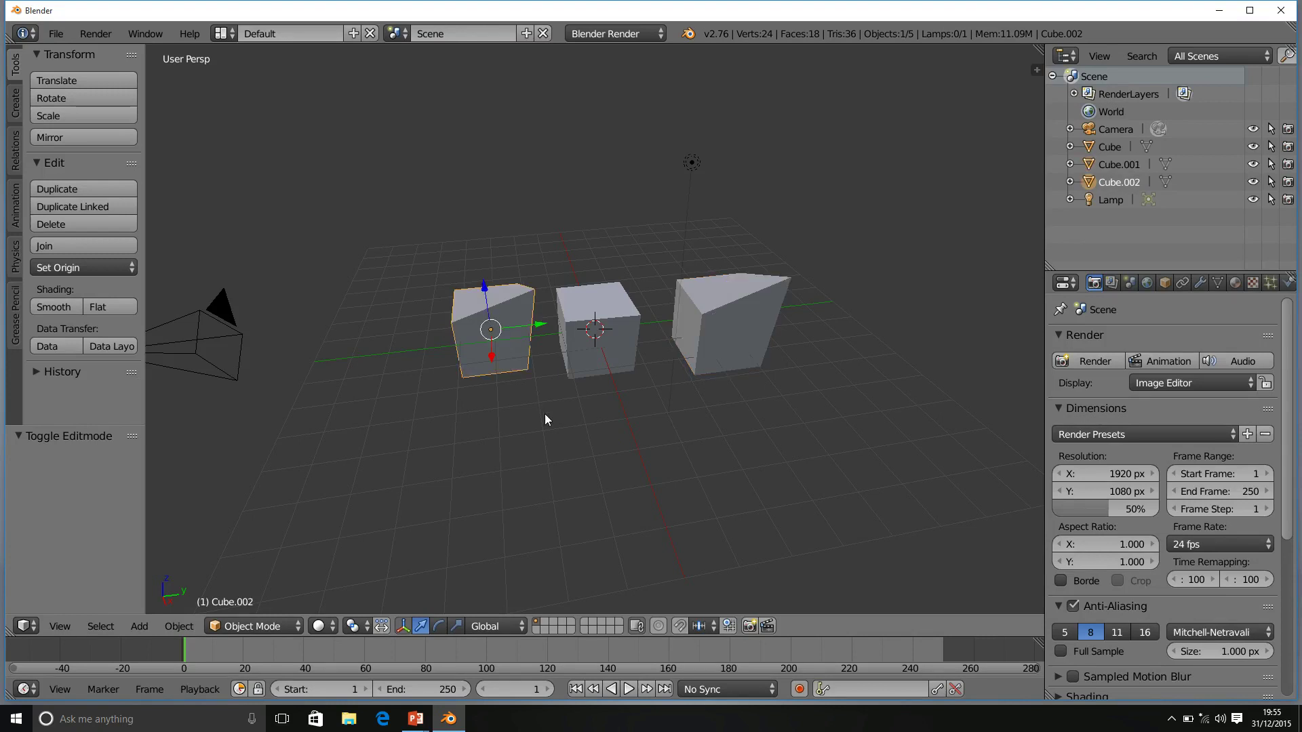
# - Enter Edit Mode on the left linked cube, Cube.002
pyautogui.press('Tab')
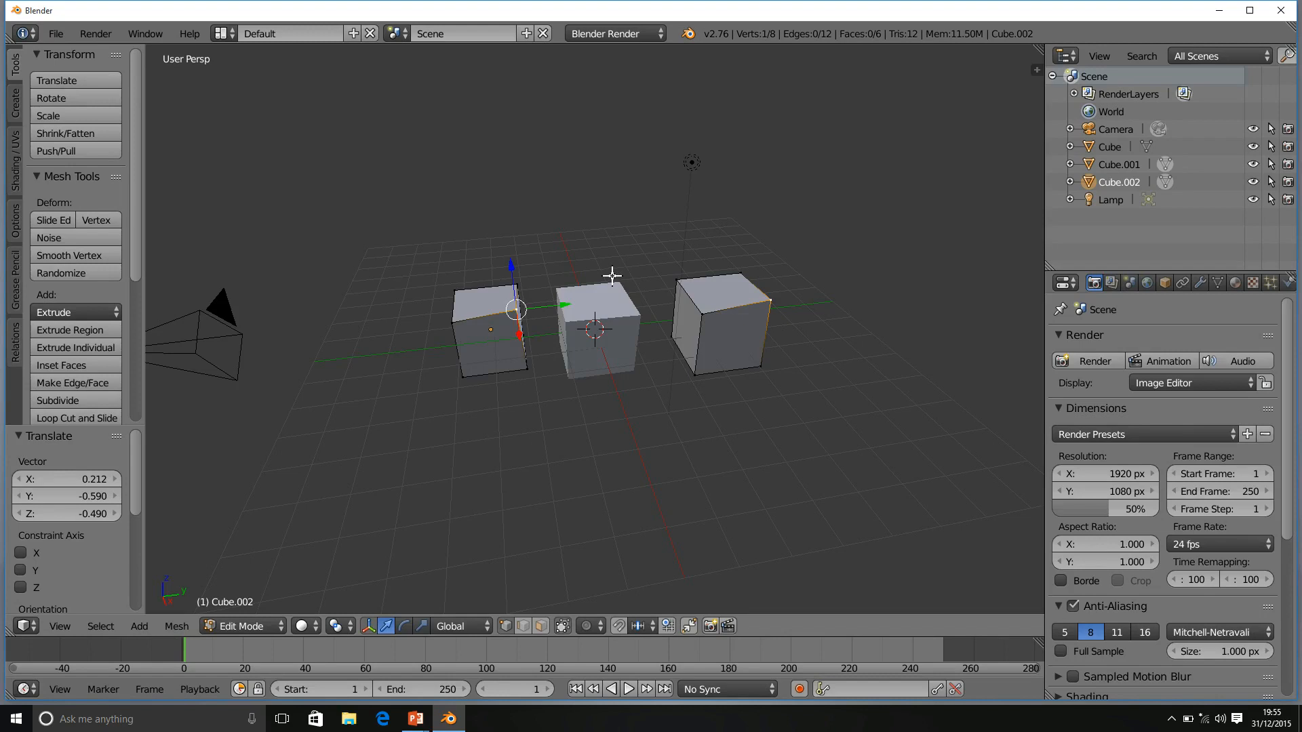
pyautogui.moveTo(531, 400)
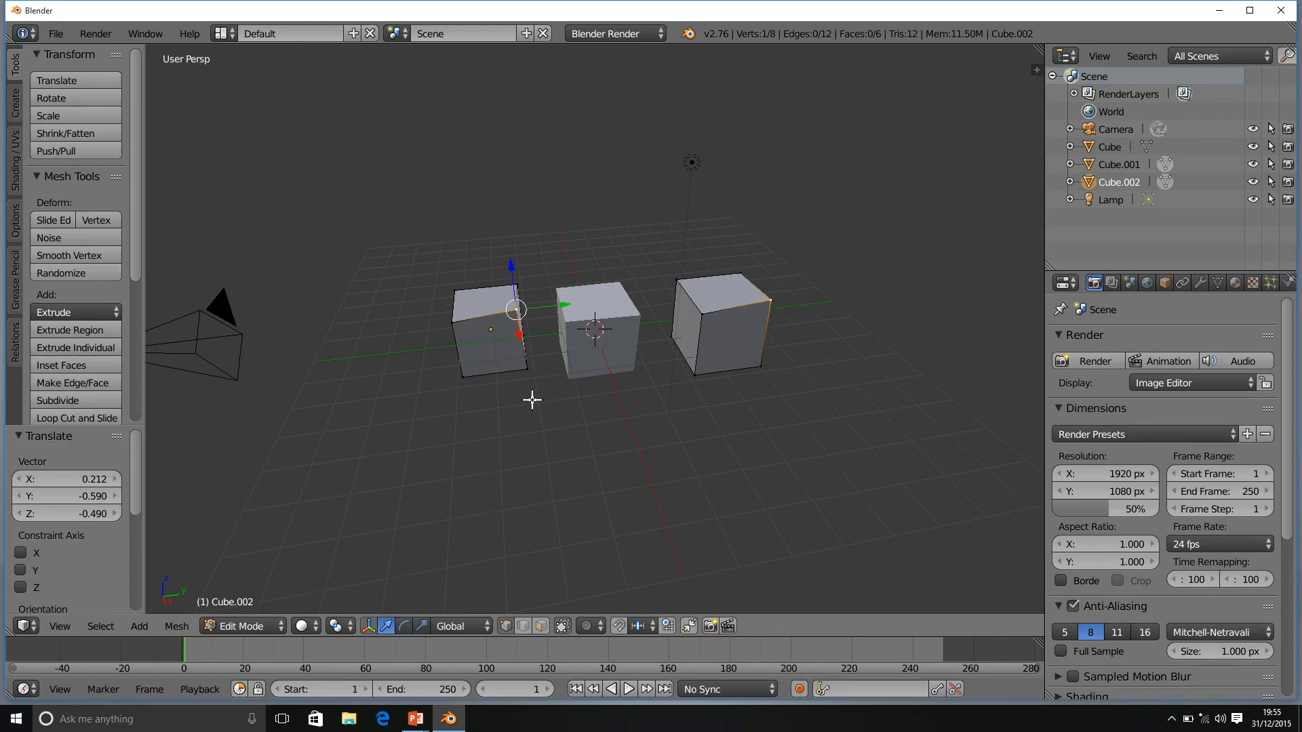
pyautogui.moveTo(772, 304)
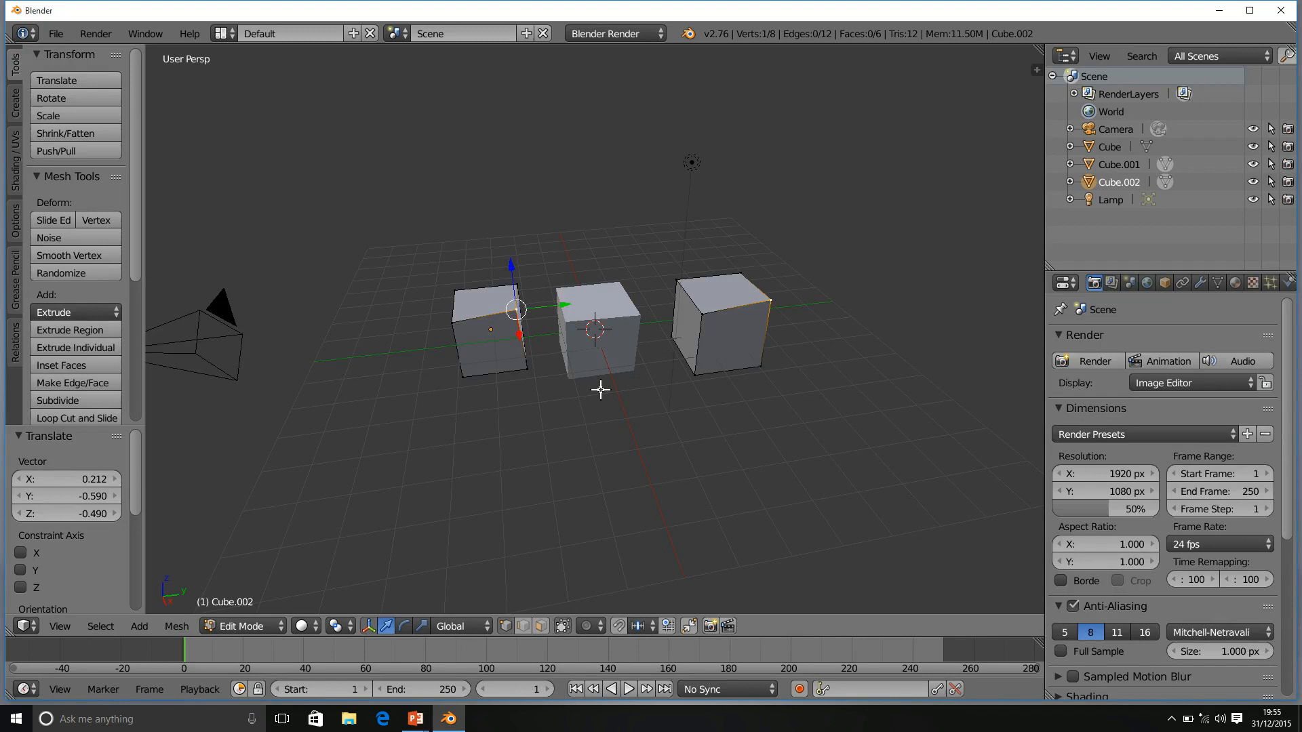
pyautogui.moveTo(535, 344)
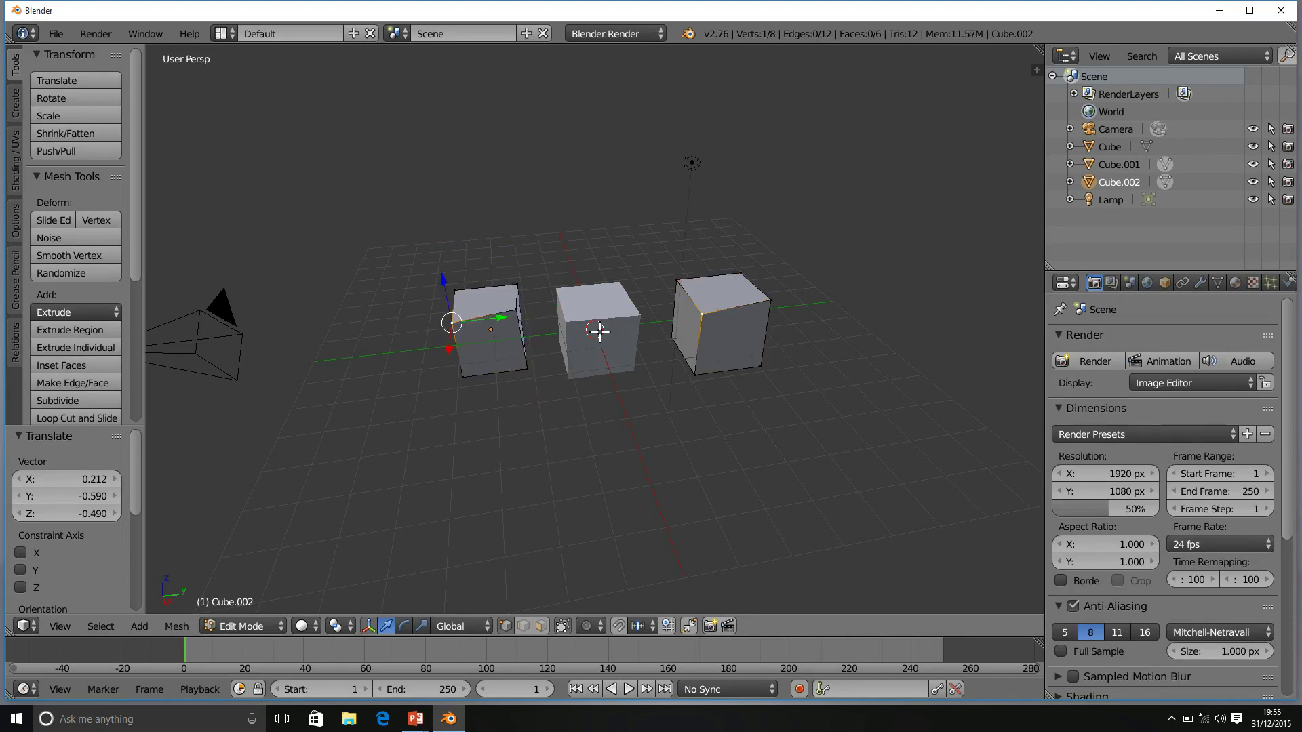
pyautogui.moveTo(676, 277)
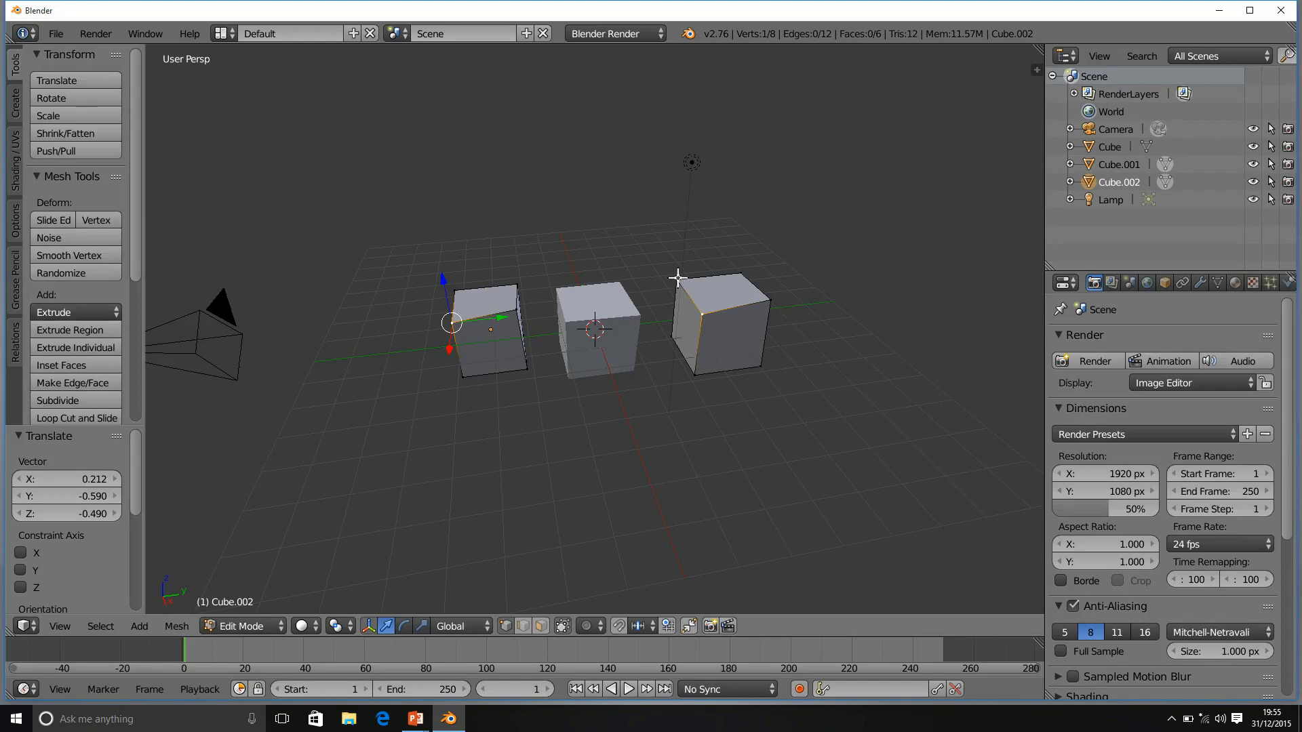
pyautogui.moveTo(750, 366)
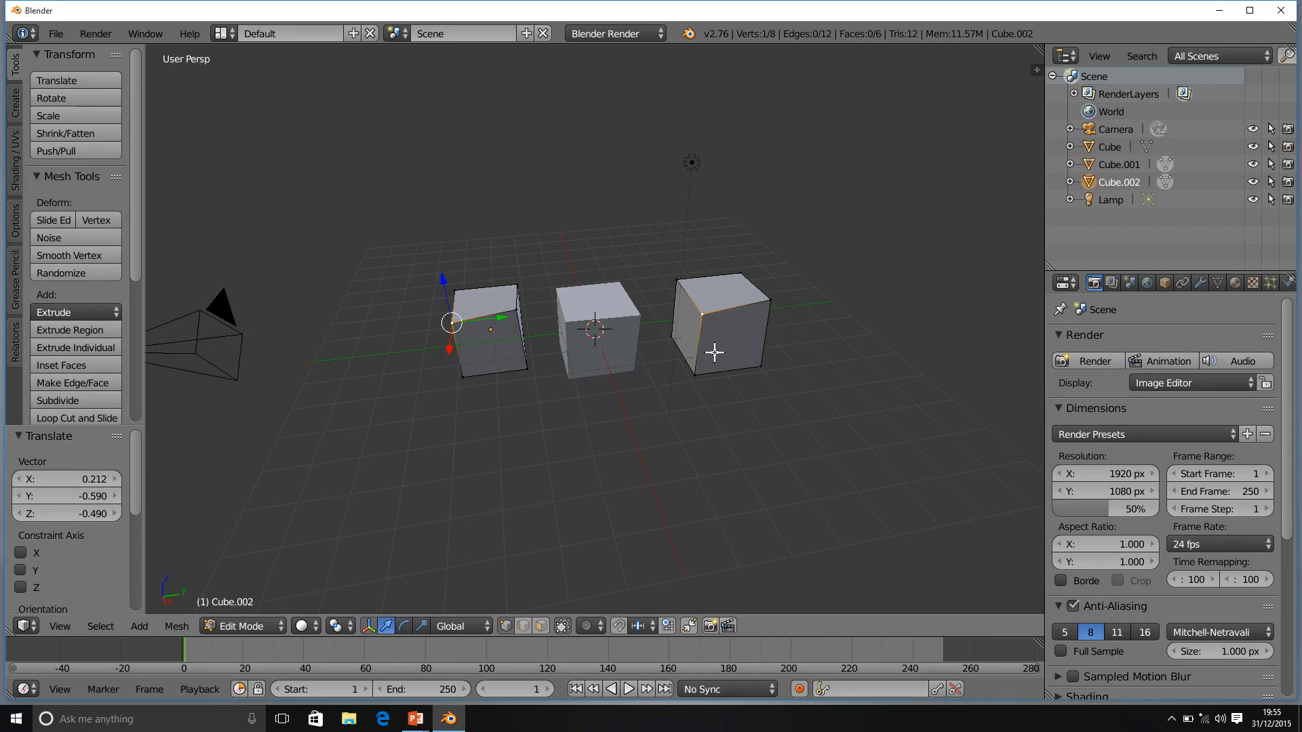
pyautogui.moveTo(710, 328)
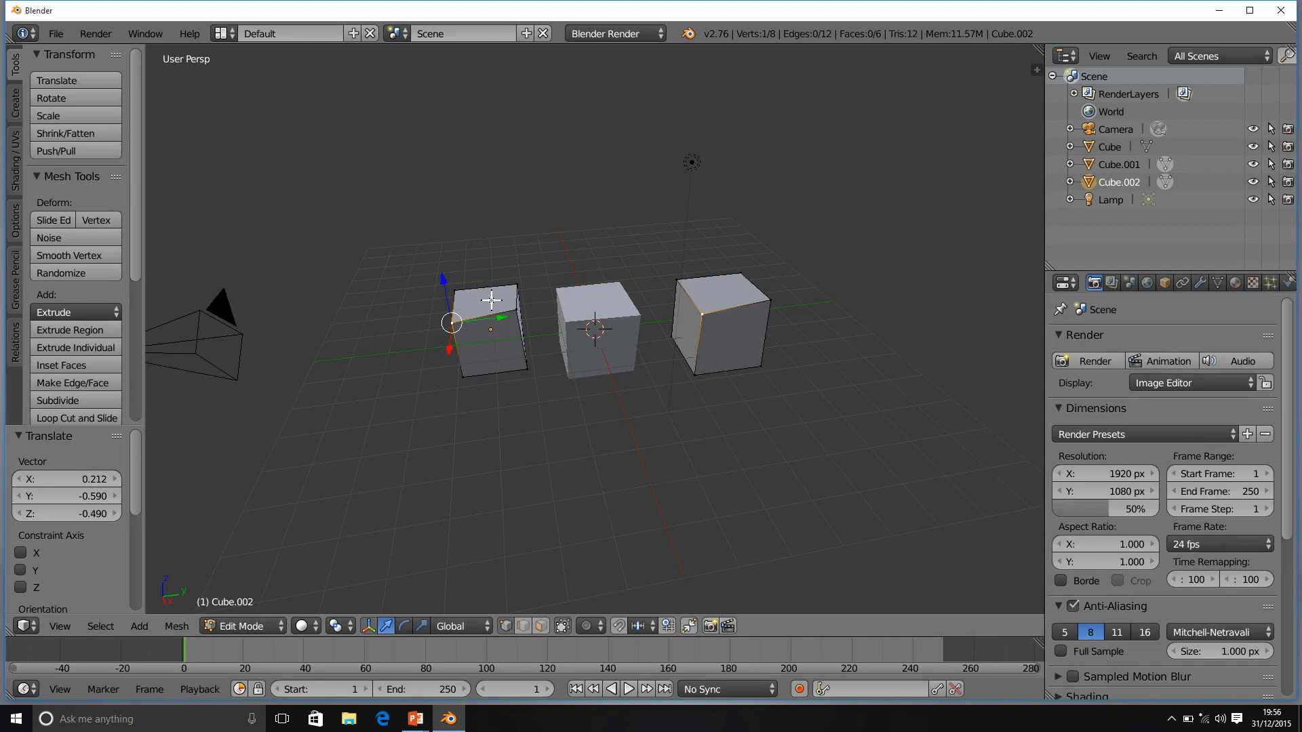
pyautogui.moveTo(735, 288)
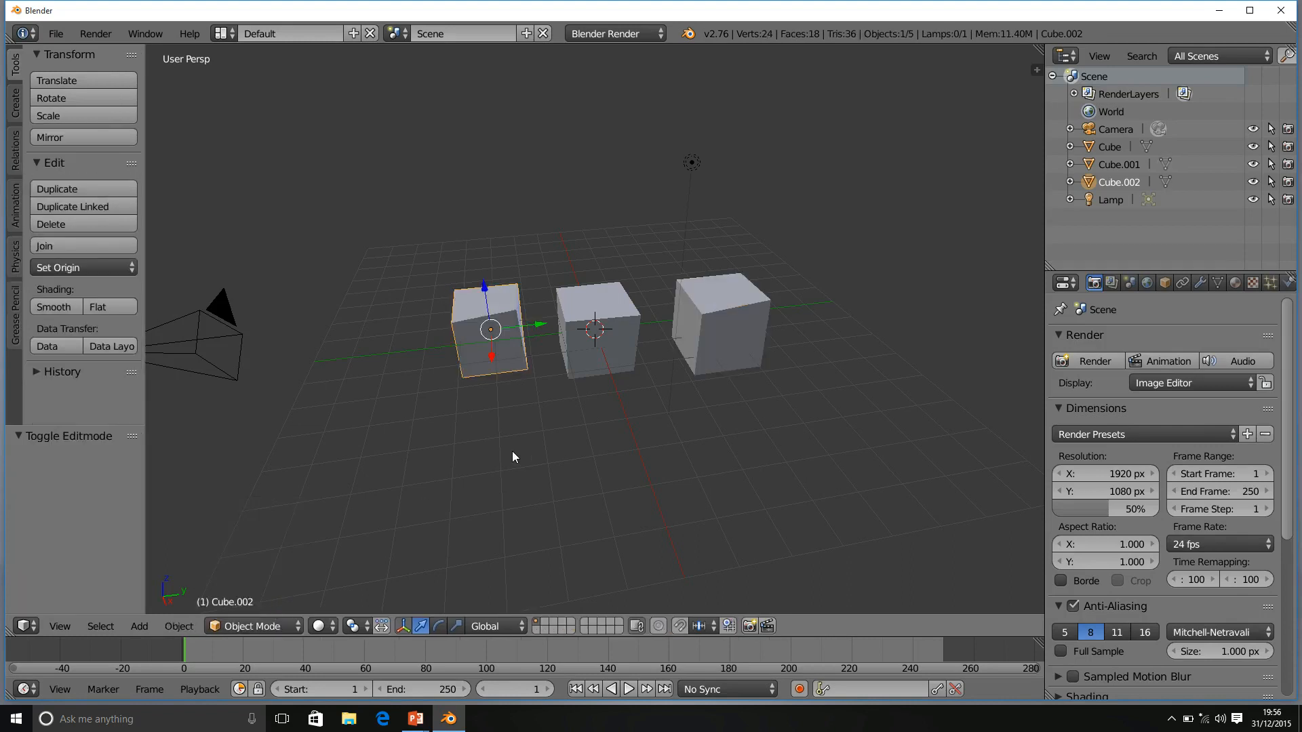
pyautogui.moveTo(559, 261)
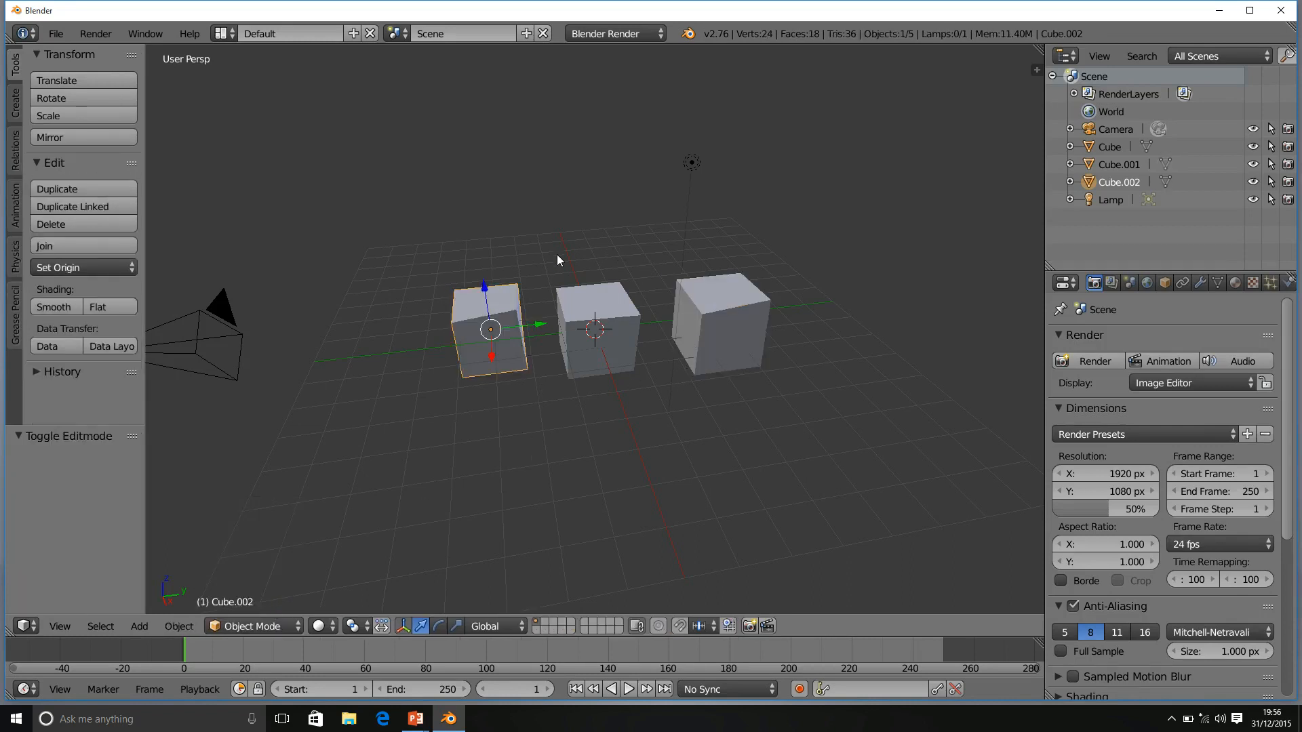
# - Shift the right-hand cube farther outward along the Y axis
pyautogui.moveTo(490, 329); pyautogui.dragTo(453, 333)
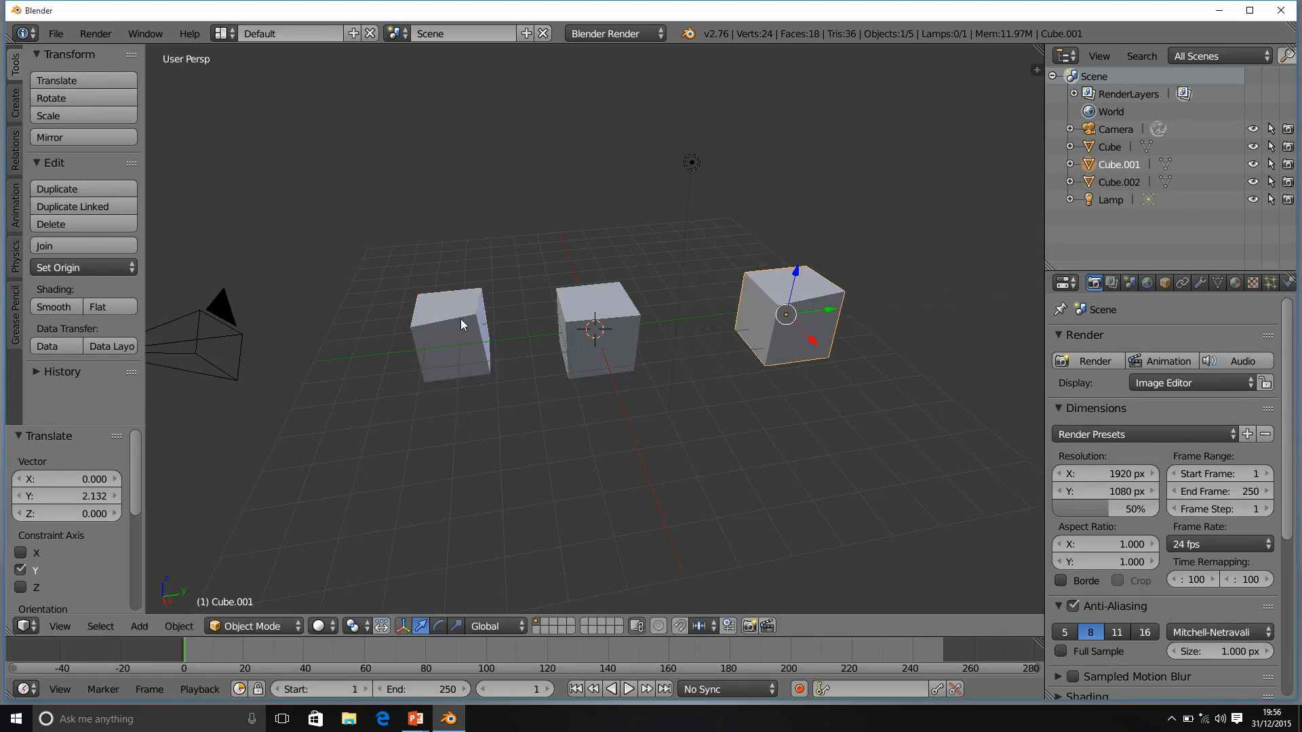
pyautogui.moveTo(759, 444)
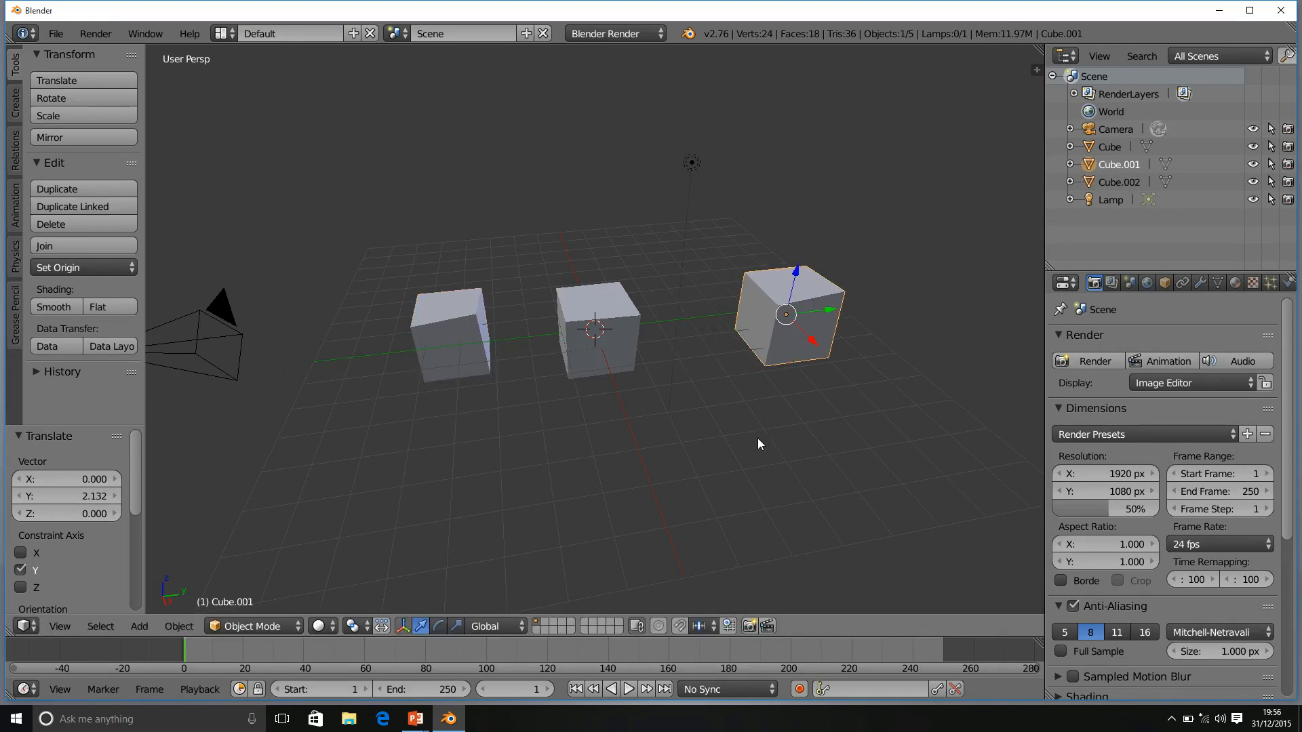
pyautogui.moveTo(863, 287)
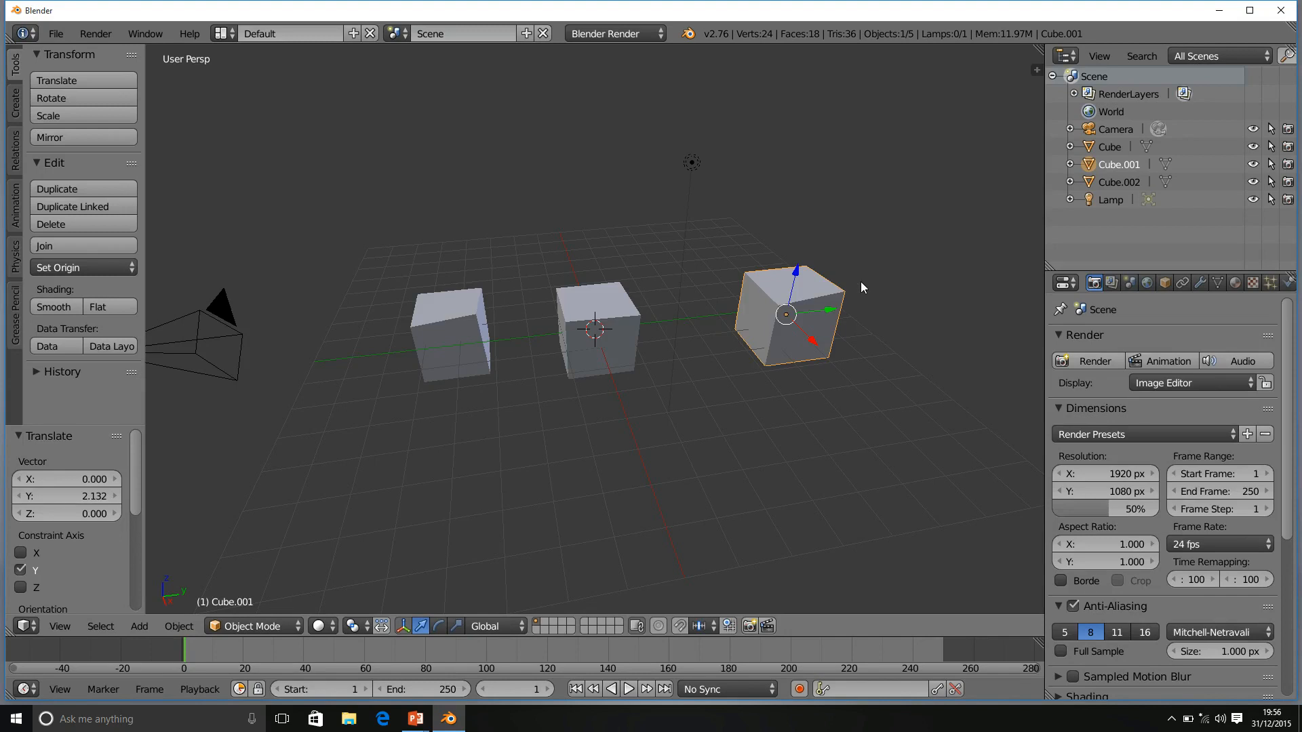
pyautogui.moveTo(862, 277)
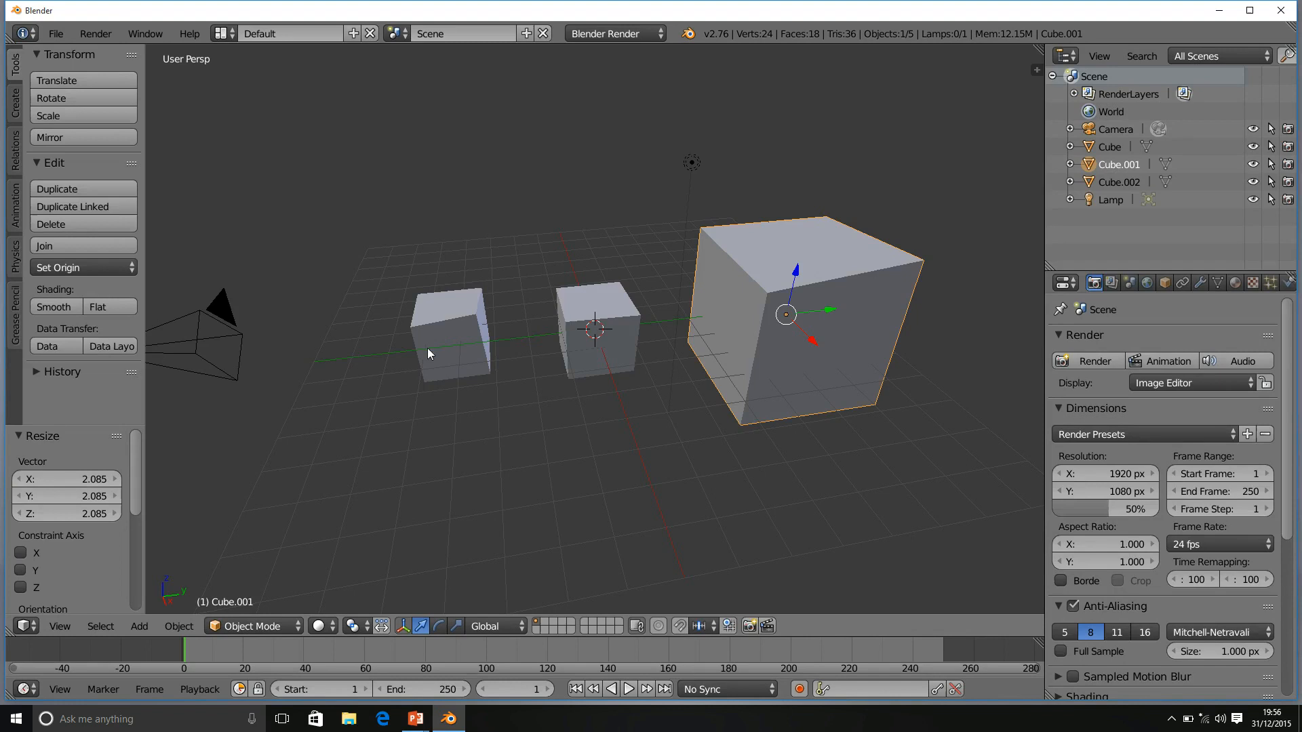
pyautogui.moveTo(472, 356)
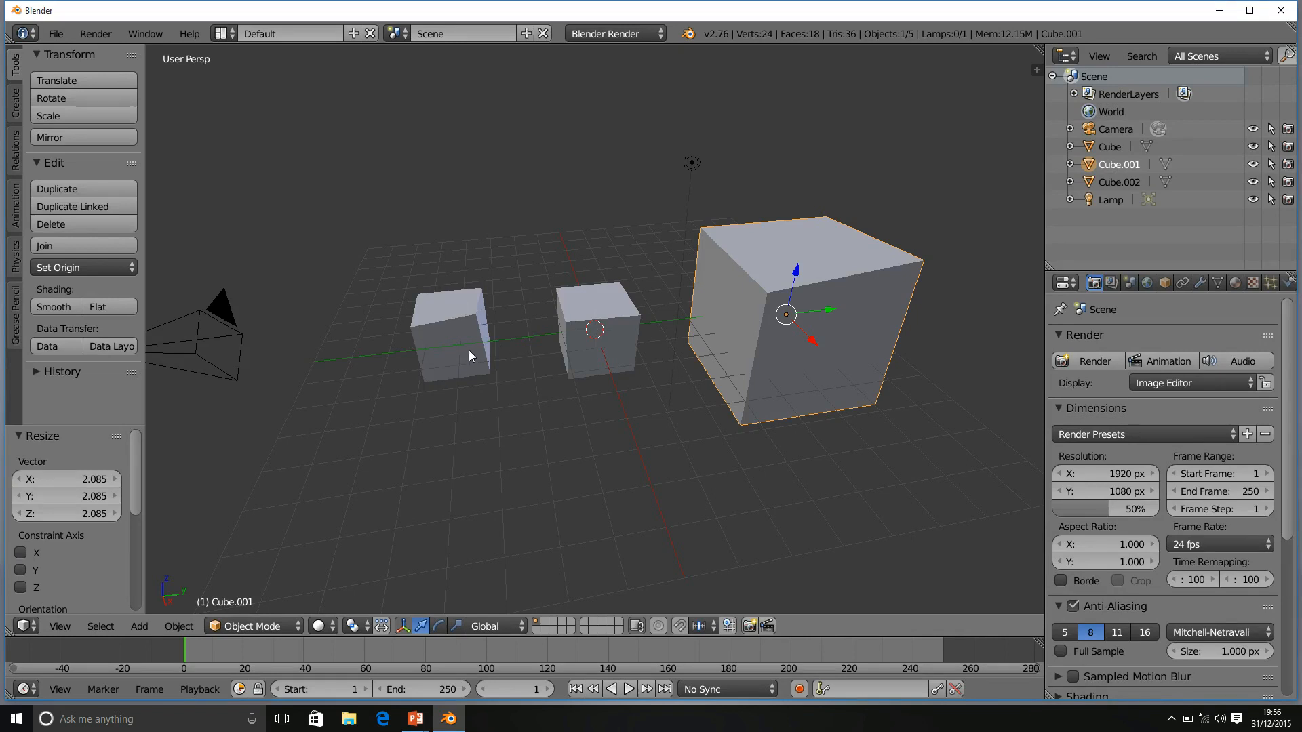
pyautogui.moveTo(502, 332)
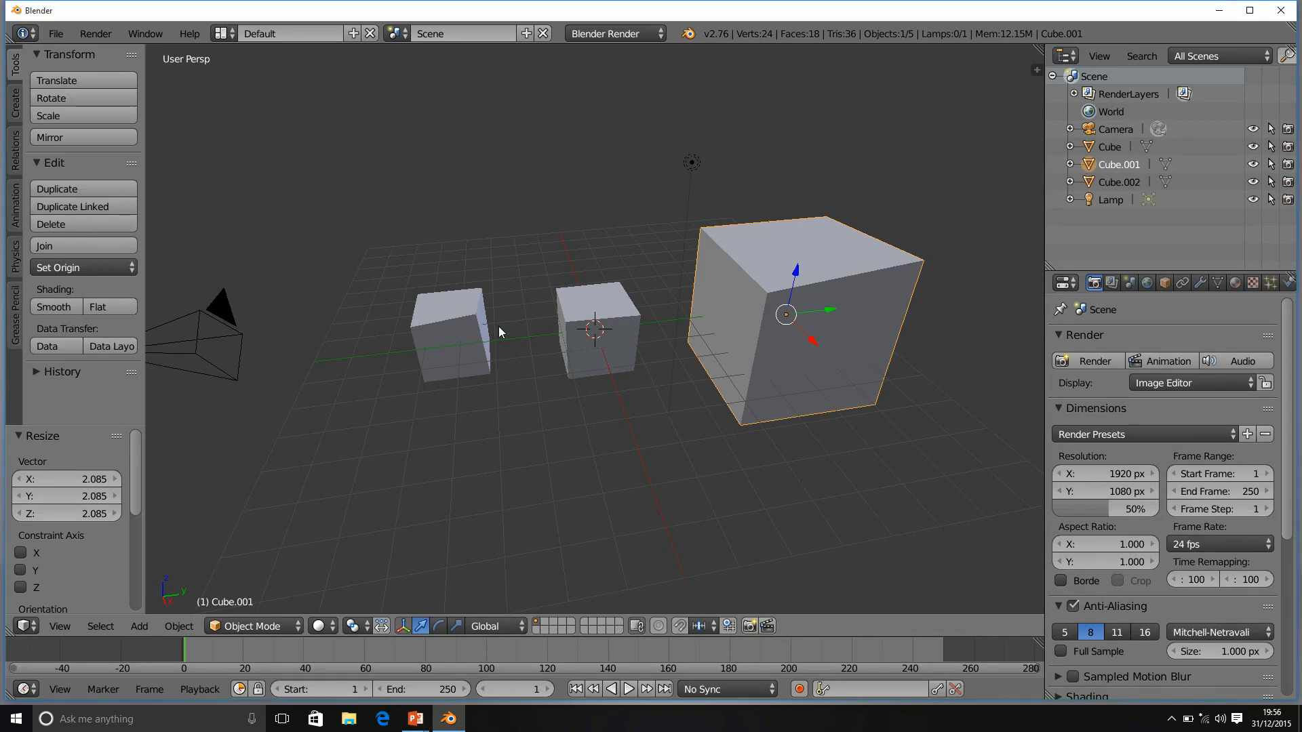
pyautogui.moveTo(440, 325)
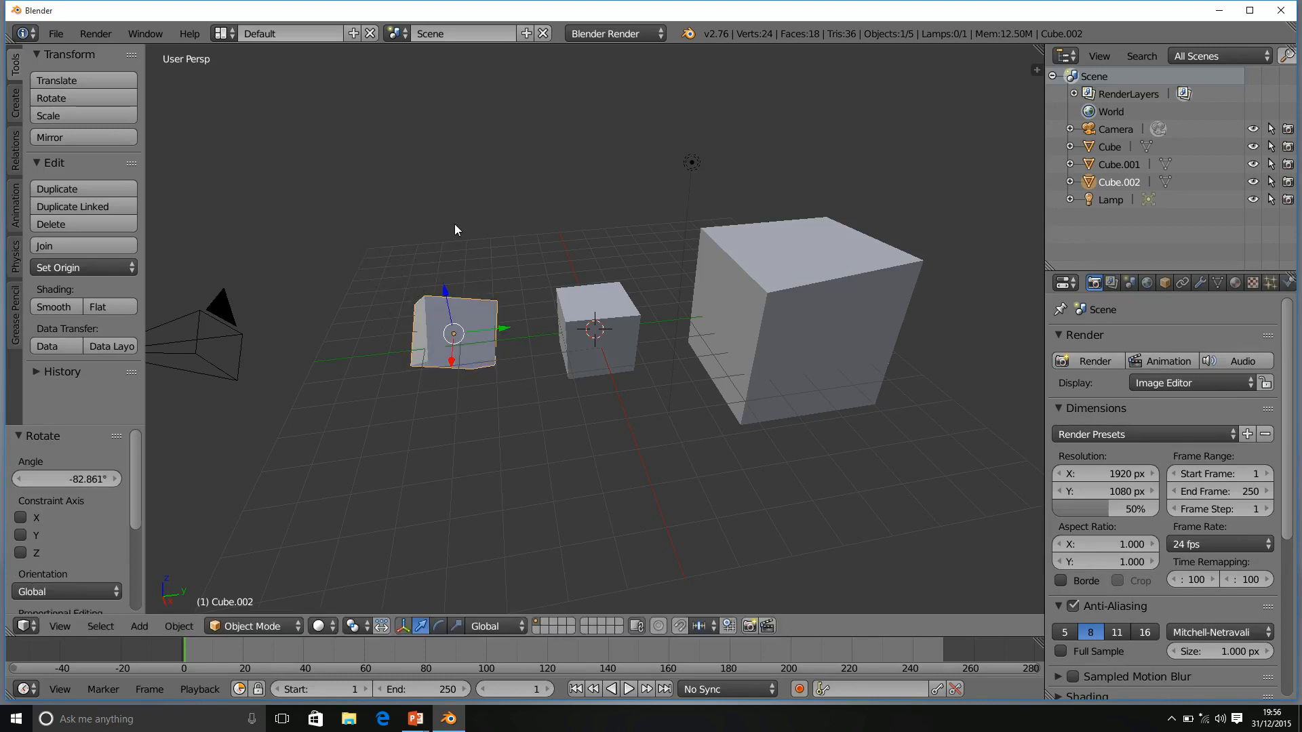
pyautogui.moveTo(626, 455)
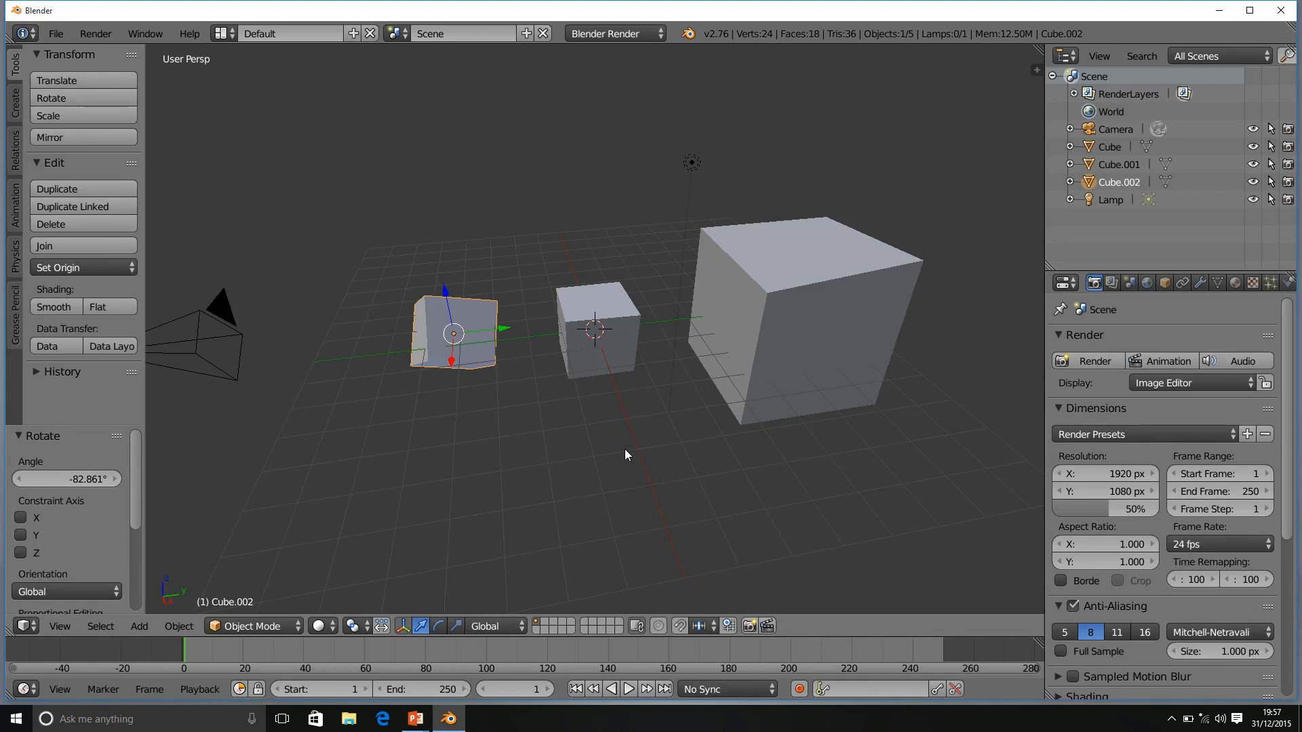
pyautogui.moveTo(433, 328)
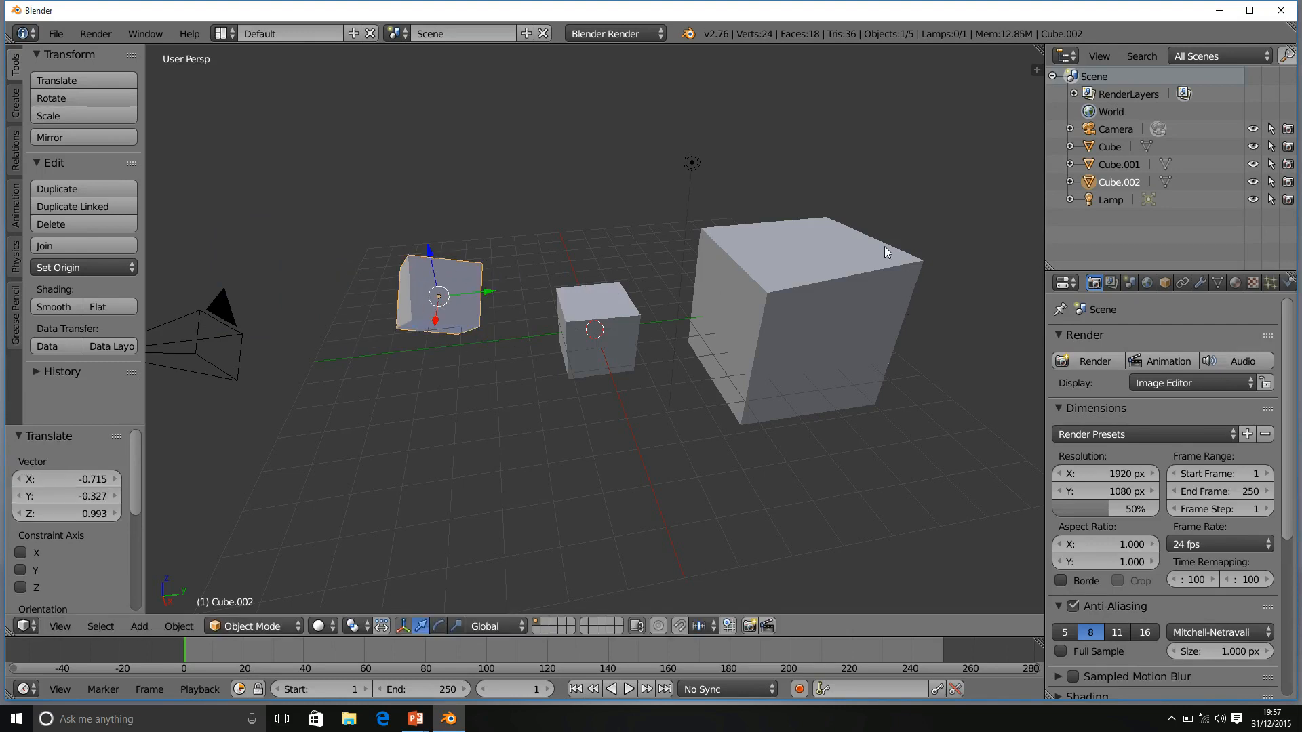
pyautogui.moveTo(888, 357)
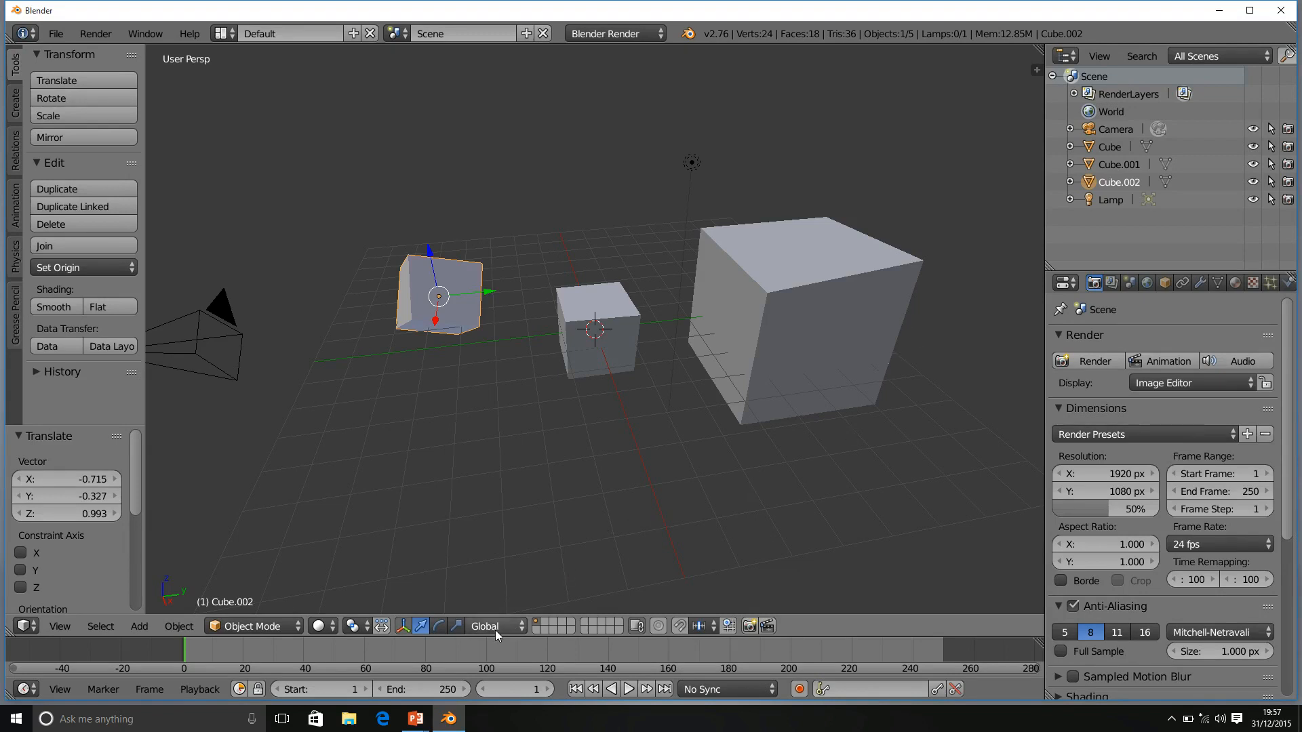
# - Switch the small cube into Edit Mode from the interaction mode dropdown
pyautogui.click(250, 626)
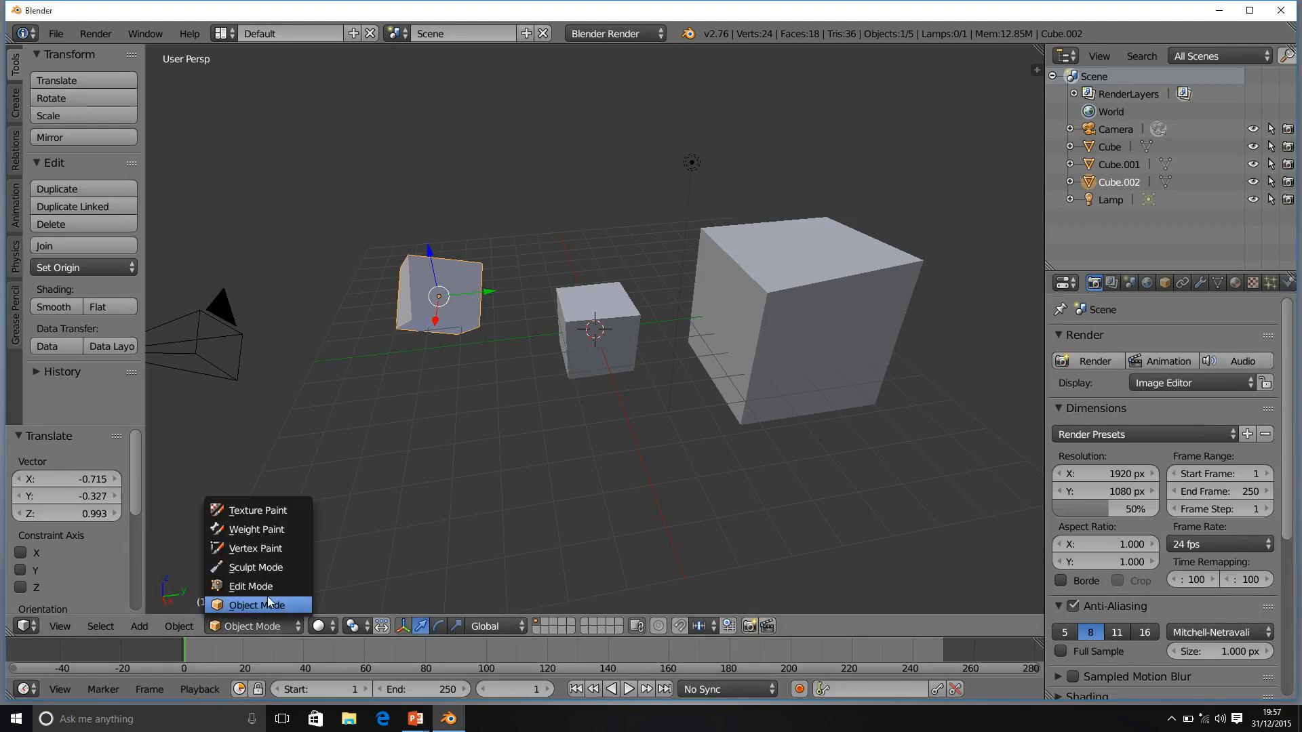
pyautogui.click(250, 586)
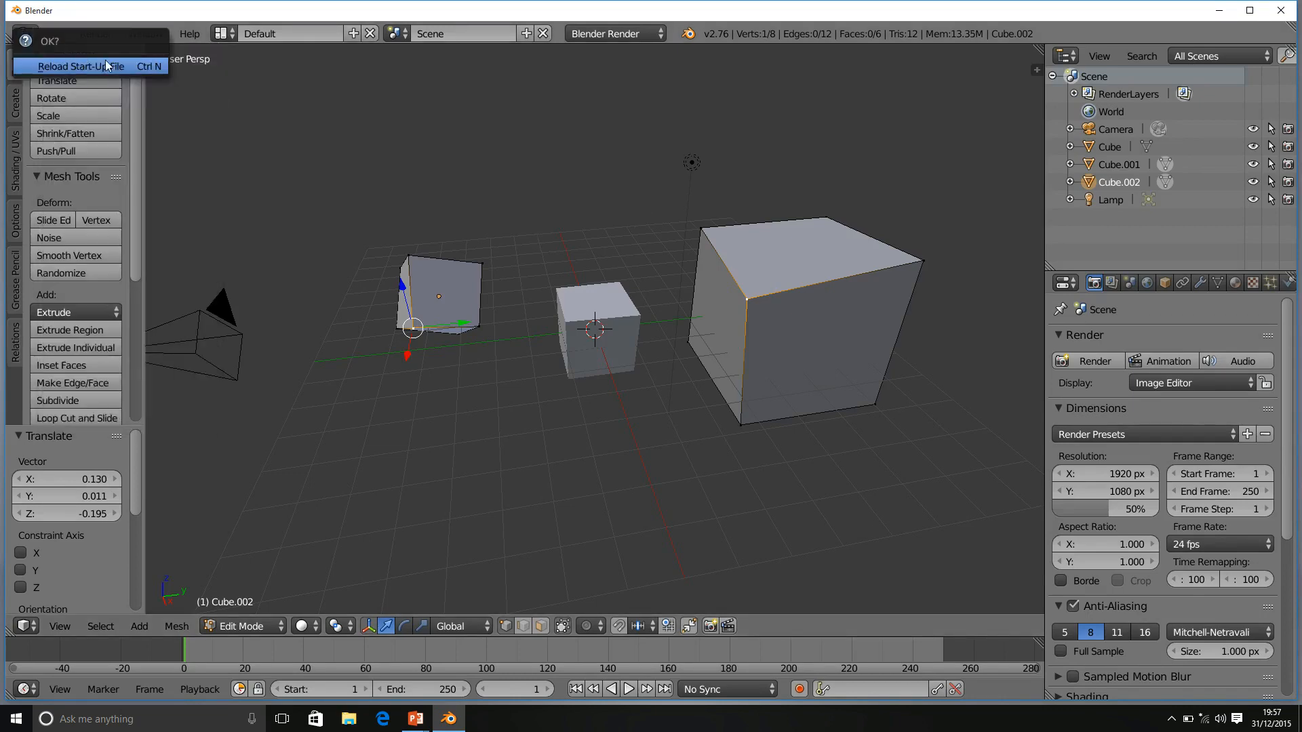
# - Reload the start-up scene and place a Shift+D copy to the right of the cube
pyautogui.click(89, 67)
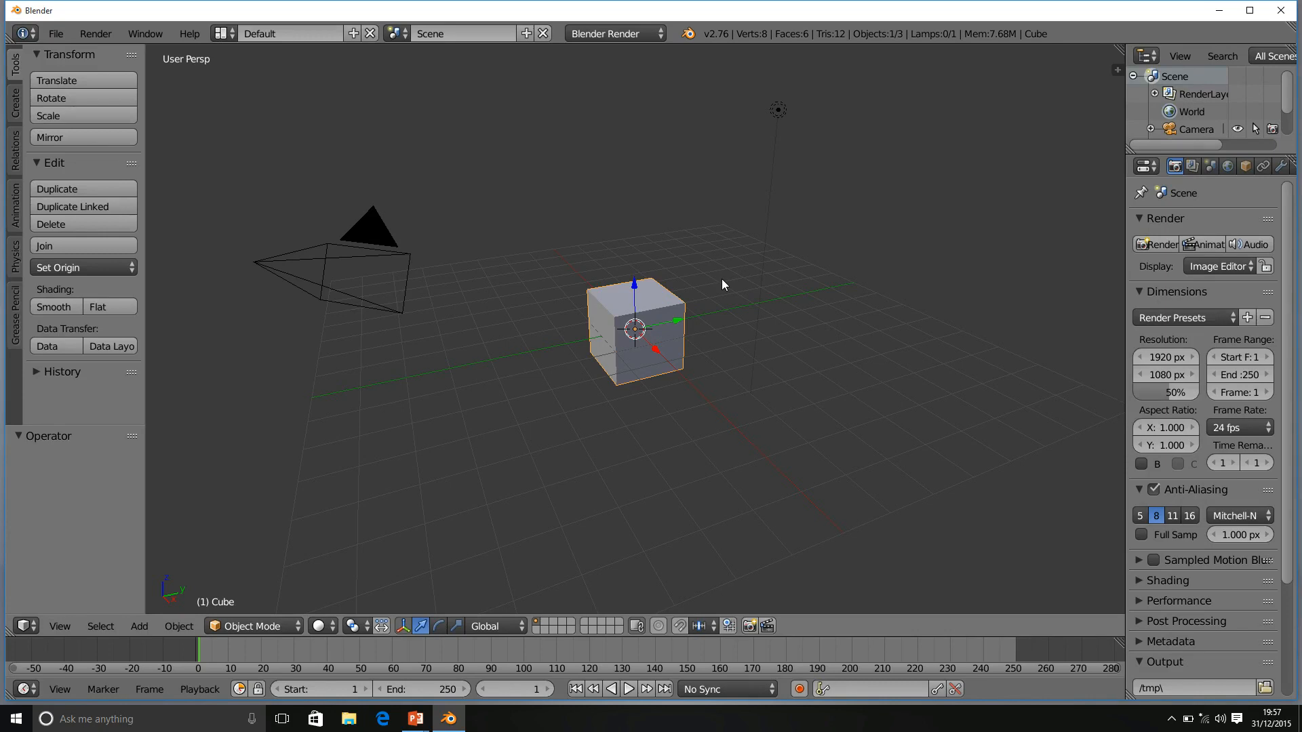
pyautogui.moveTo(109, 189)
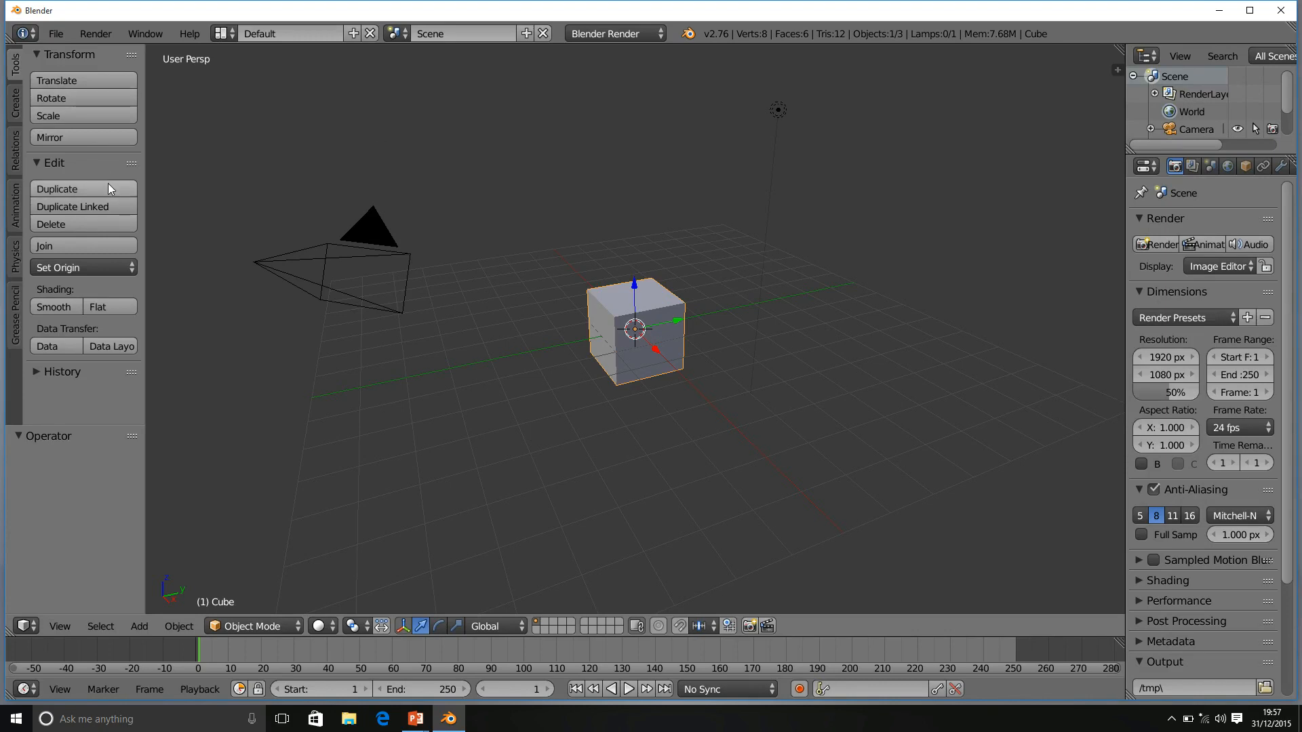
pyautogui.click(57, 189)
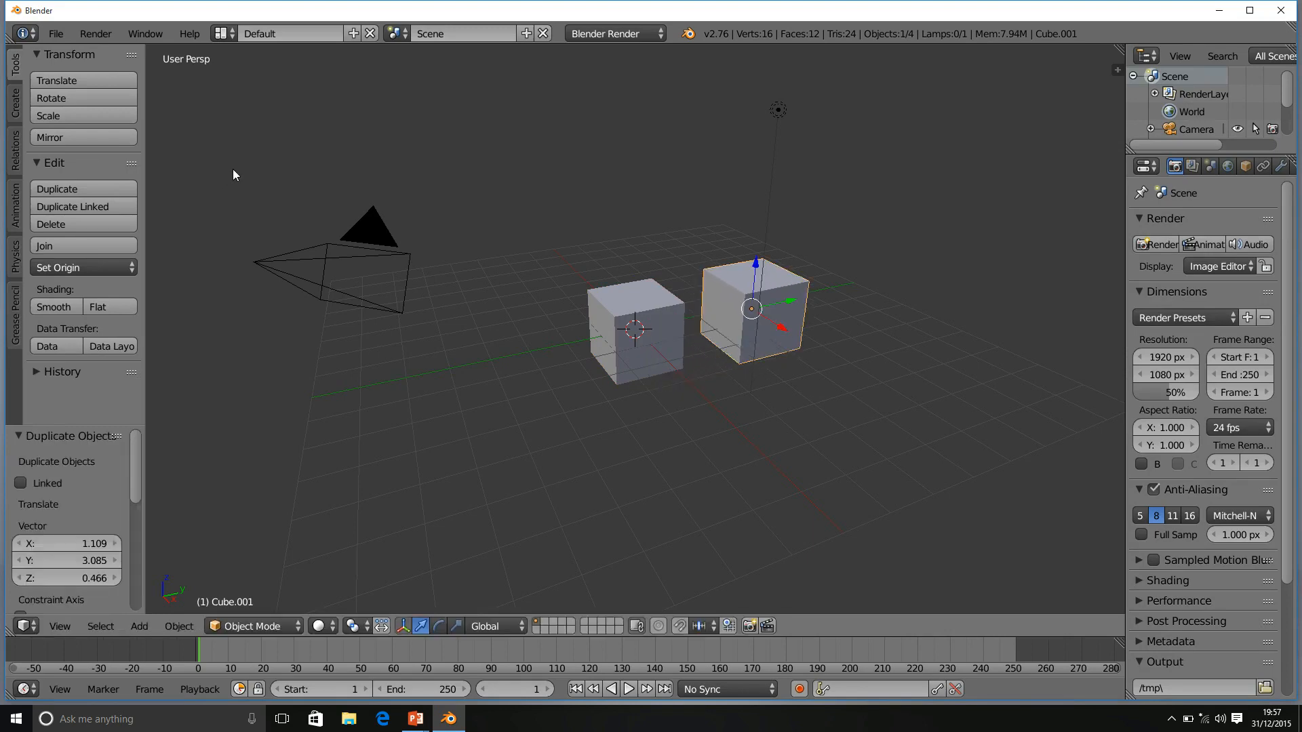
pyautogui.moveTo(655, 322)
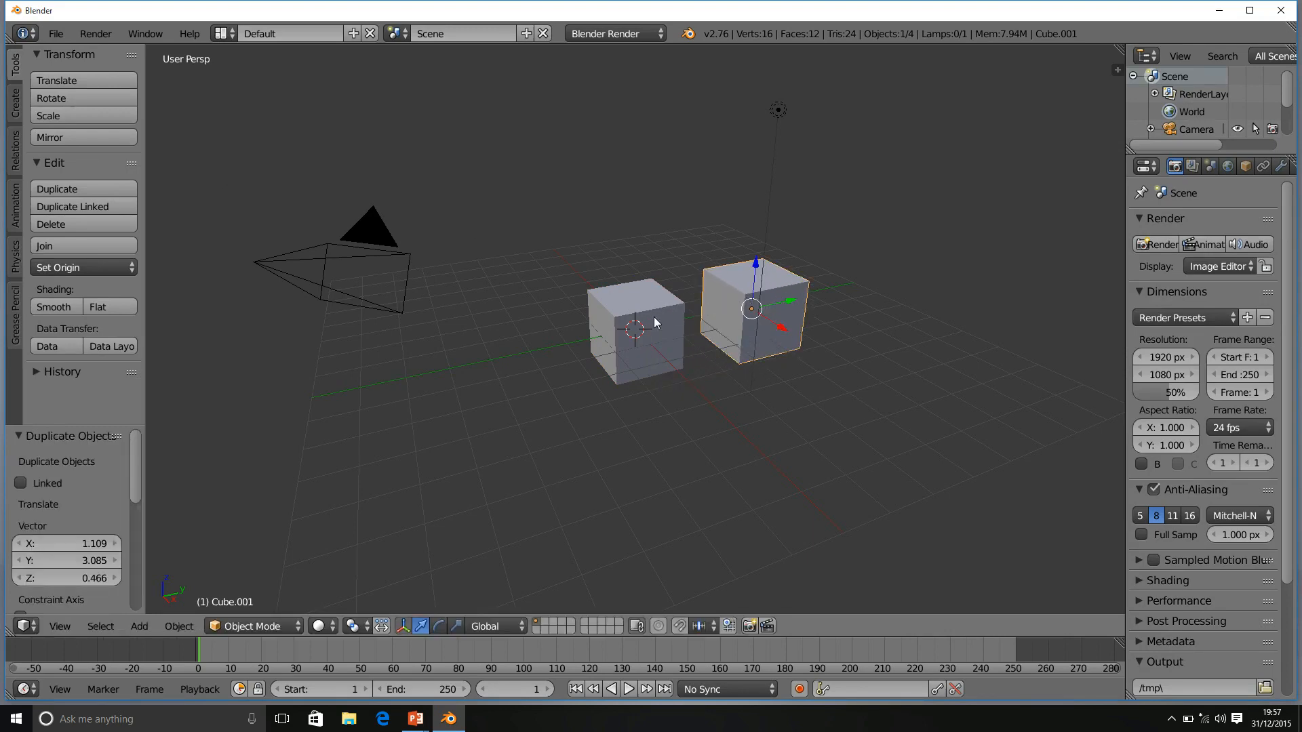
pyautogui.click(634, 327)
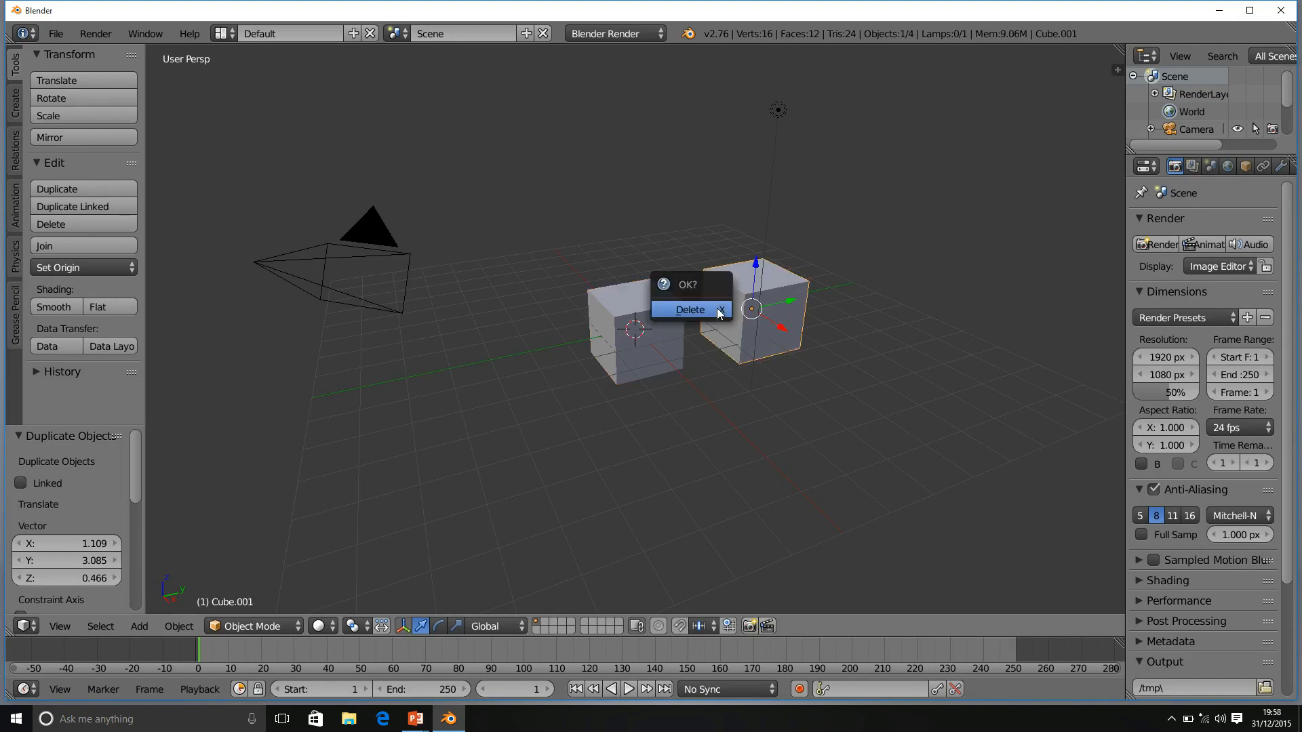
# - Delete the plain copy, add a linked duplicate beside the cube, and toggle Edit Mode
pyautogui.click(691, 310)
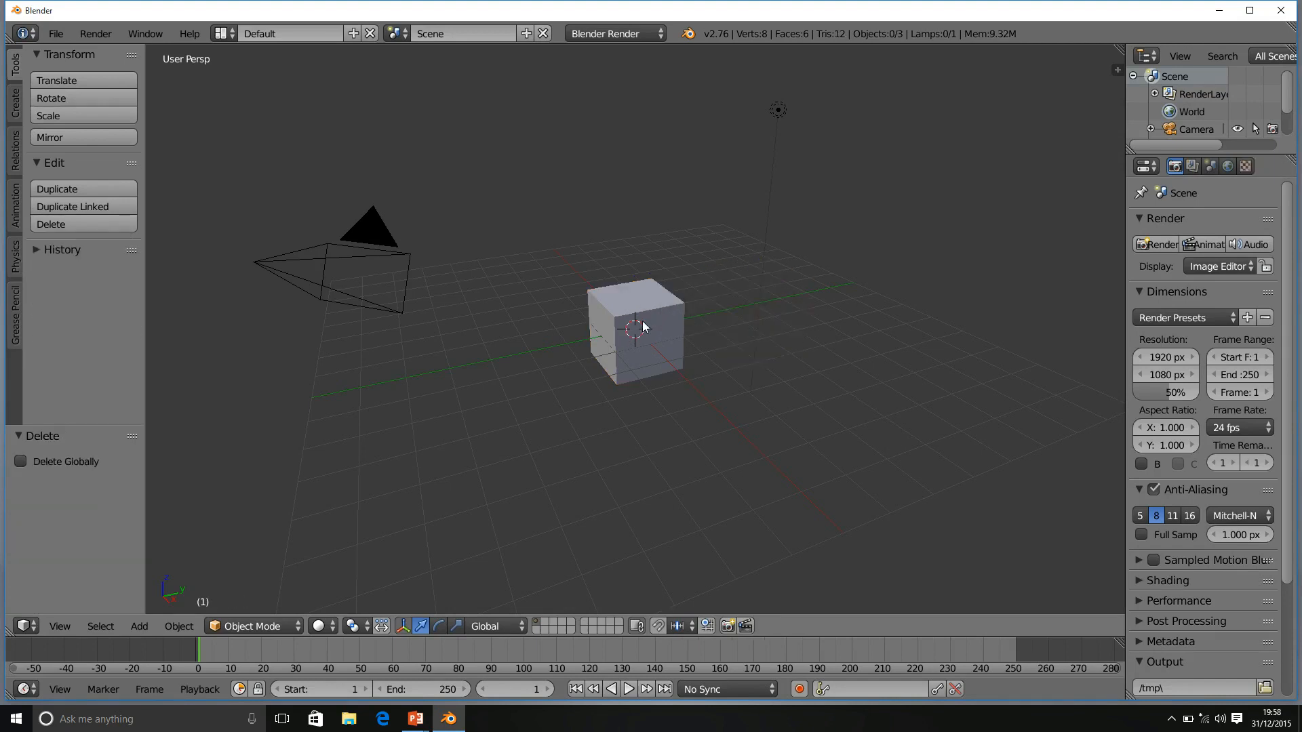
pyautogui.click(57, 189)
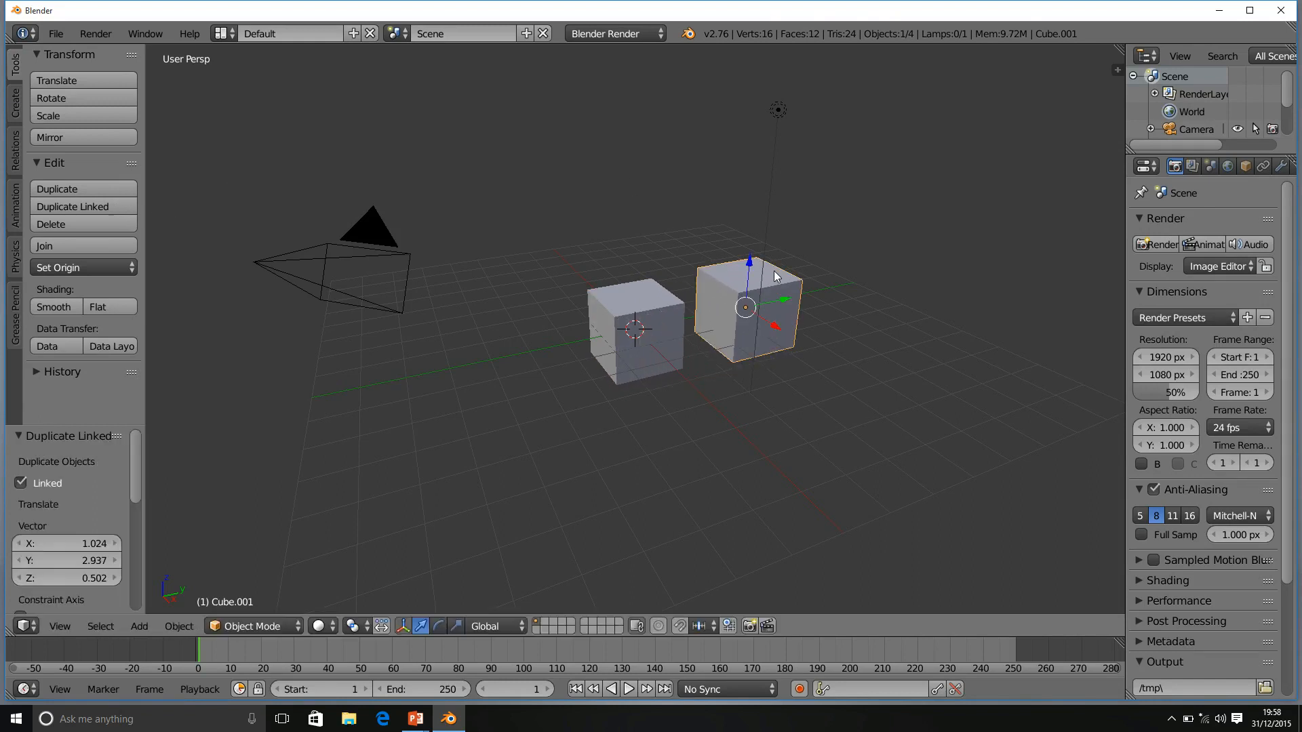
pyautogui.moveTo(241, 616)
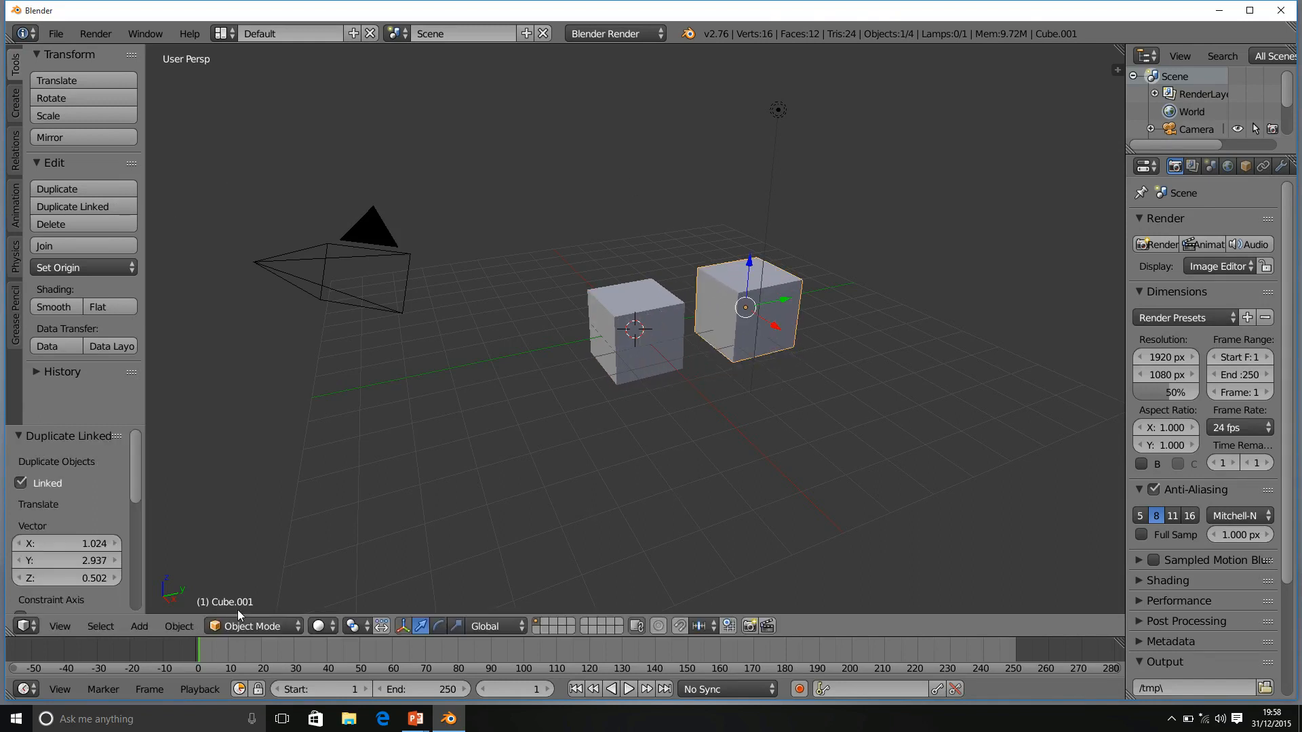
pyautogui.press('Tab')
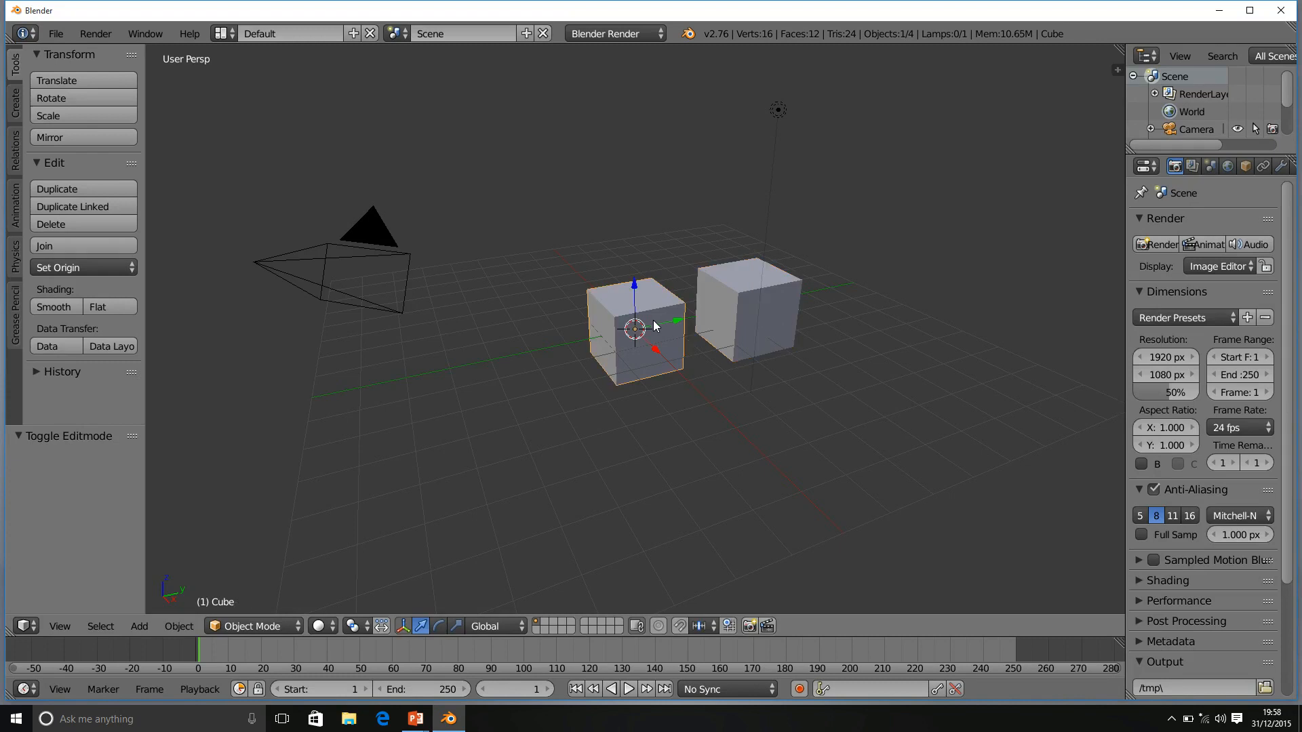
pyautogui.moveTo(680, 420)
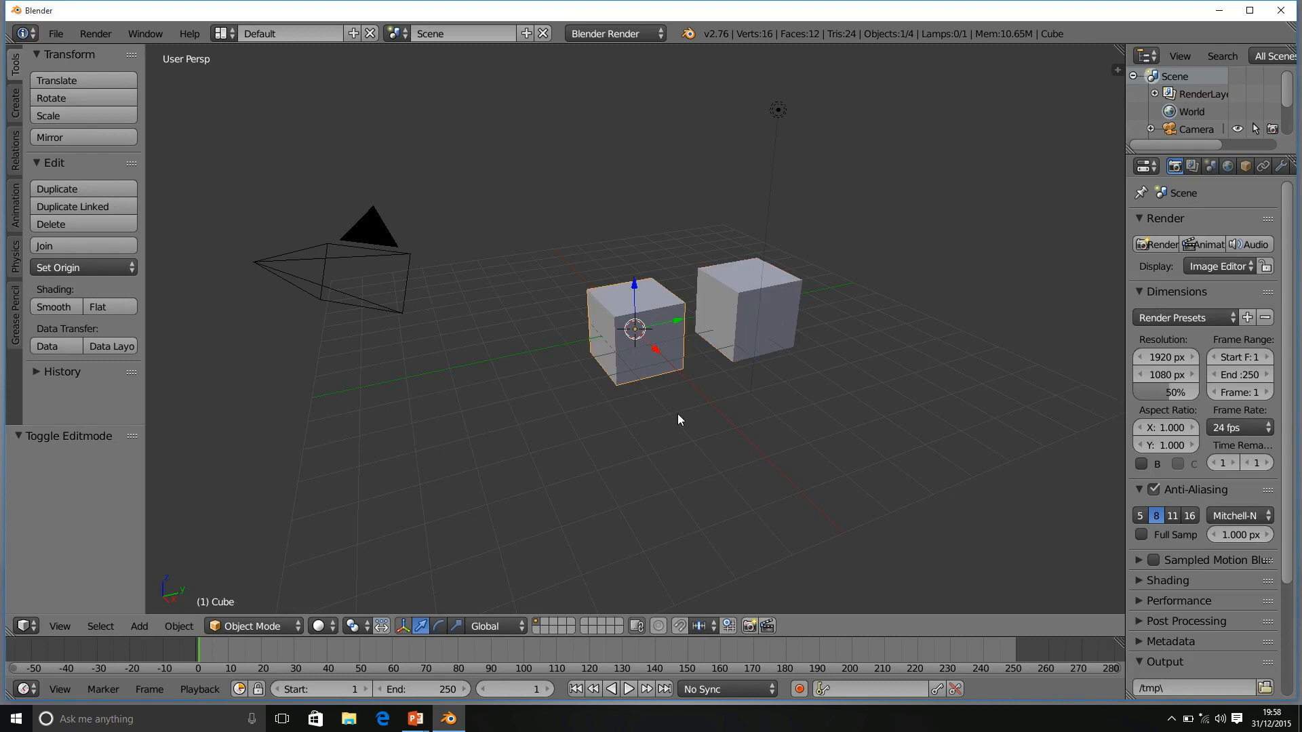
pyautogui.moveTo(688, 468)
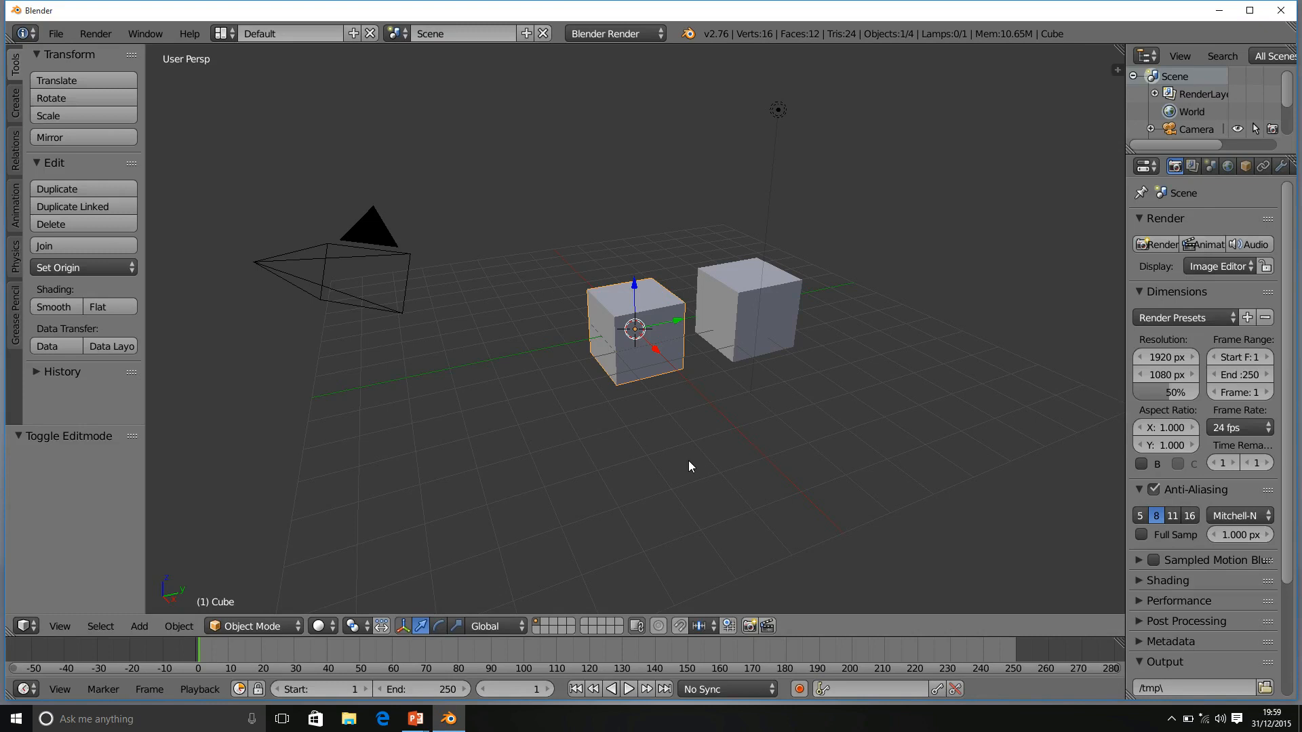
pyautogui.moveTo(533, 363)
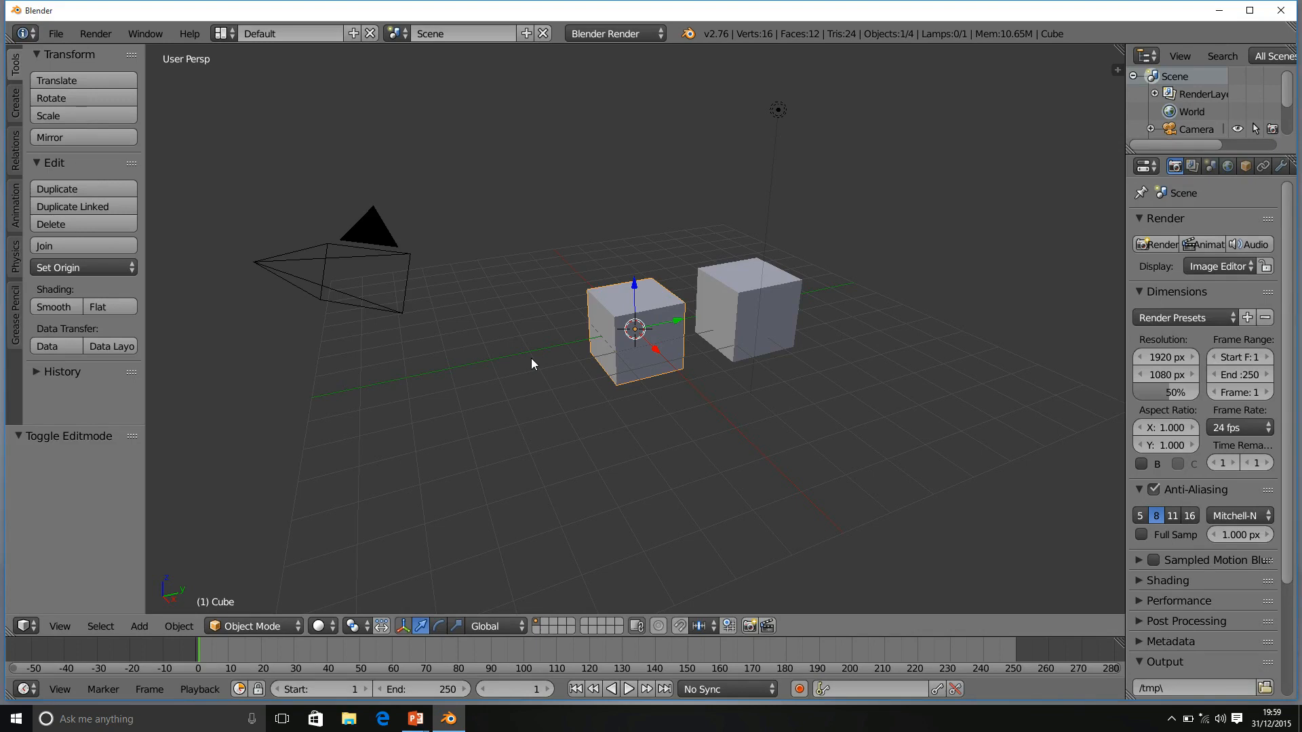
pyautogui.moveTo(479, 390)
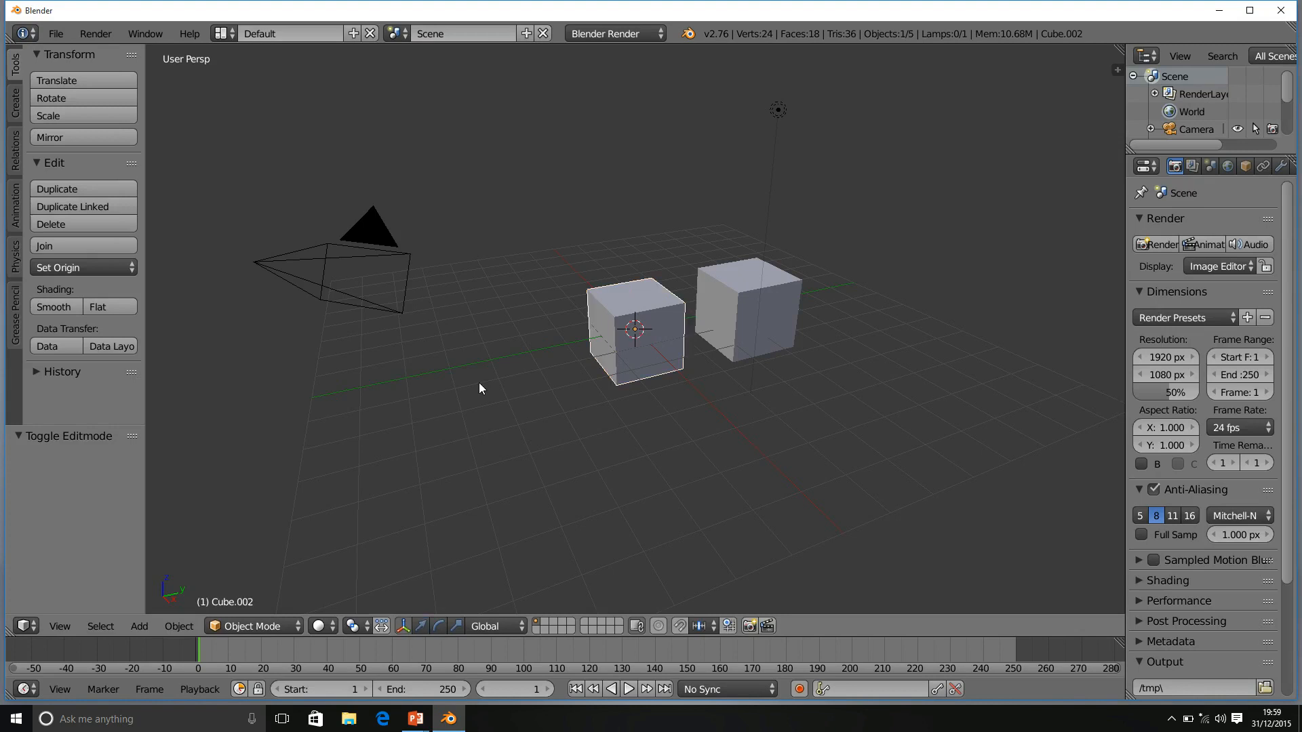
# - Move the new unlinked copy to the left of the row and confirm its placement
pyautogui.moveTo(635, 329); pyautogui.dragTo(534, 340)
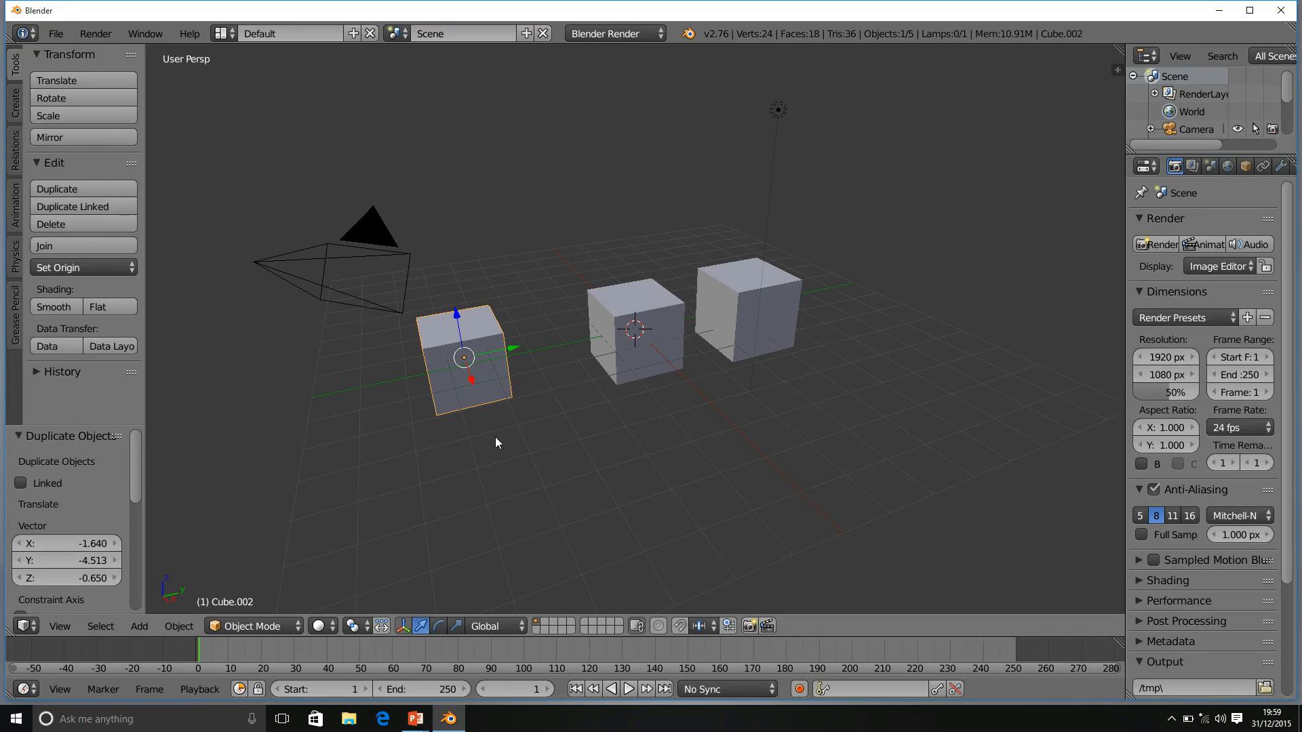
pyautogui.moveTo(647, 315)
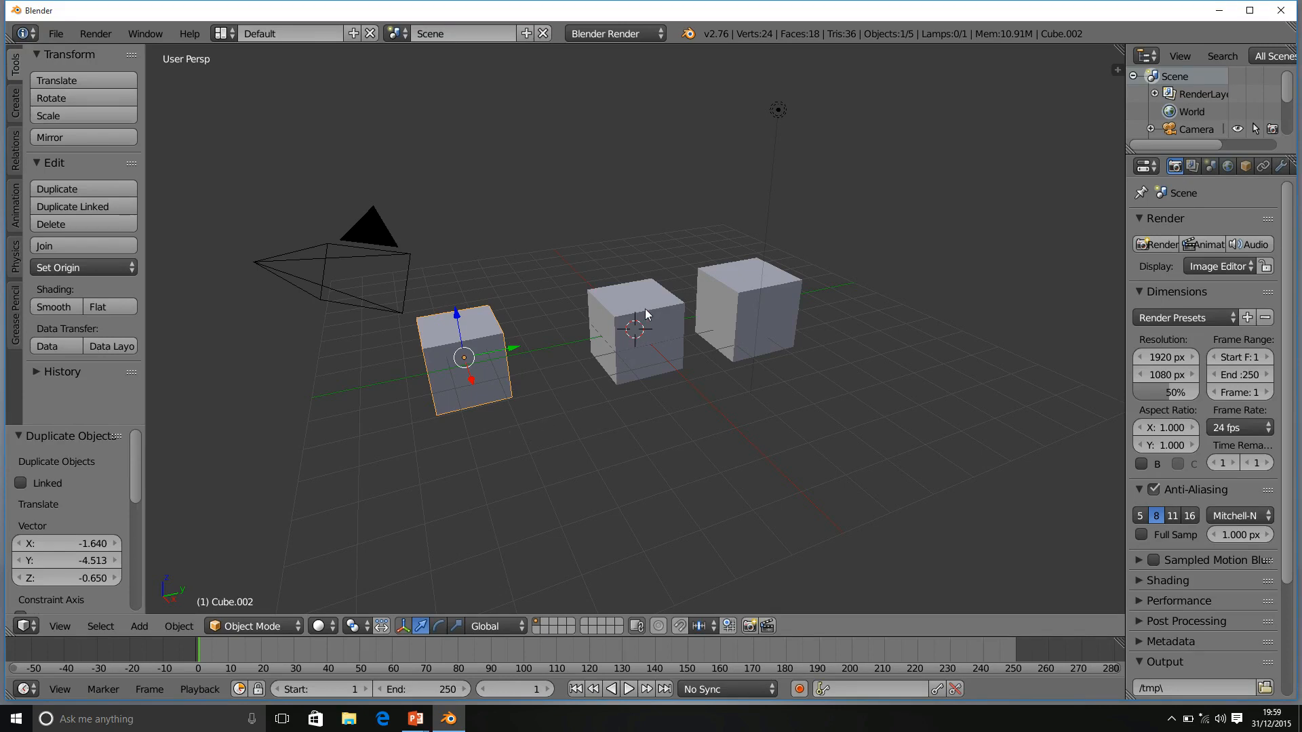
pyautogui.click(647, 314)
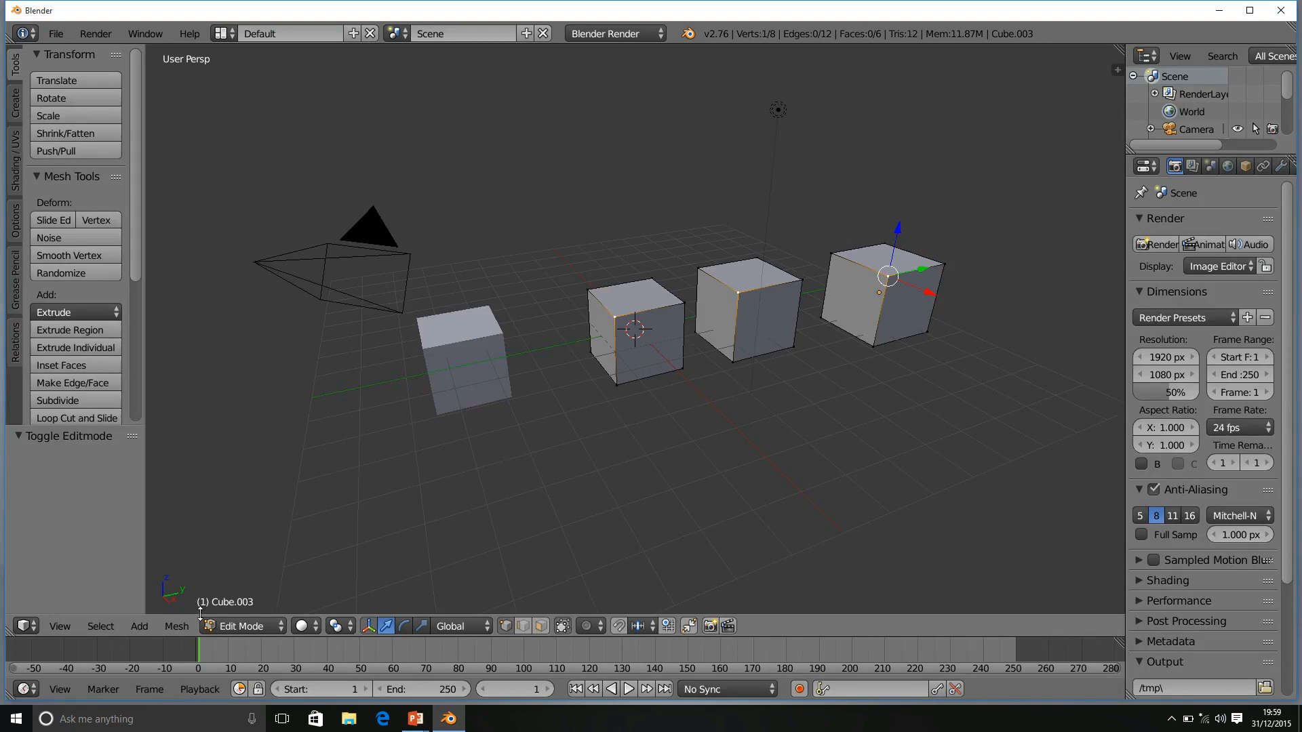
# - Browse the Mesh and Add menus, then choose Duplicate for the fourth cube's geometry
pyautogui.click(176, 626)
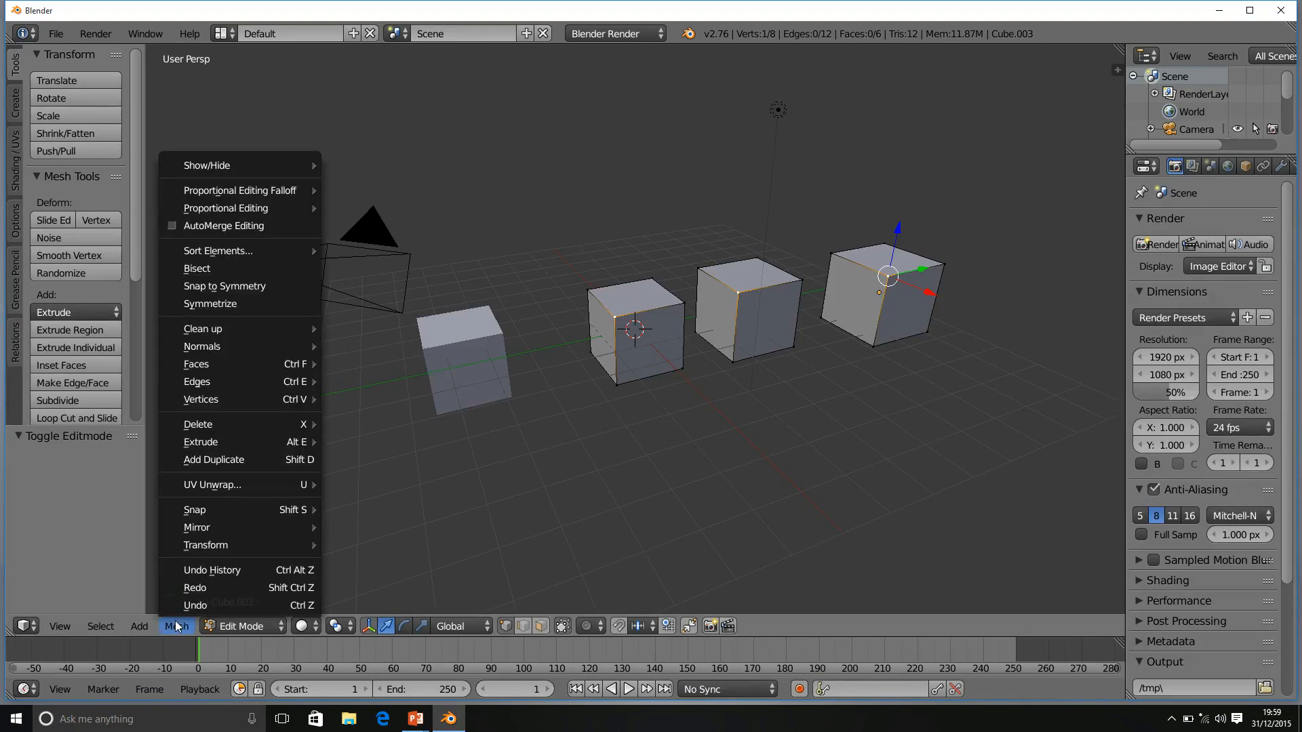
pyautogui.click(139, 627)
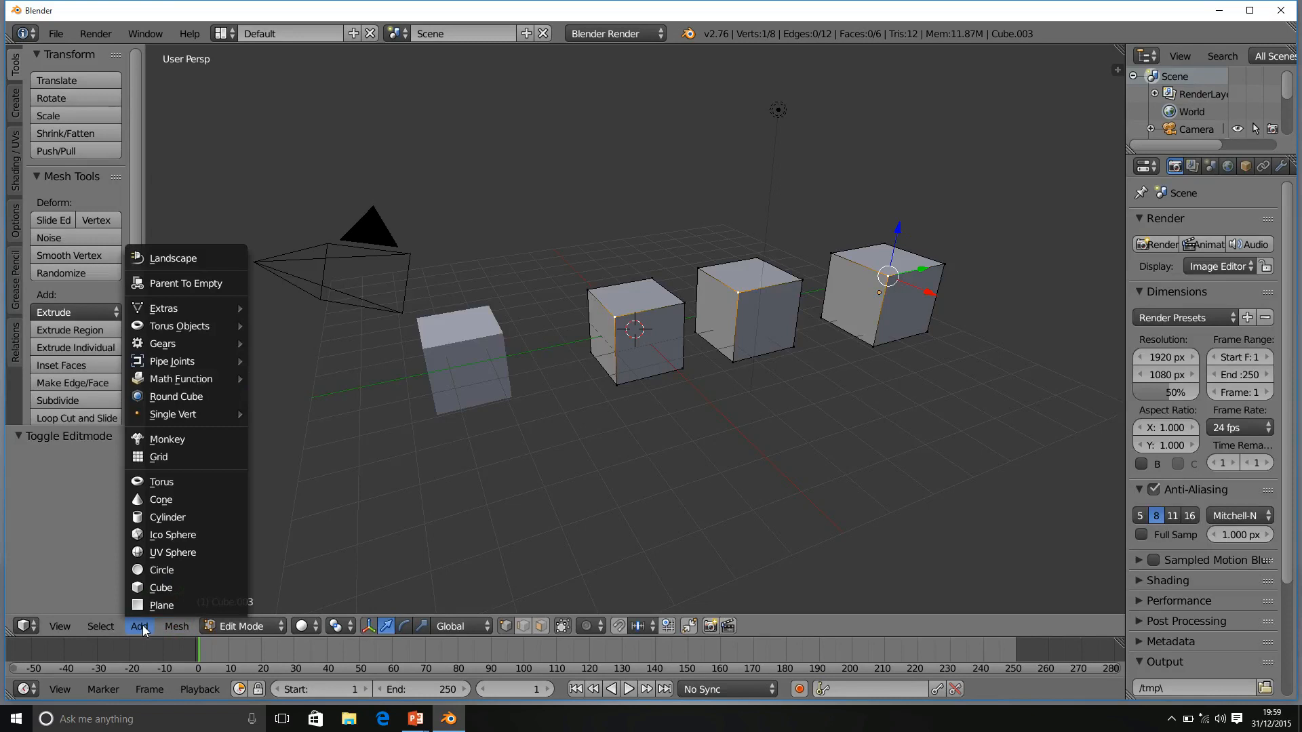
pyautogui.click(177, 626)
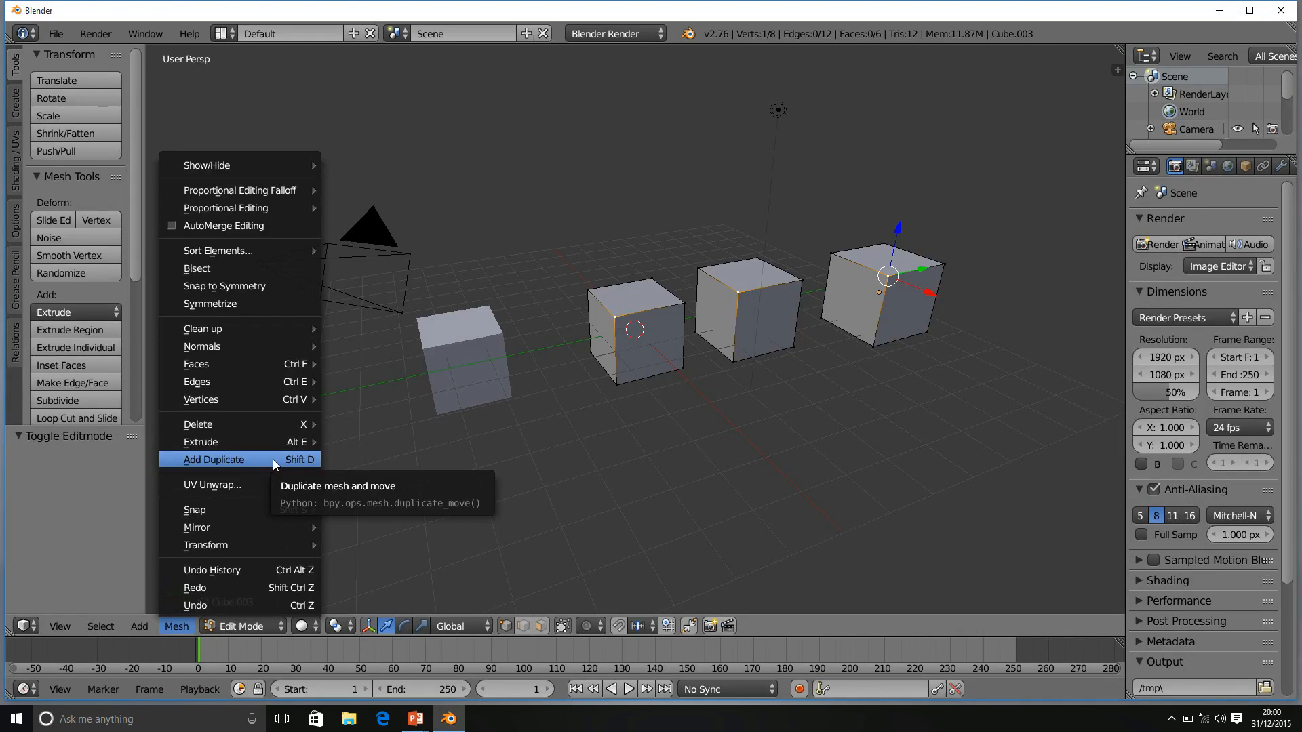
pyautogui.click(213, 460)
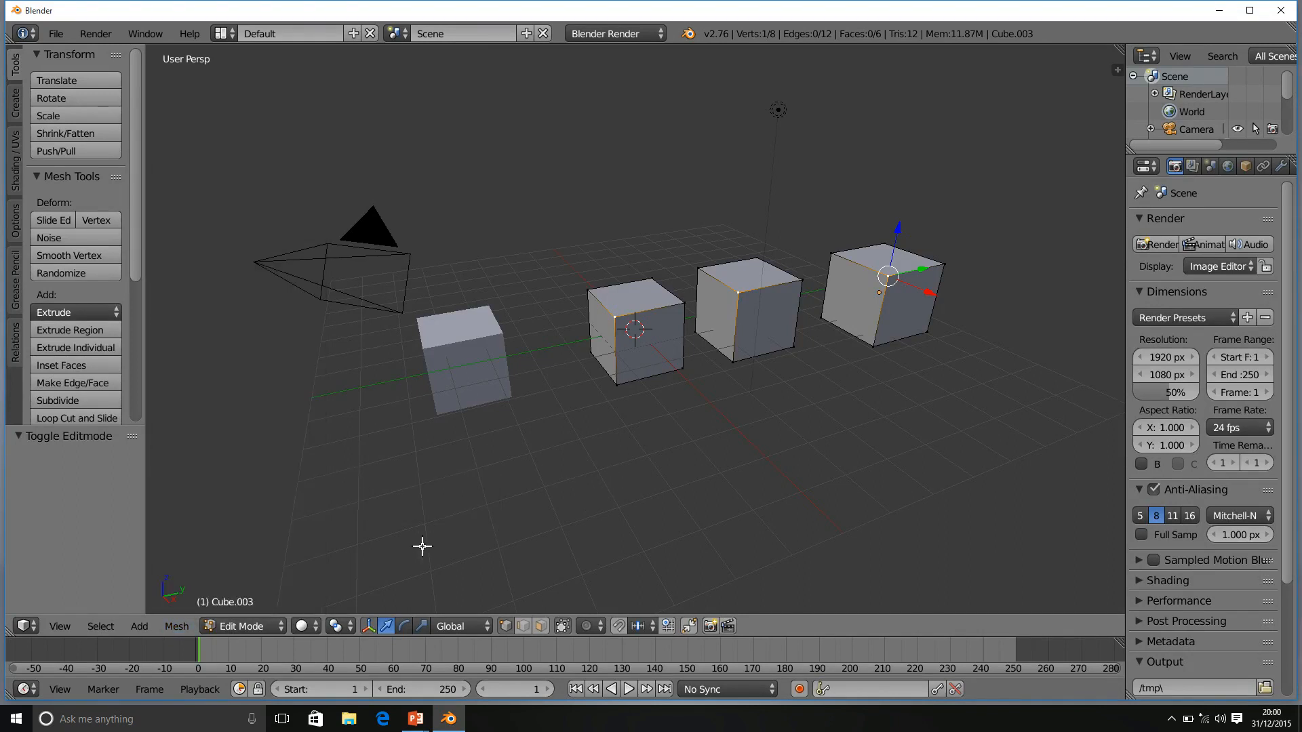